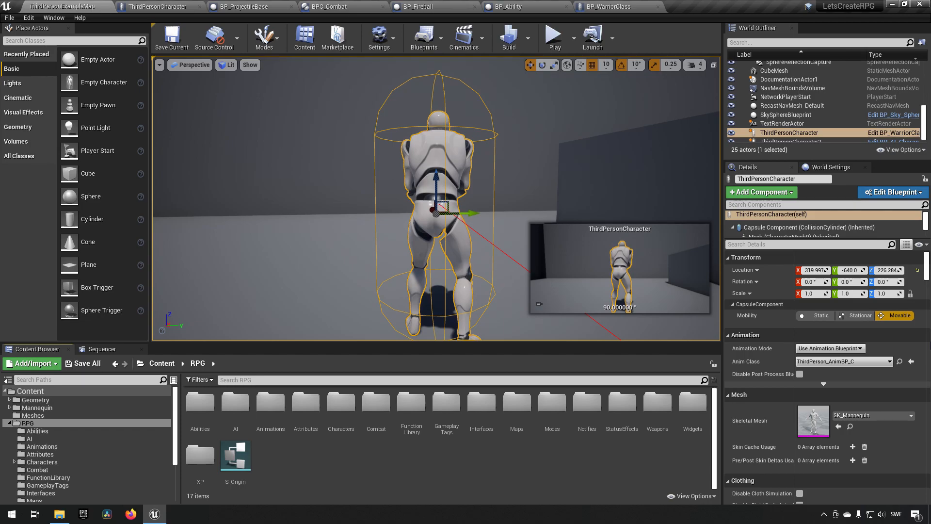
mouse_move(320, 497)
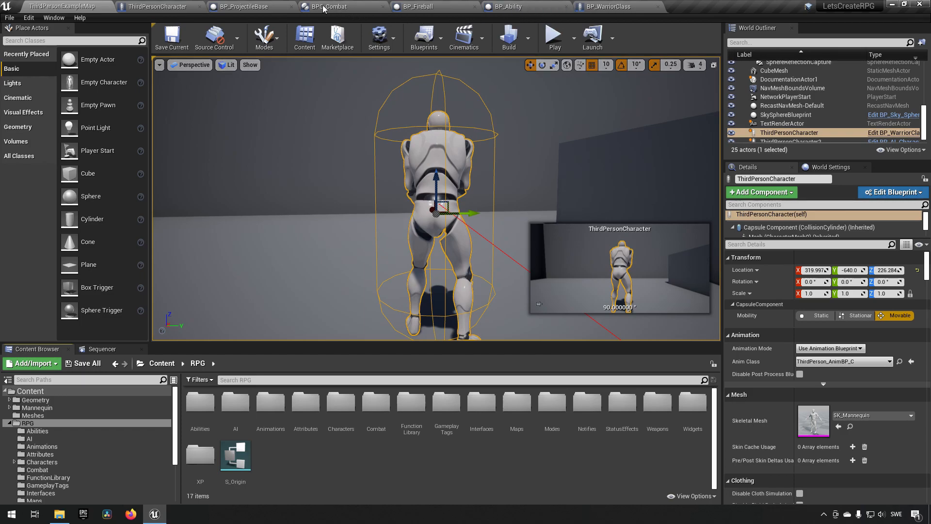
- Show the BP_ProjectileBase Event Graph where BeginPlay sets actor scale to 0.3
left_click(247, 5)
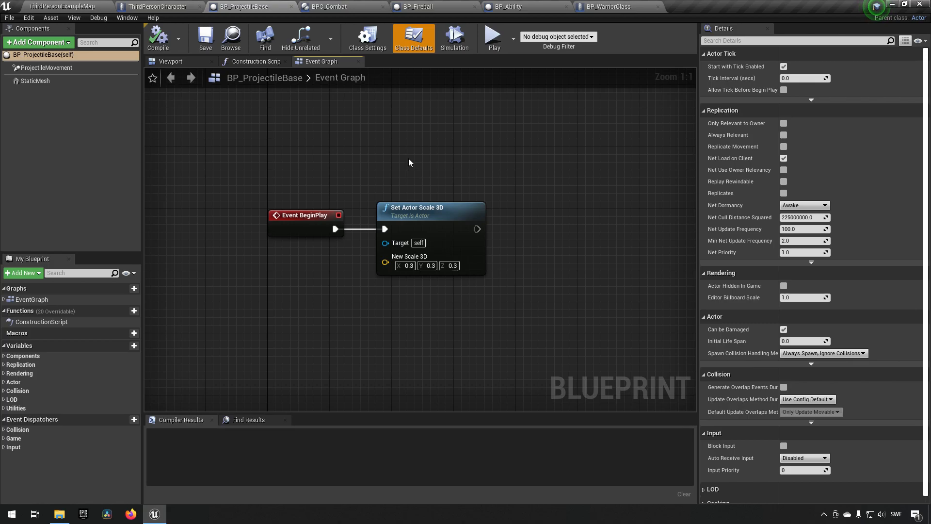
mouse_move(357, 163)
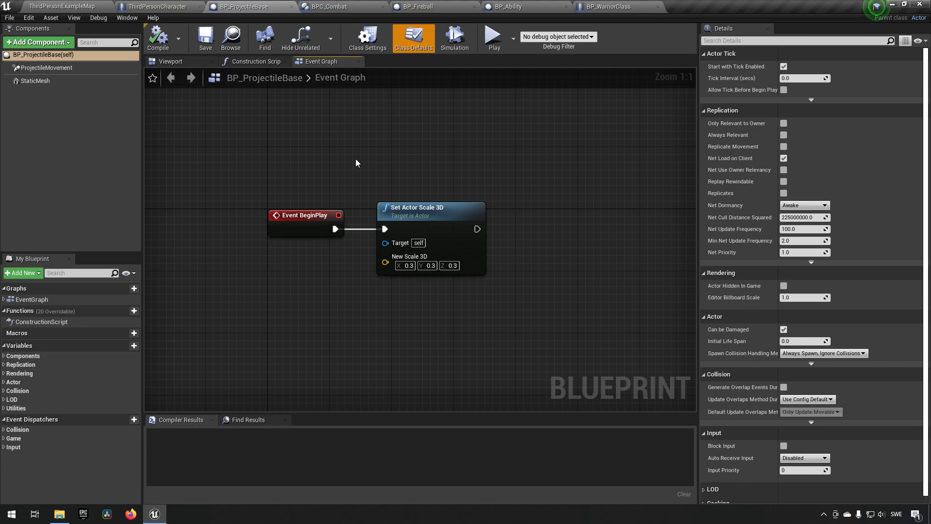
mouse_move(211, 142)
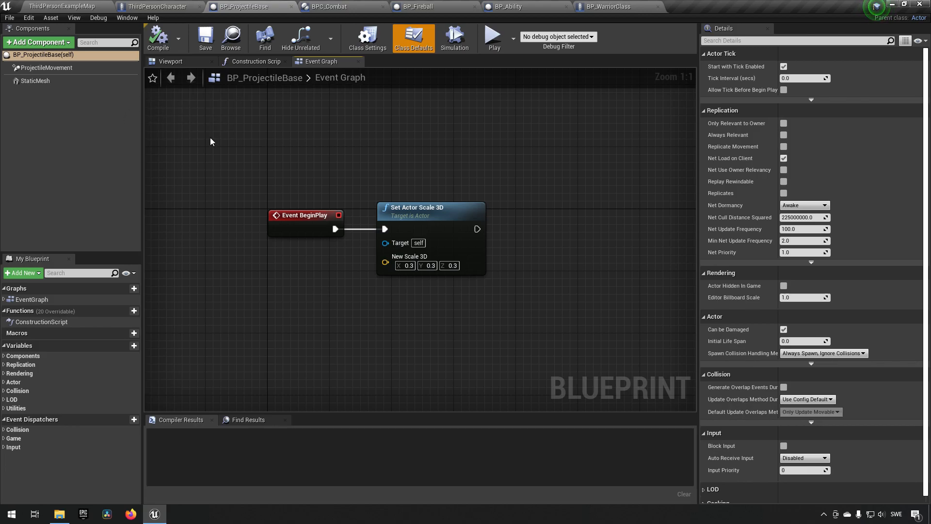
mouse_move(235, 148)
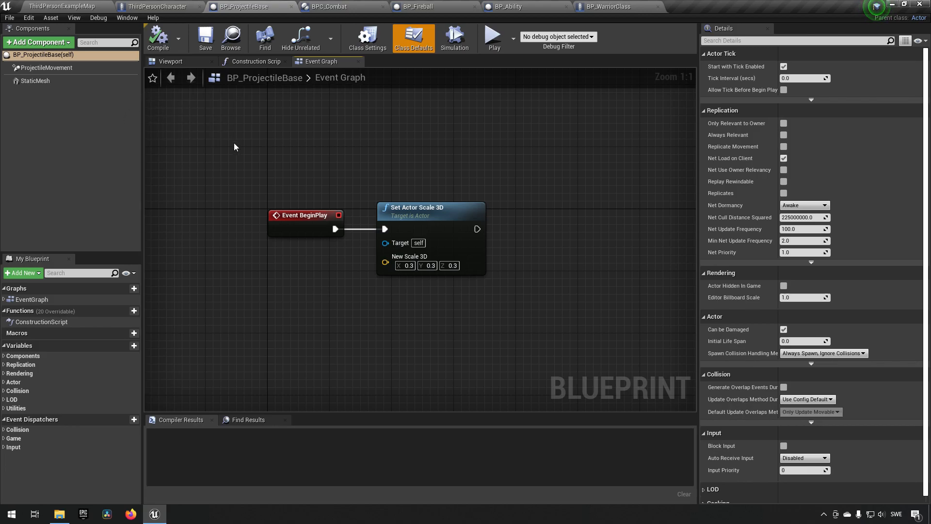
mouse_move(278, 149)
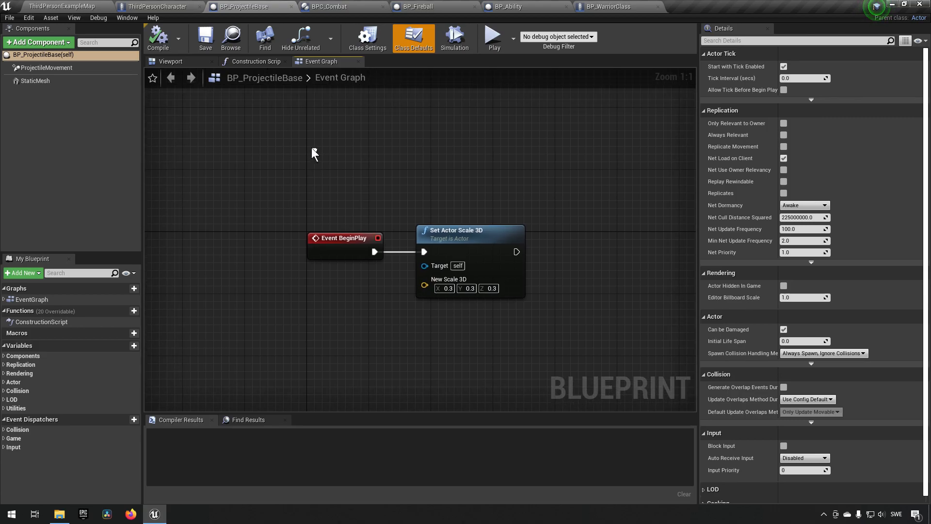
mouse_move(321, 104)
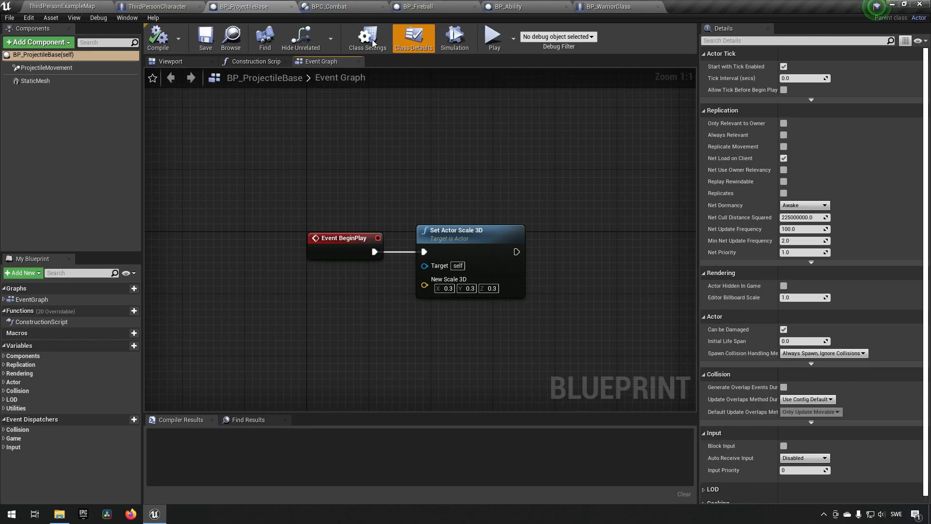
- Add a Scene component to ThirdPersonCharacter and name it SpellSpawner
left_click(158, 6)
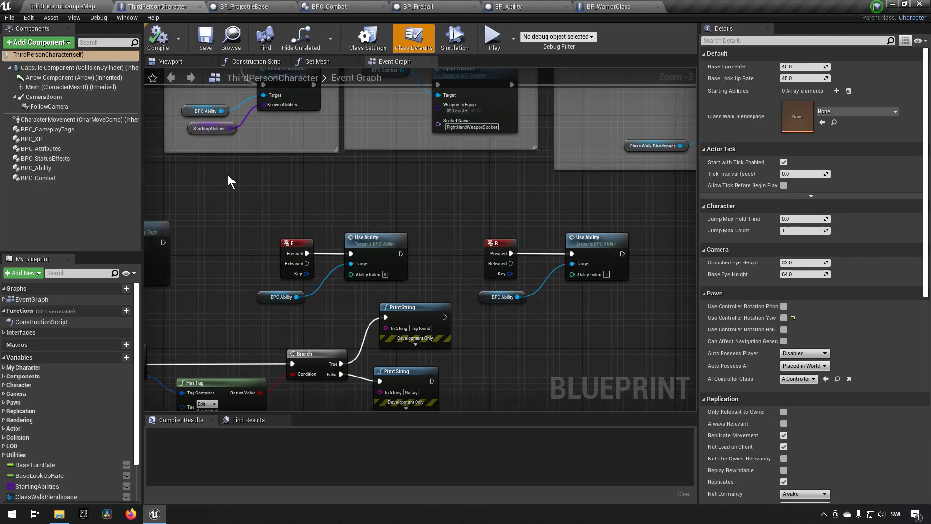
left_click(171, 61)
type("scene com")
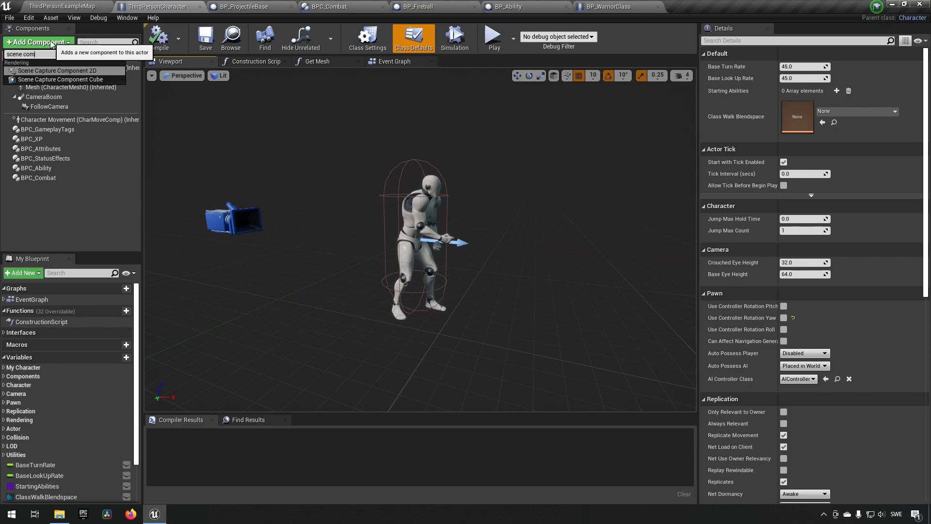
key("Backspace")
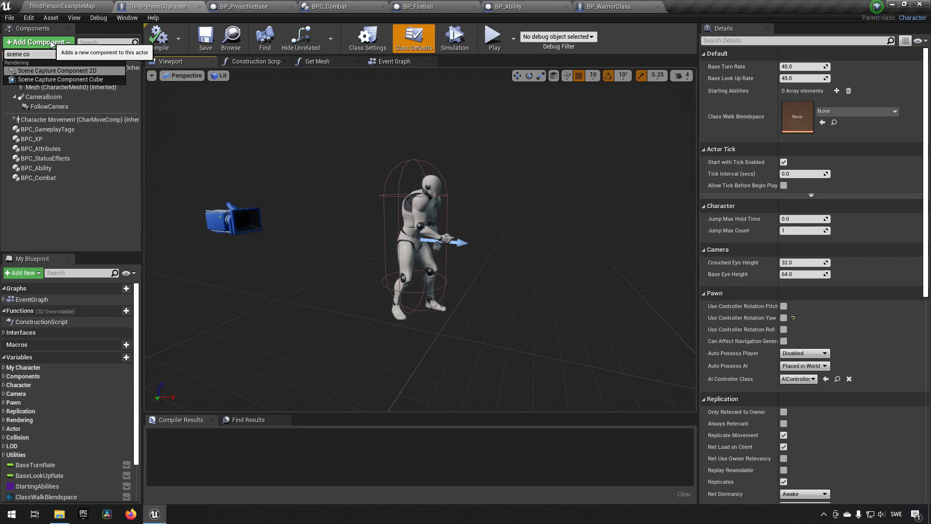
type("comp")
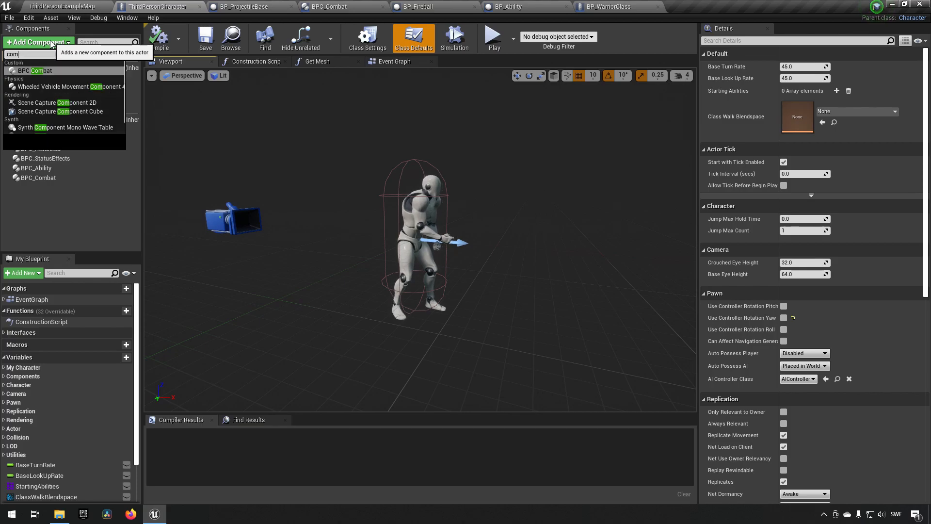
type("scene")
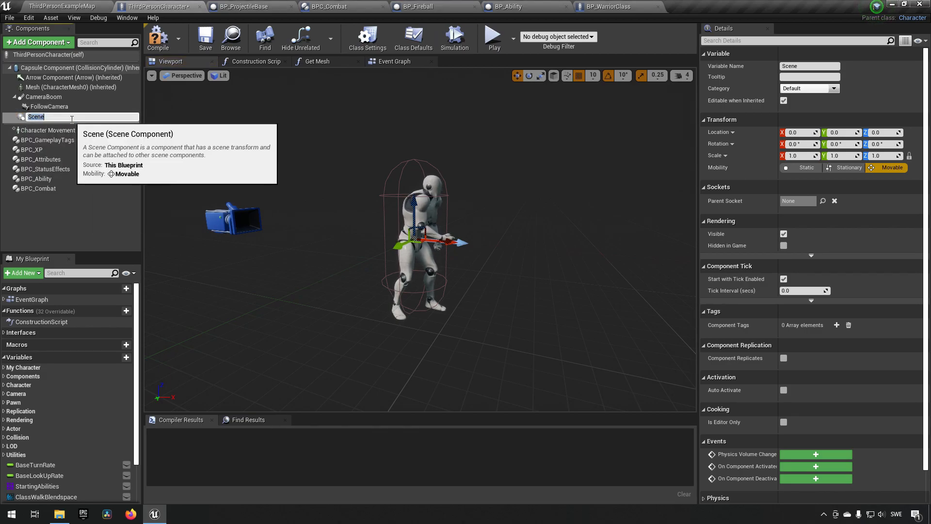
type("SpellSpa")
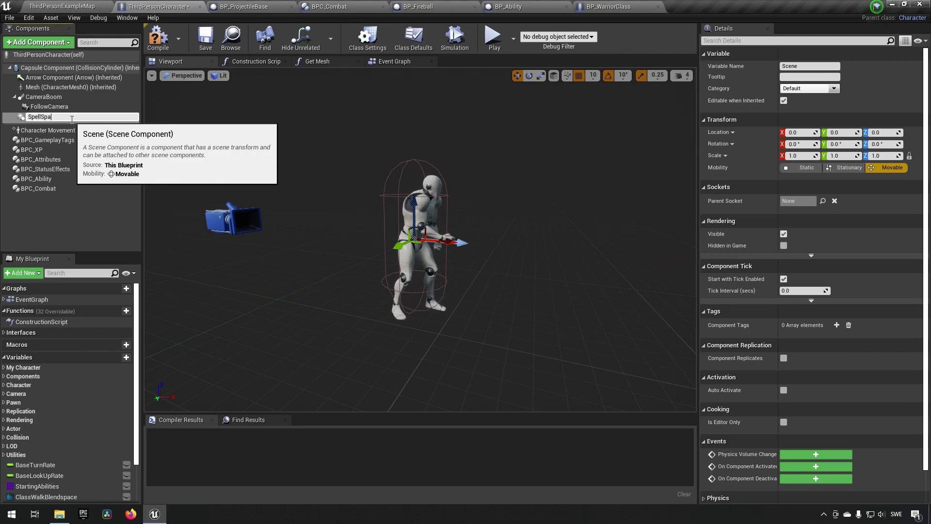
key("Enter")
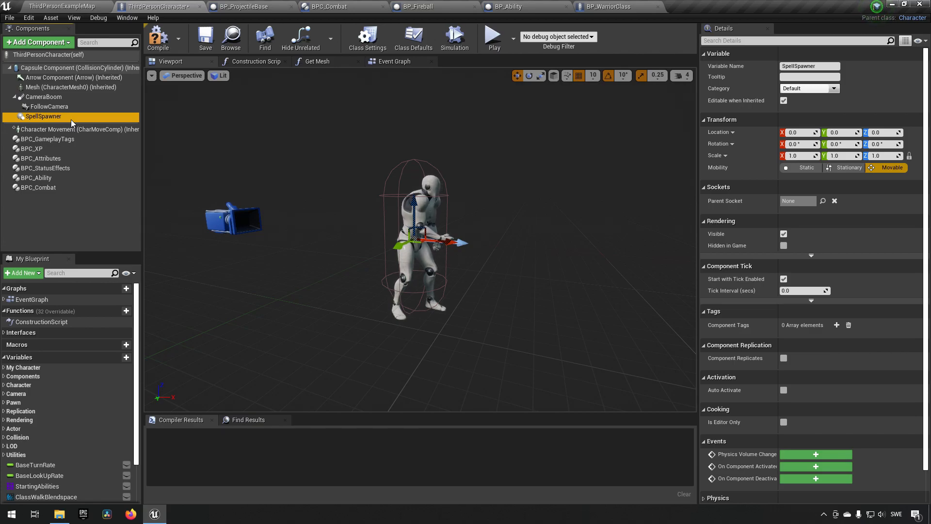
- Attach SpellSpawner to the Mesh, move it forward to Y≈90, Z≈135, and compile
left_click_drag(43, 117, 44, 97)
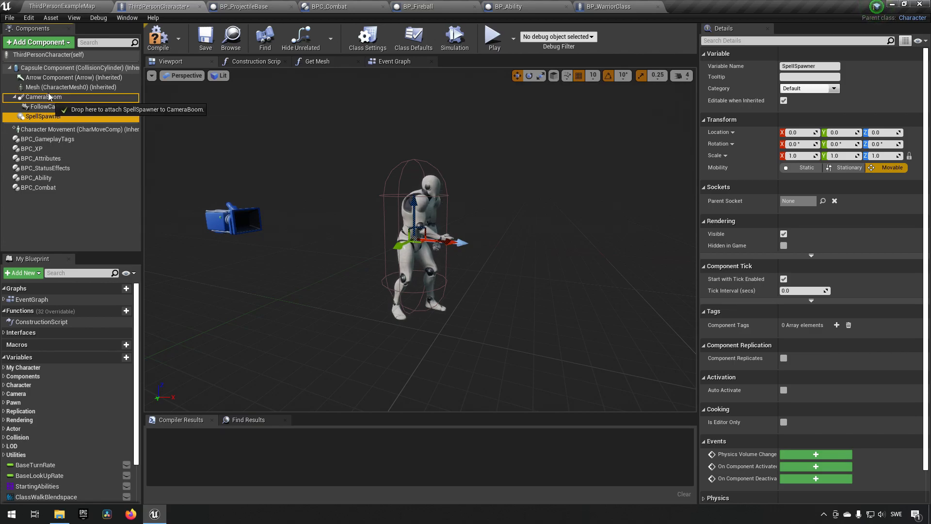
left_click(56, 88)
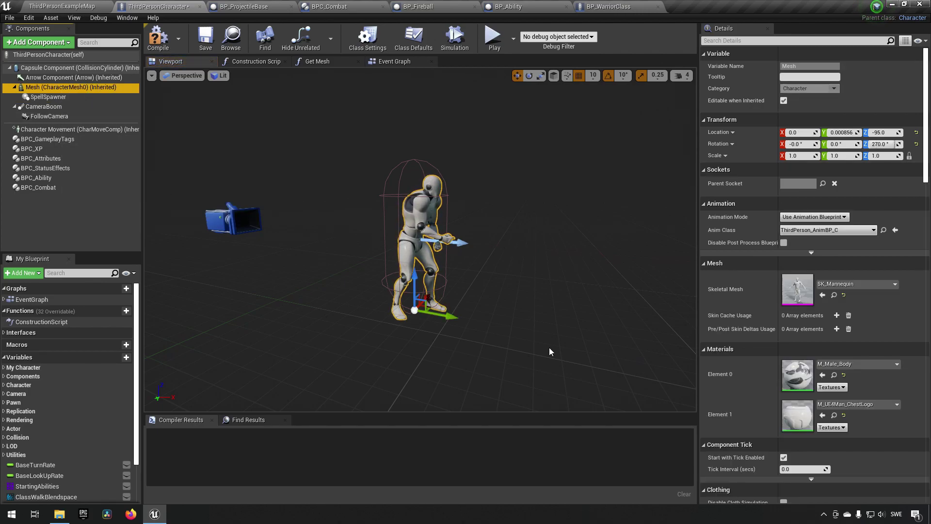
left_click(48, 96)
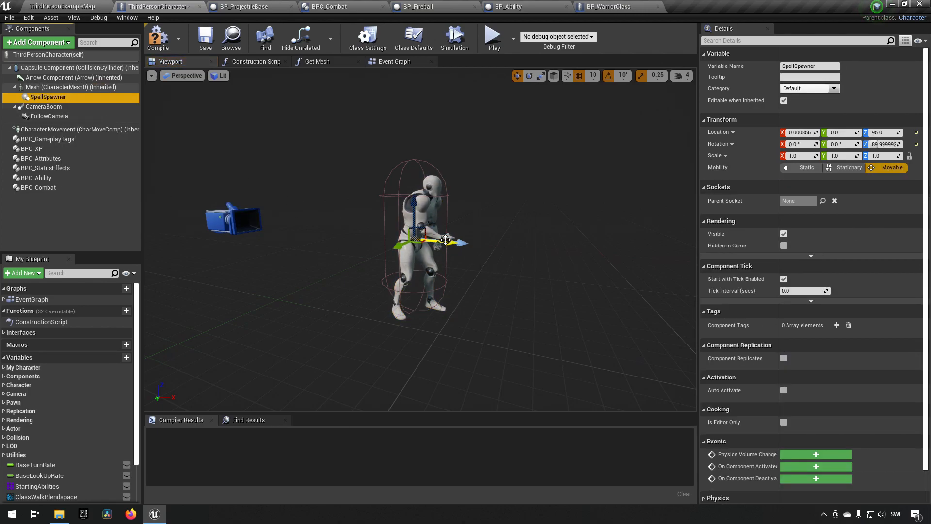
left_click_drag(445, 241, 470, 211)
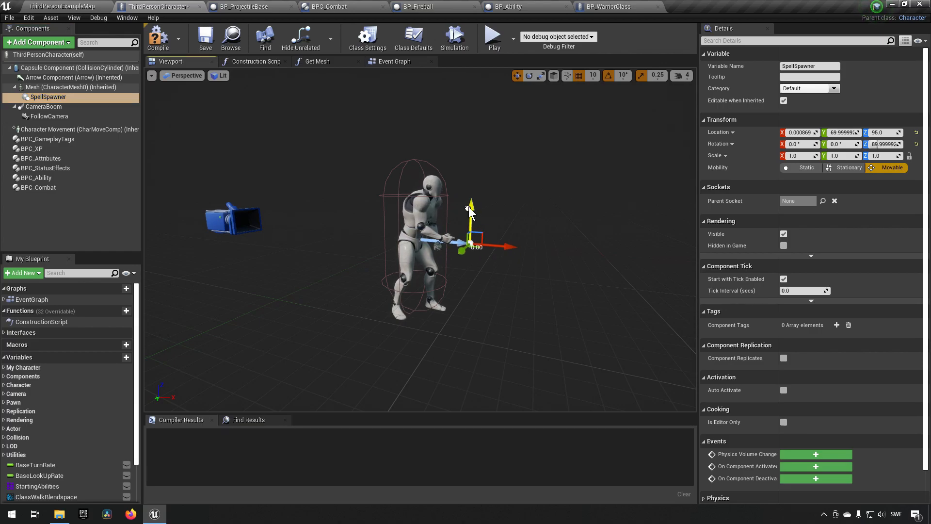
left_click_drag(471, 238, 528, 211)
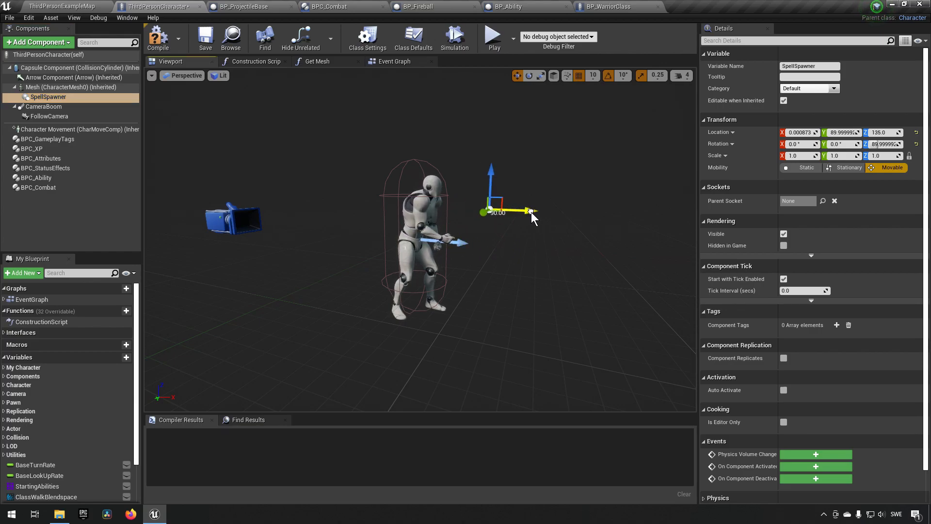
left_click(206, 38)
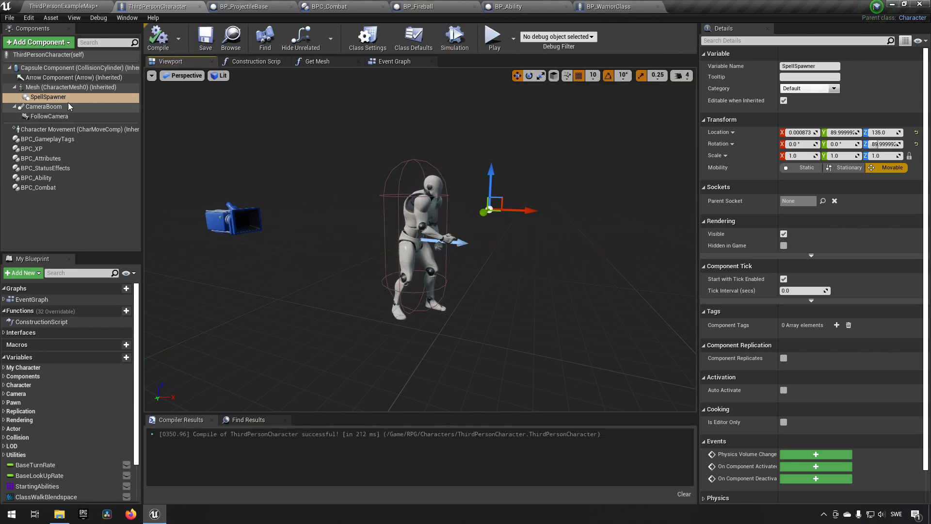
mouse_move(68, 107)
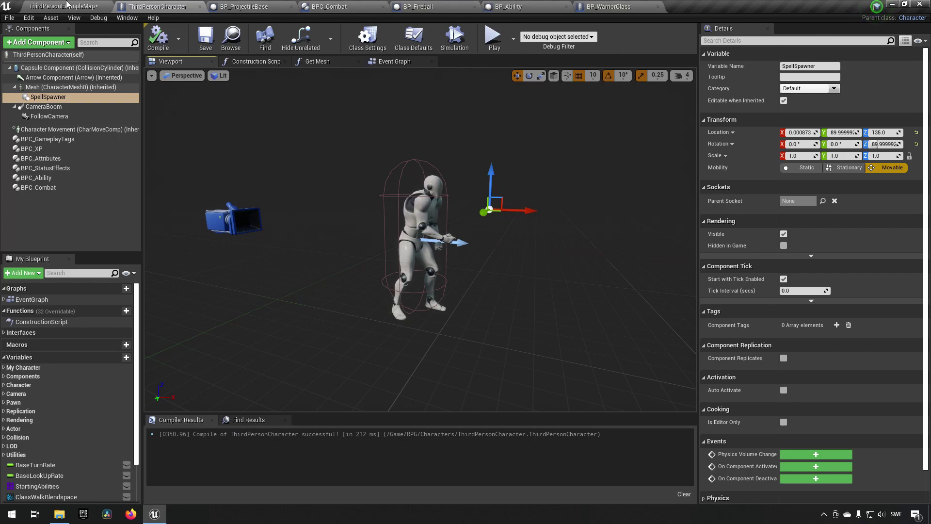
- Name the BPI_GetSpellSpawn function GetSpellSpawnLocation with a Vector output SpawnLocation
left_click(59, 8)
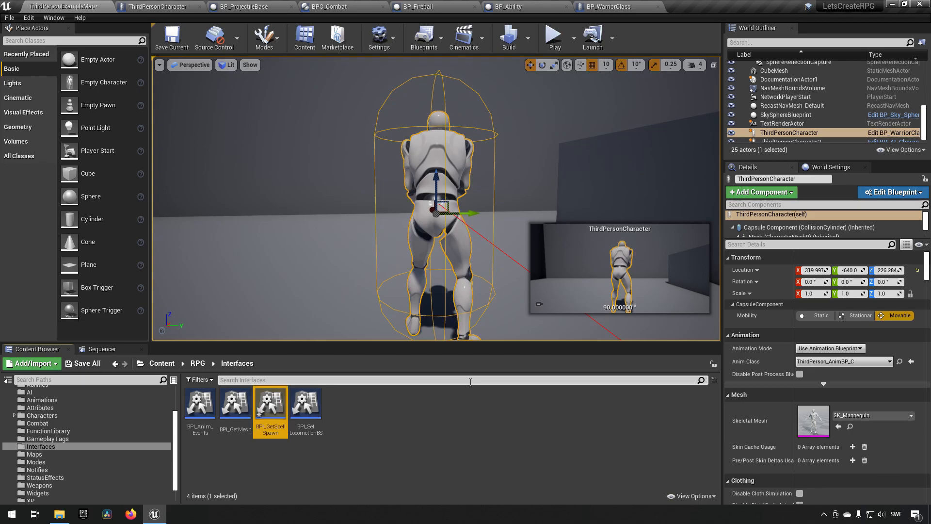
double_click(270, 404)
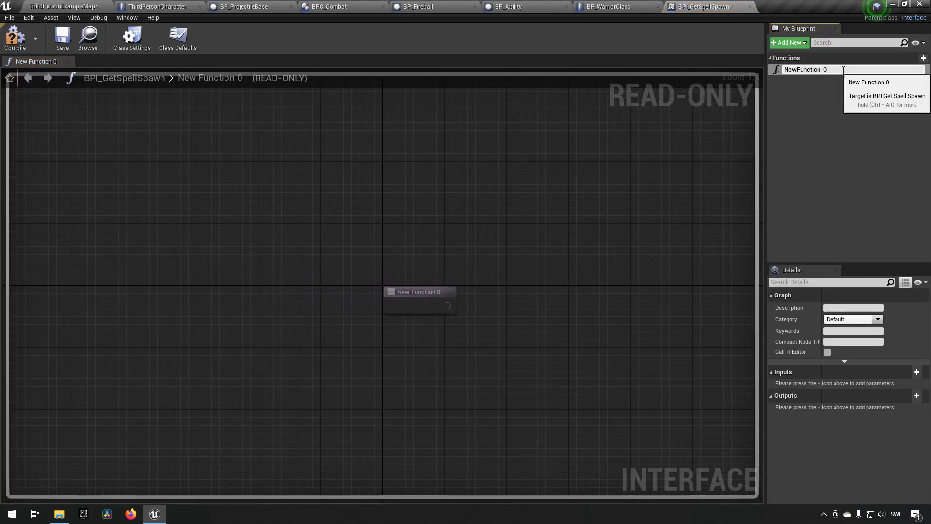
type("GetSpellSpawnLoca")
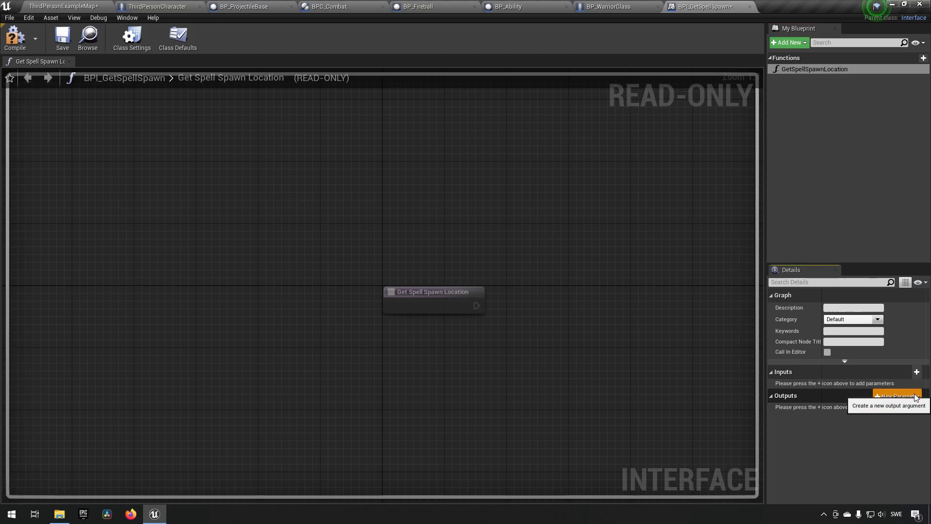
left_click(898, 395)
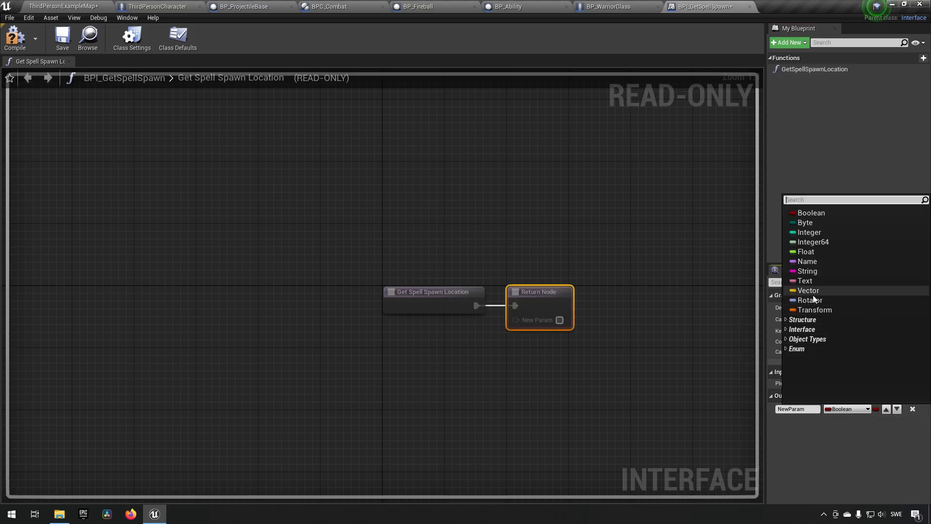
left_click(808, 290)
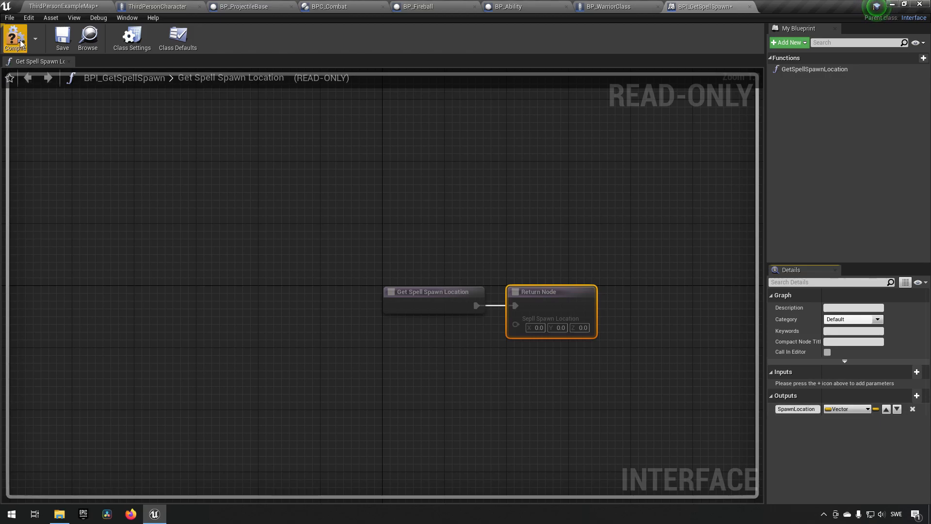
- Implement the BPI Get Spell Spawn interface in ThirdPersonCharacter's class settings
left_click(151, 6)
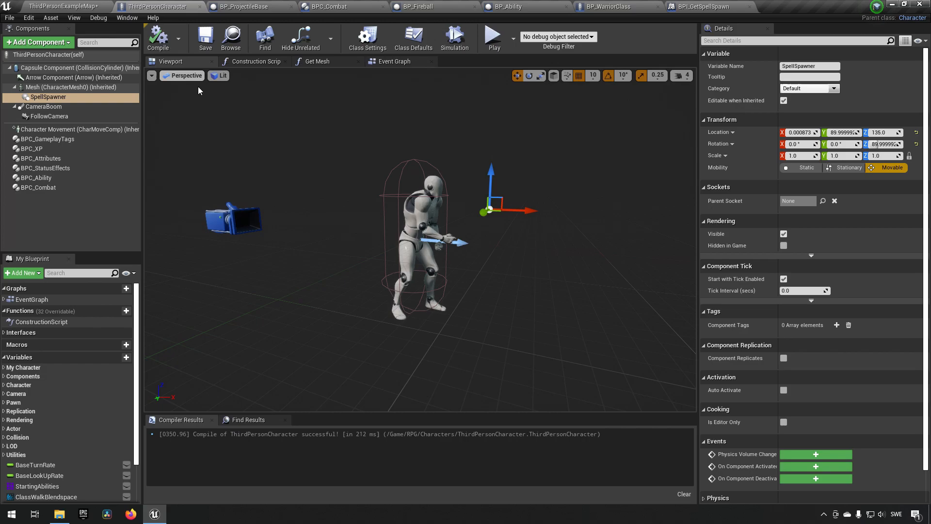
left_click(368, 38)
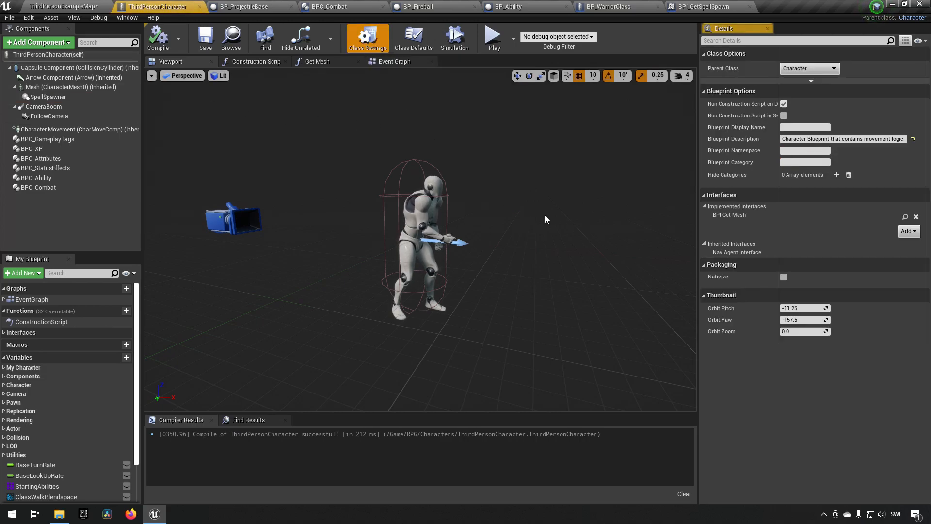
left_click(909, 230)
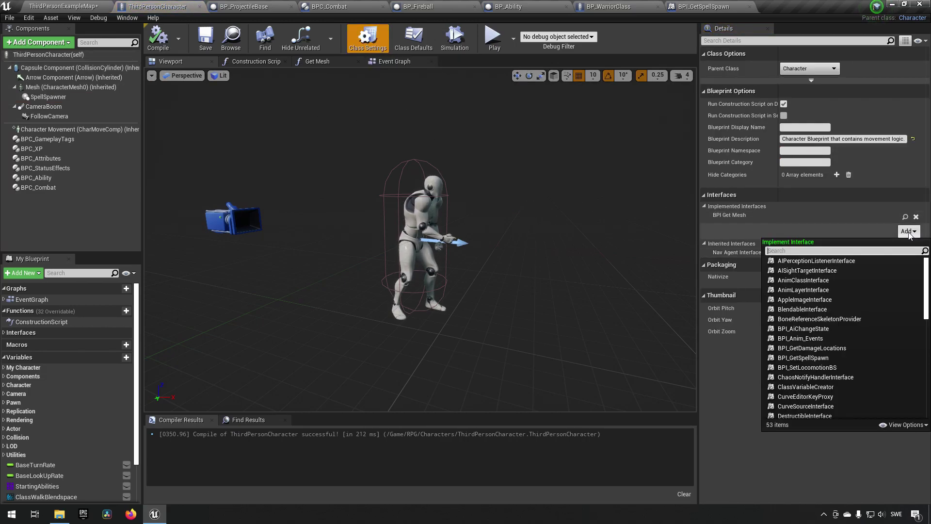
type("bpi spell")
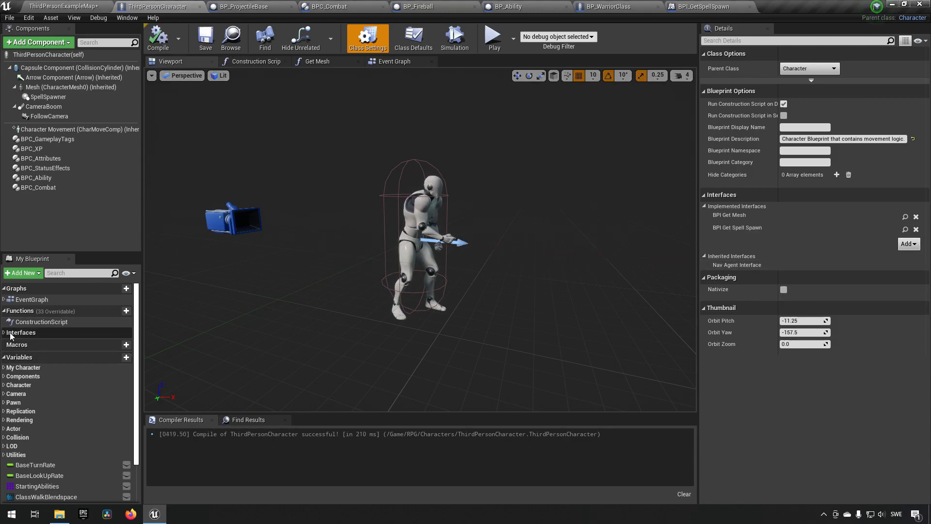
right_click(51, 353)
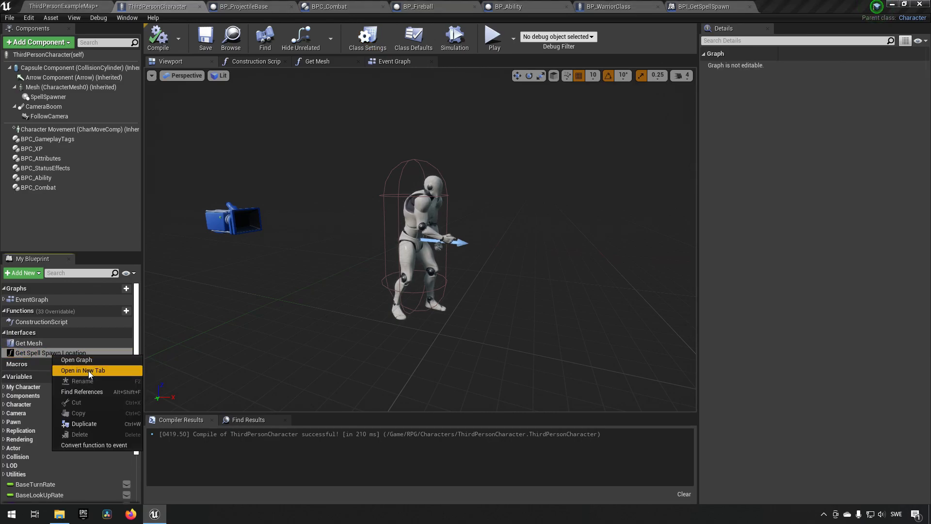
- Return SpellSpawner's GetWorldLocation from the Get Spell Spawn Location function
left_click(83, 371)
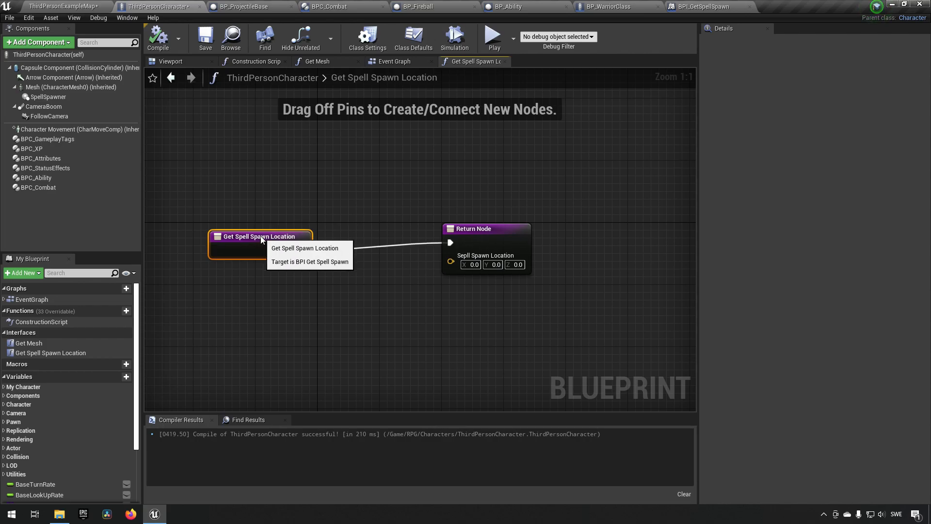
left_click(47, 96)
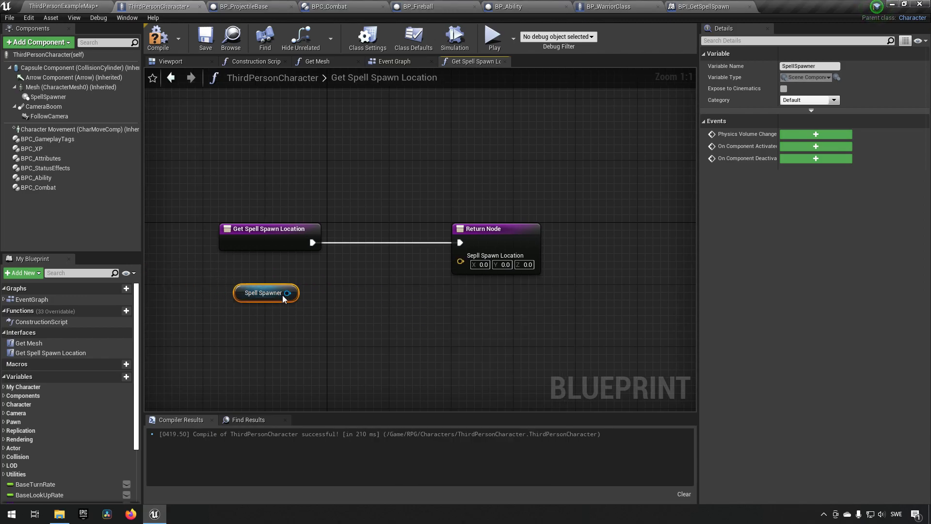
left_click_drag(288, 292, 291, 299)
type("get location")
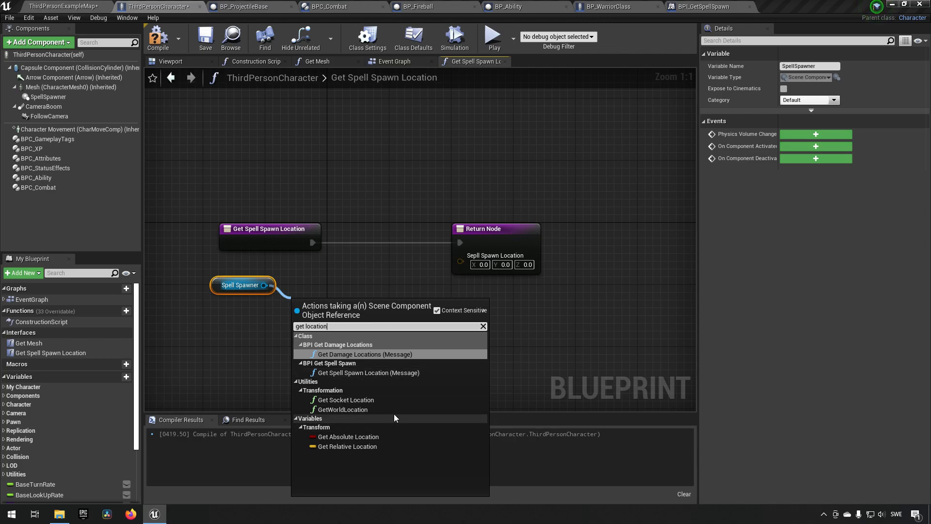
left_click(343, 409)
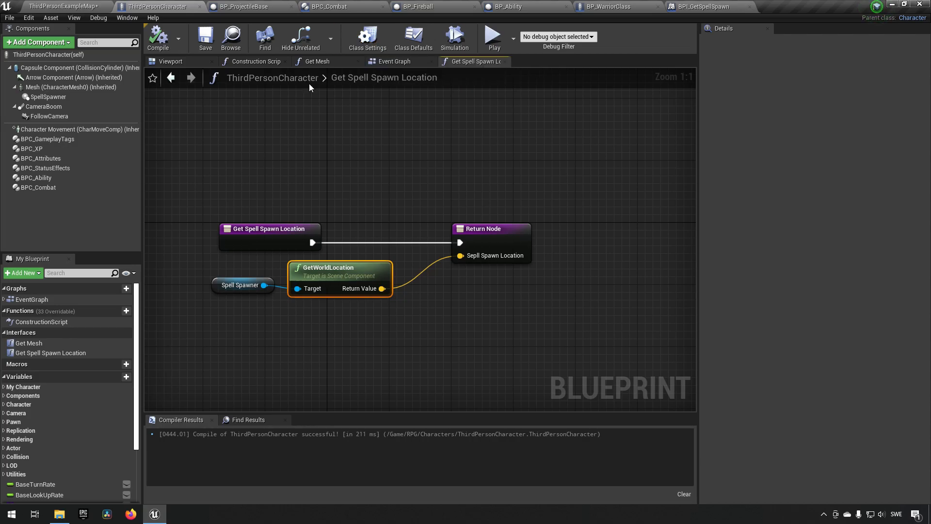
- Feed Get Owner's Get Spell Spawn Location (Message) into FireProjectile's Spawn Transform Location in BPC_Combat
left_click(330, 5)
type("get owner")
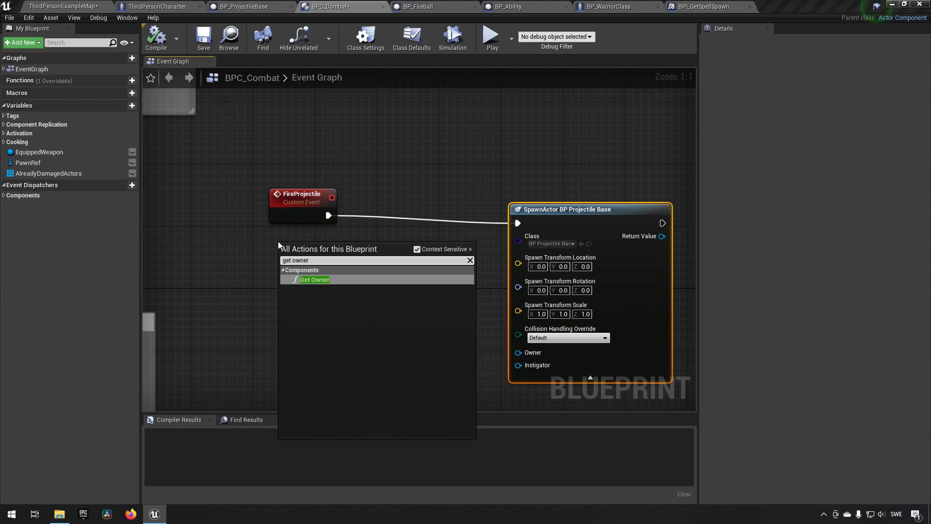
left_click(315, 279)
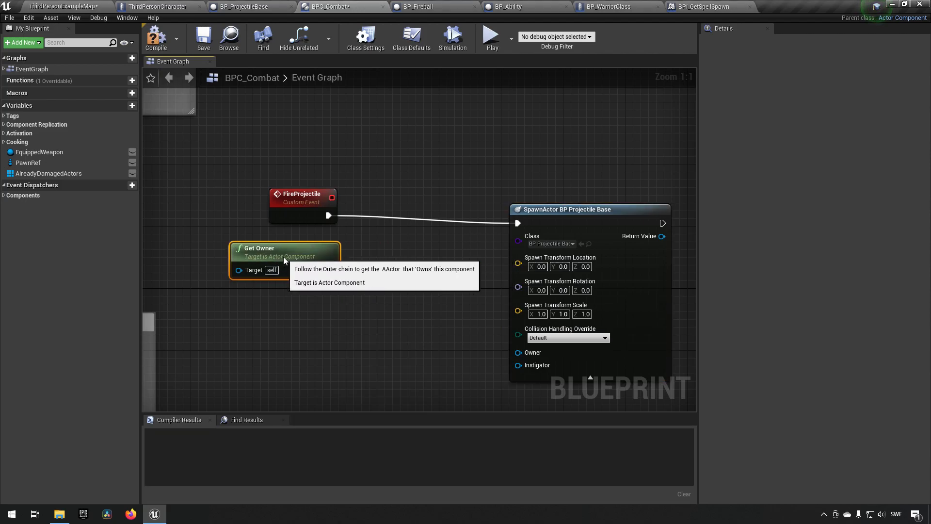
left_click_drag(330, 249, 354, 245)
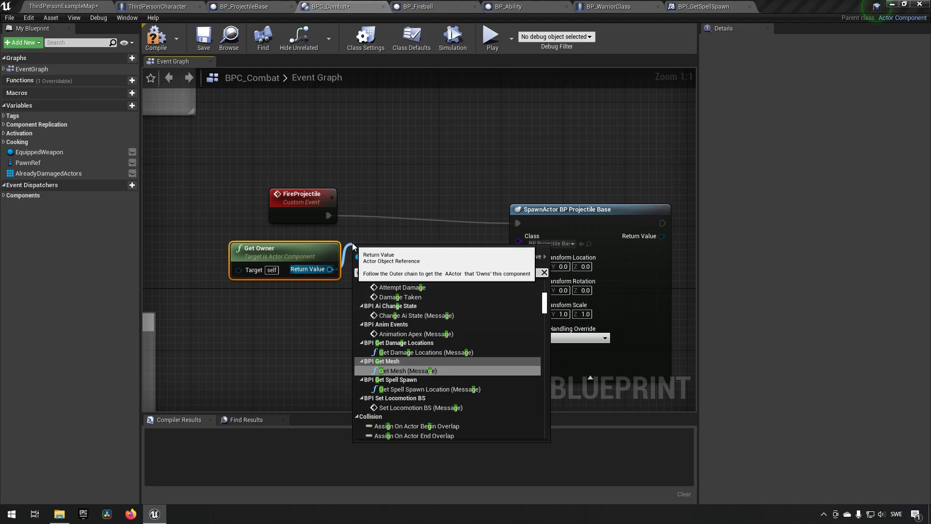
left_click(430, 389)
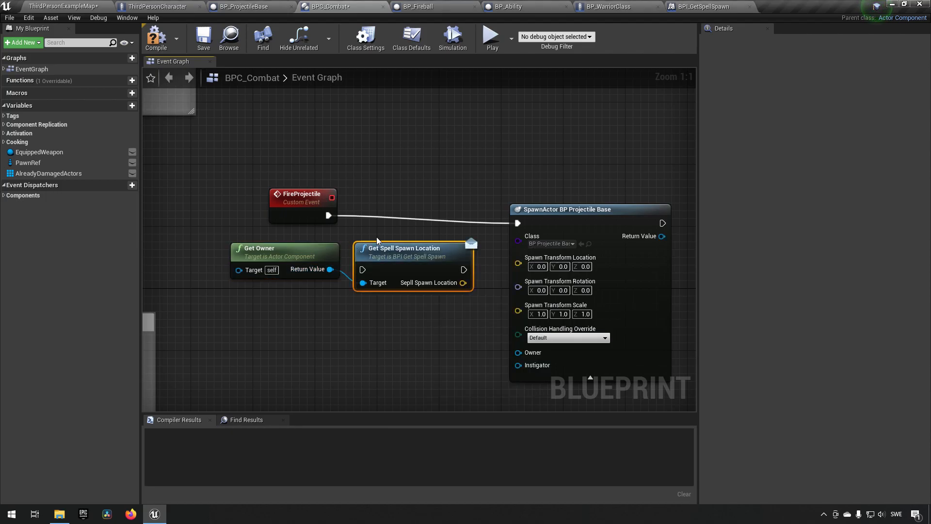
left_click_drag(404, 248, 428, 194)
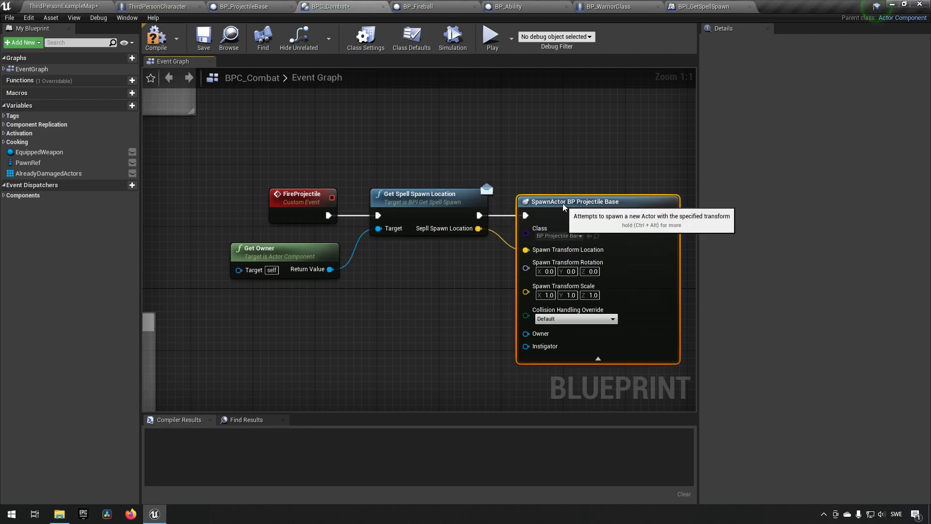
left_click(156, 37)
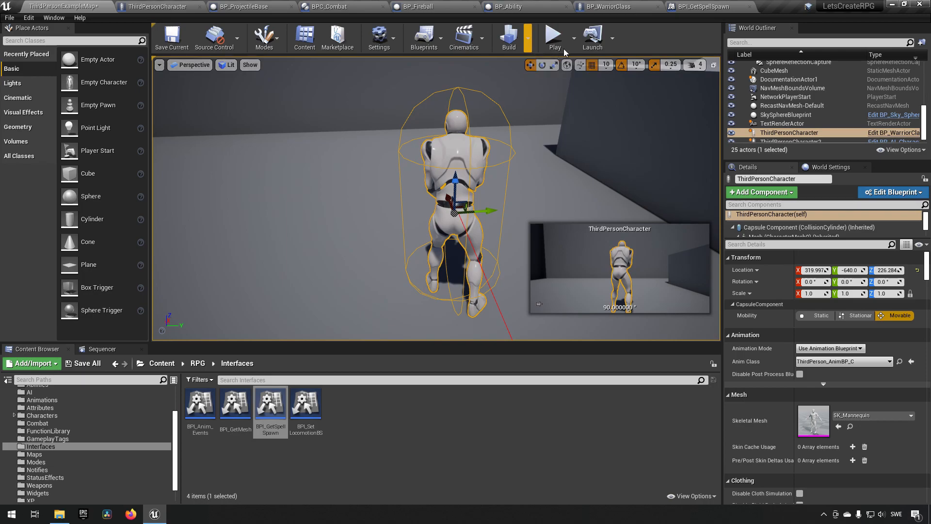
- Set ProjectileMovement Initial Speed to 3000 in BP_ProjectileBase and compile
left_click(256, 6)
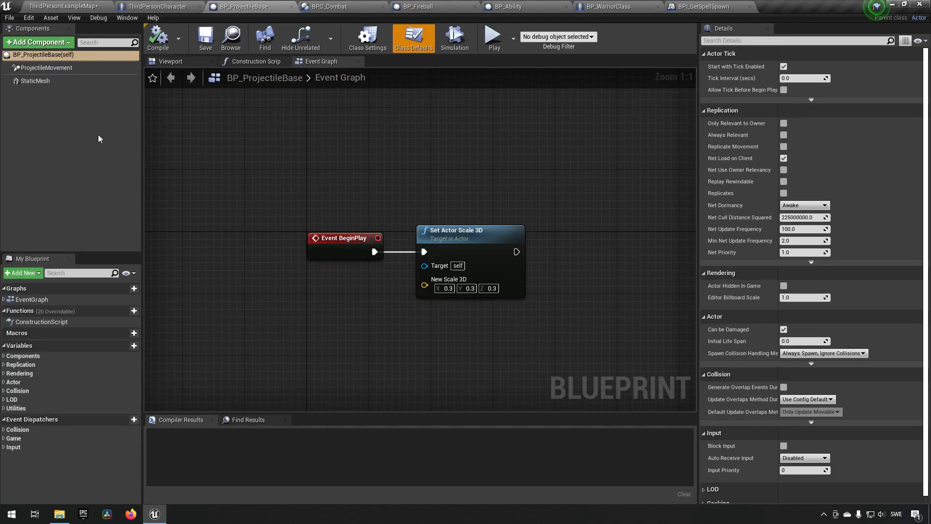
left_click(47, 68)
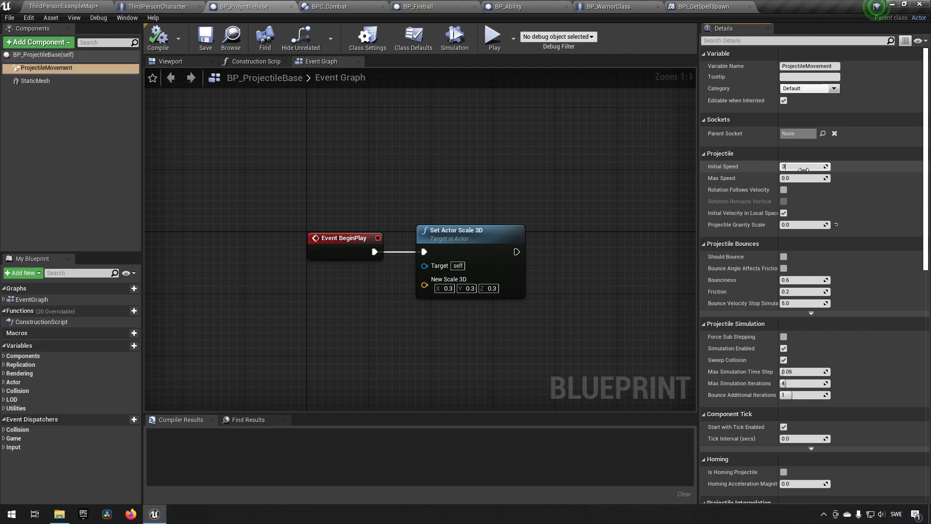
type("3000.0")
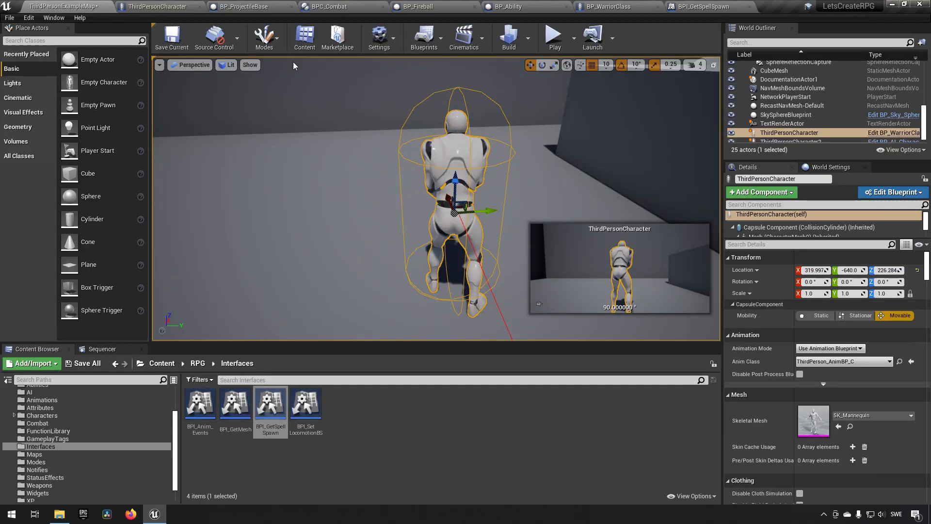
left_click(555, 34)
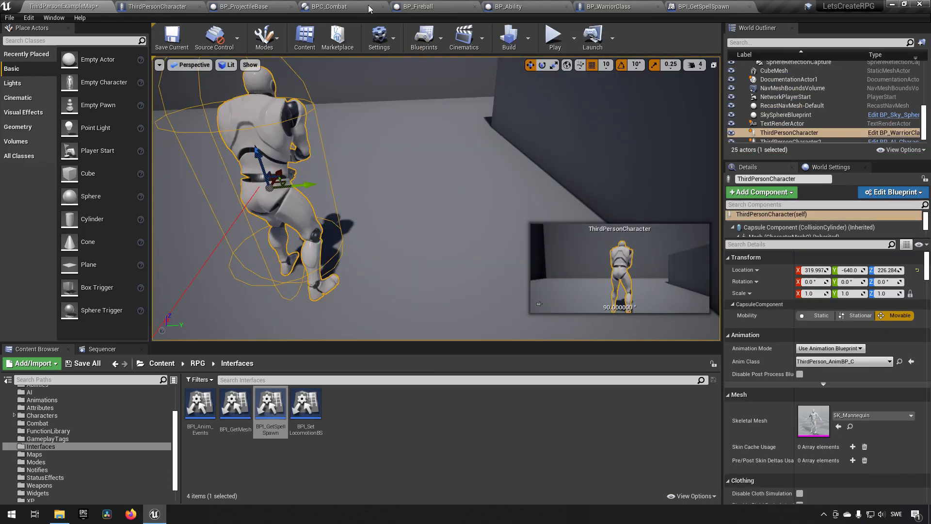
left_click(250, 6)
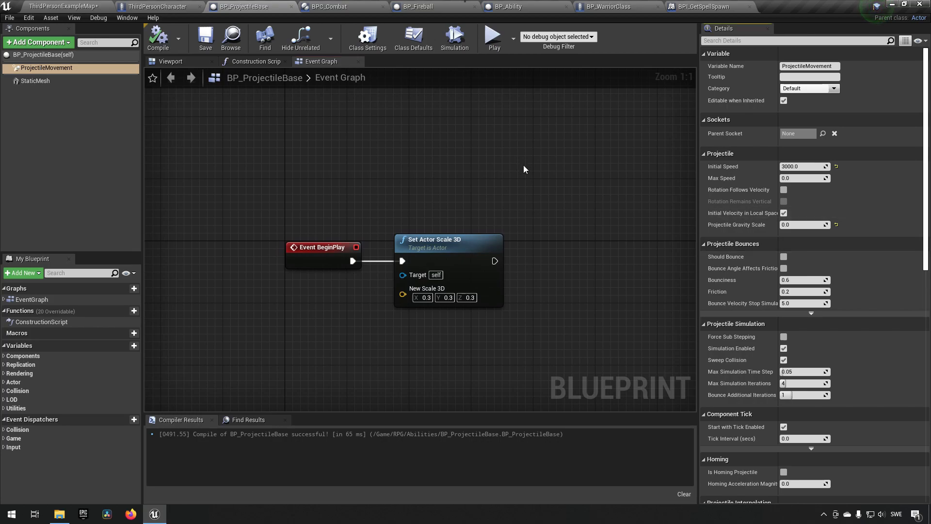
- Give the StaticMesh the OverlapOnlyPawn collision preset and disable Enable Gravity
left_click(35, 81)
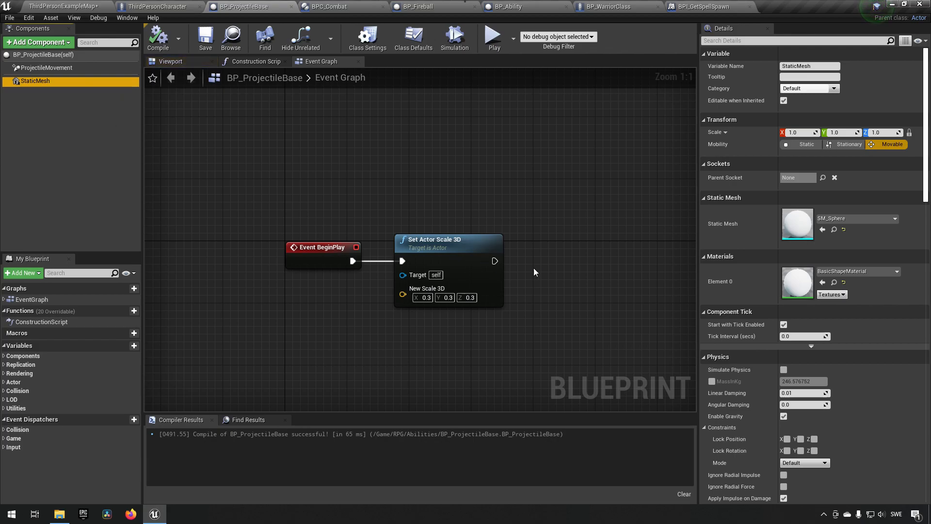
mouse_move(811, 346)
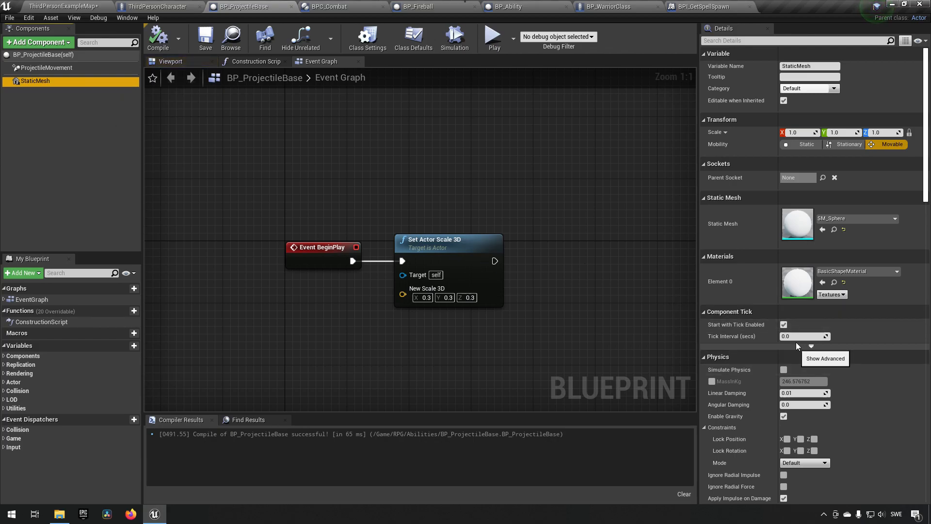
scroll("down", 3)
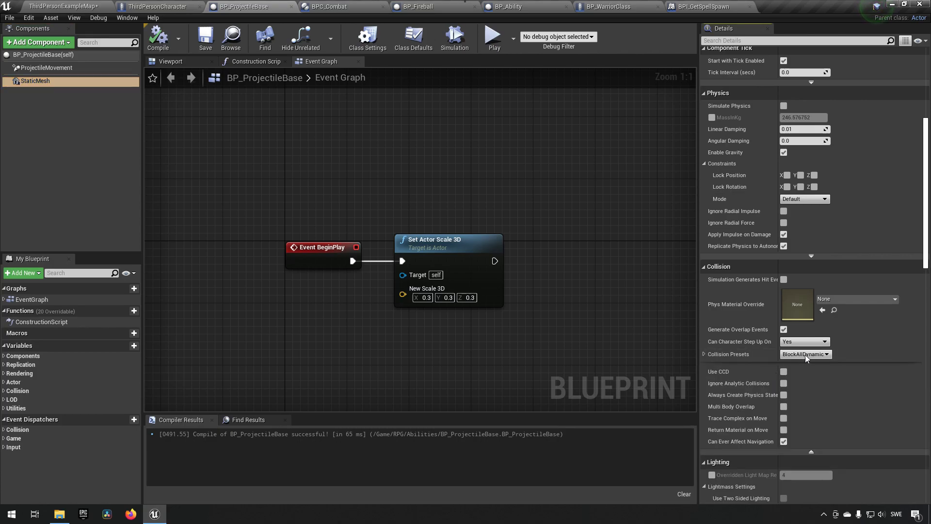
left_click(699, 354)
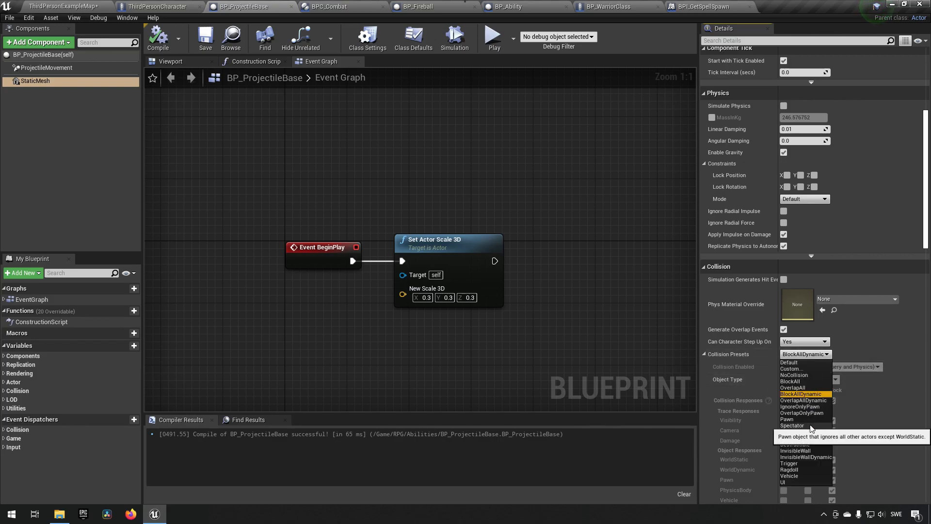
left_click(801, 414)
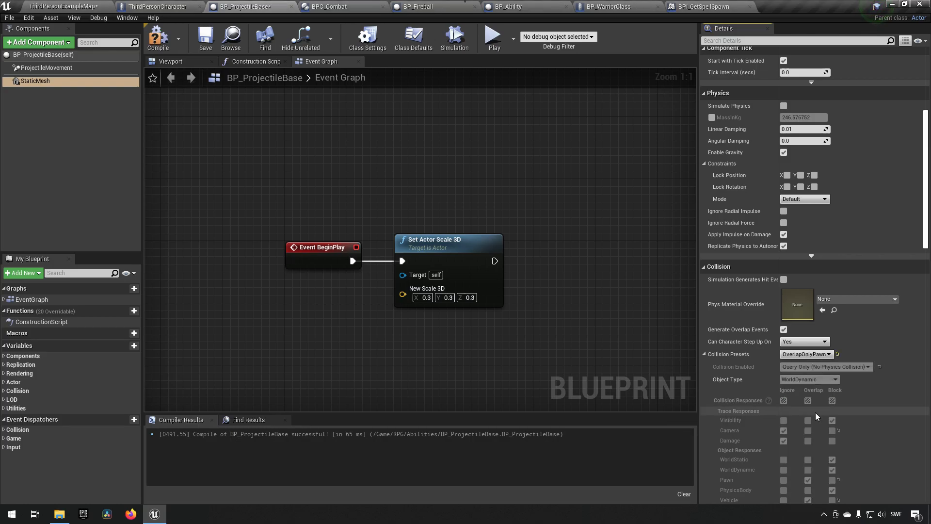
scroll("down", 3)
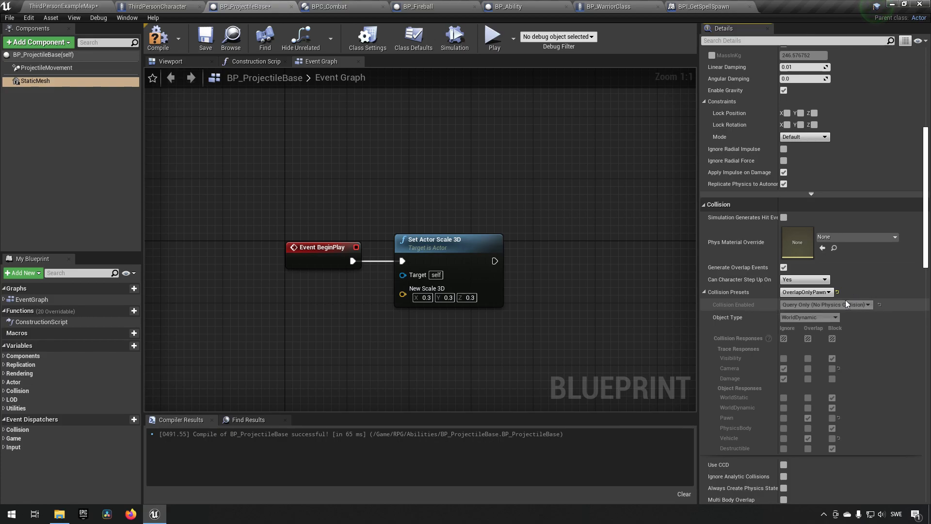
scroll("down", 3)
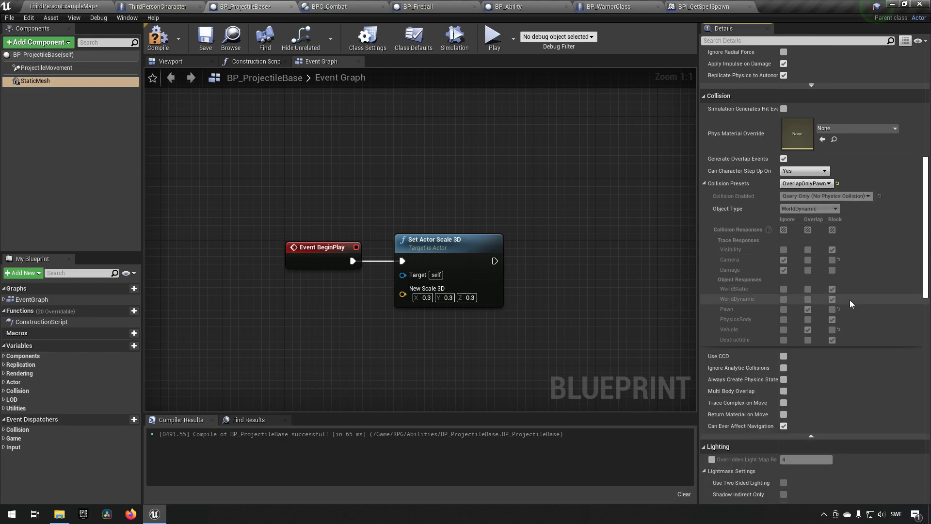
mouse_move(722, 360)
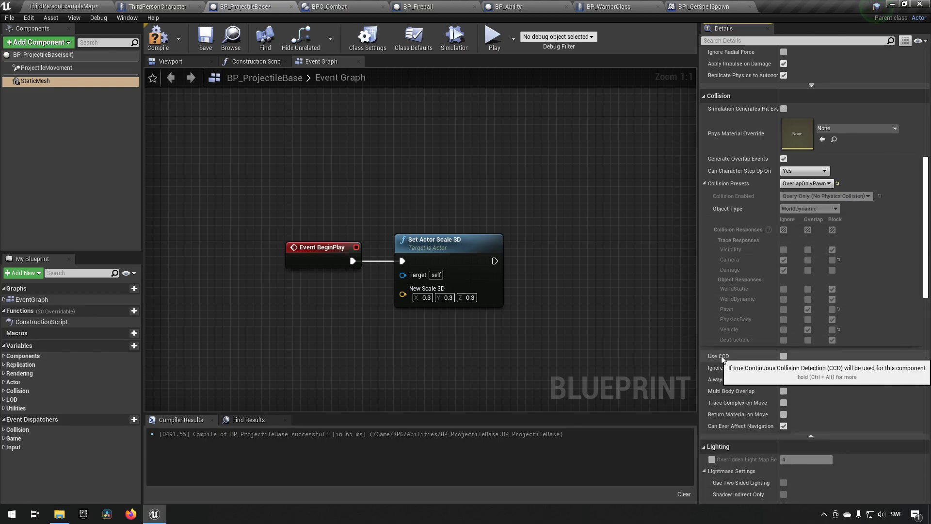
left_click(784, 356)
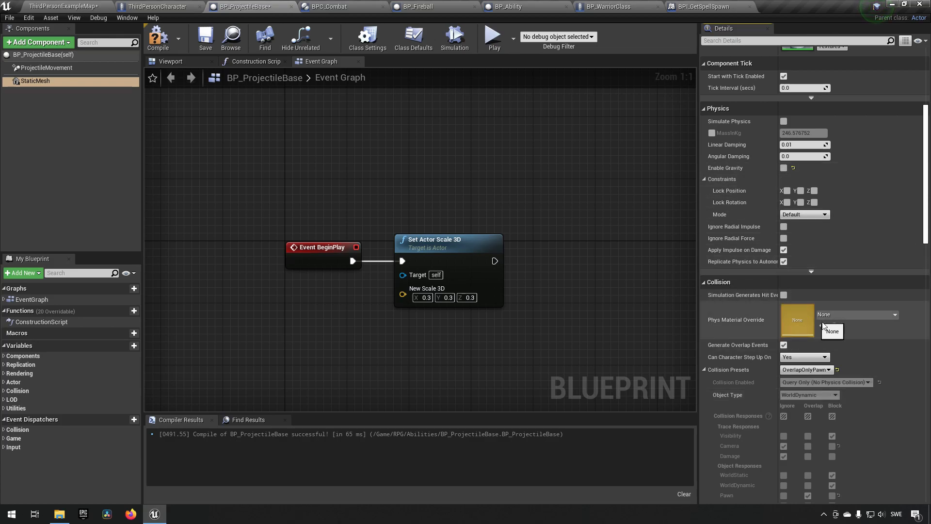
scroll("down", 3)
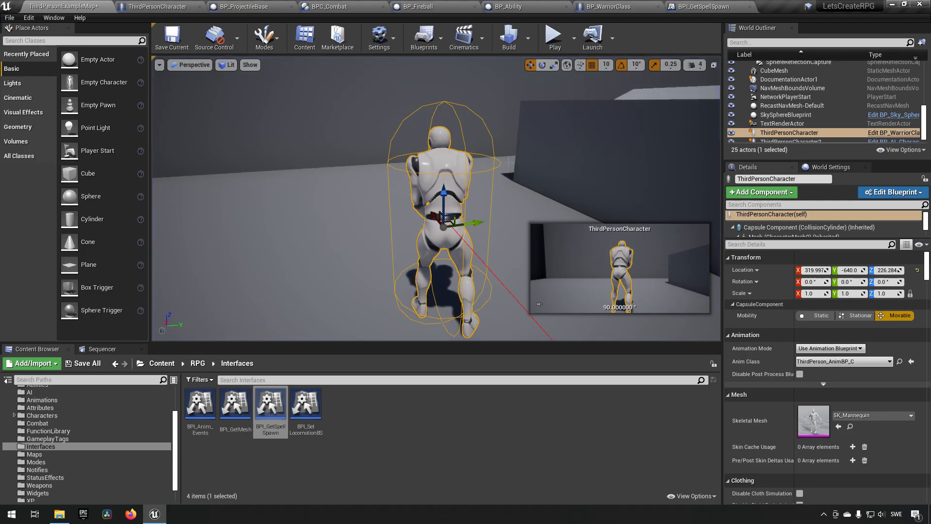
mouse_move(689, 4)
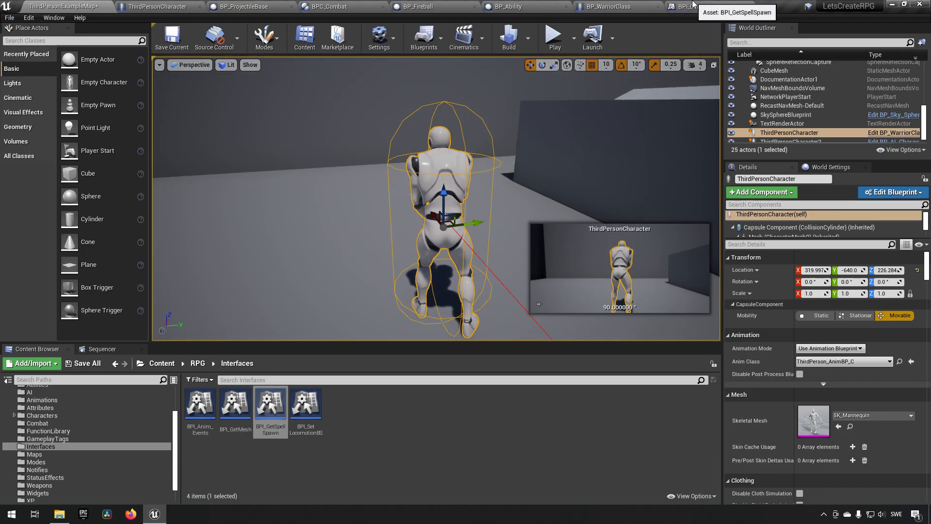
mouse_move(237, 14)
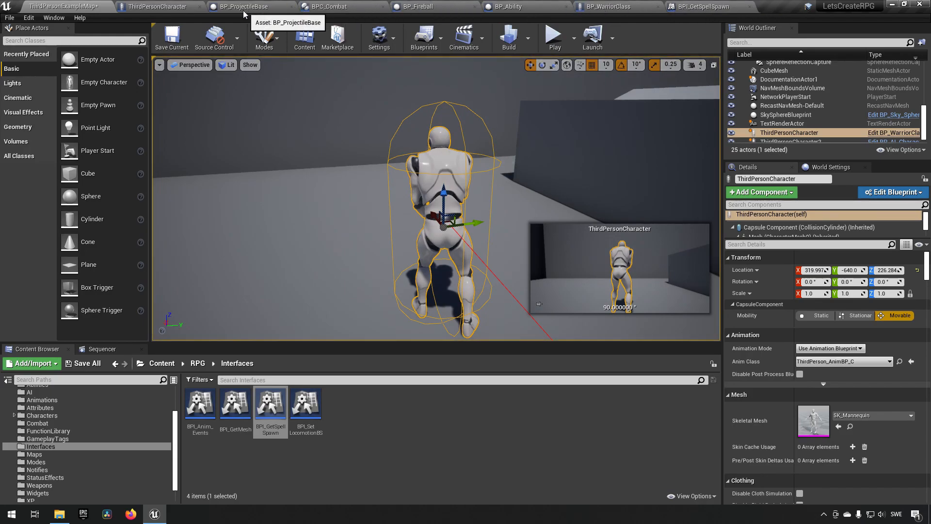
mouse_move(513, 6)
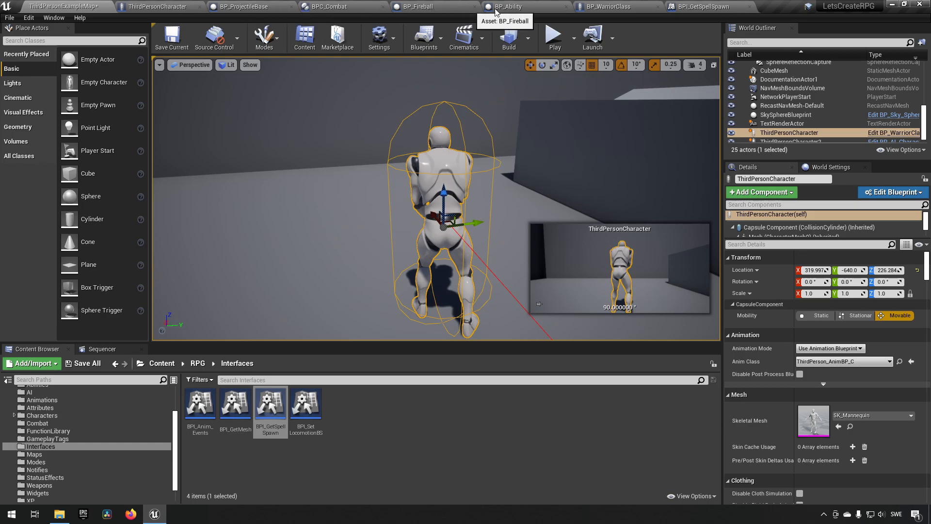
mouse_move(509, 9)
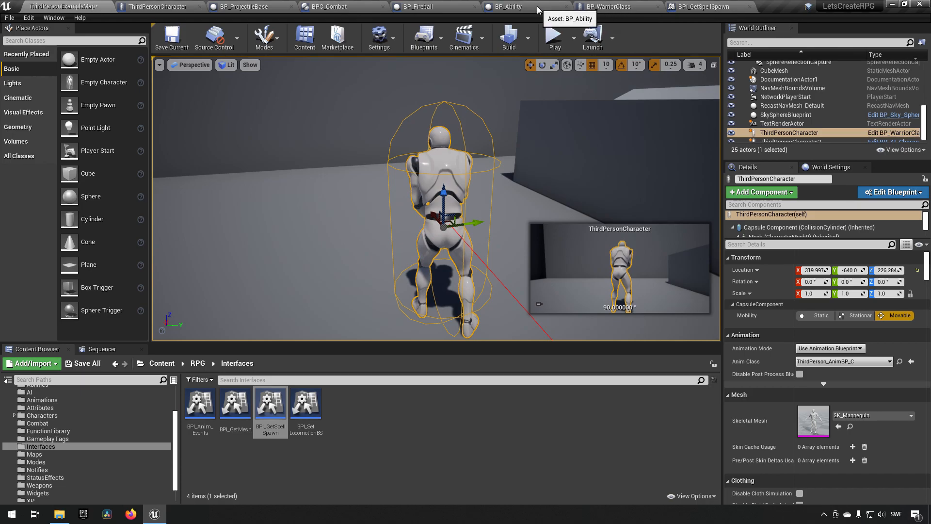
- Rename the interface function's Transform output to SpawTransform in BPI_GetSpellSpawn
left_click(700, 5)
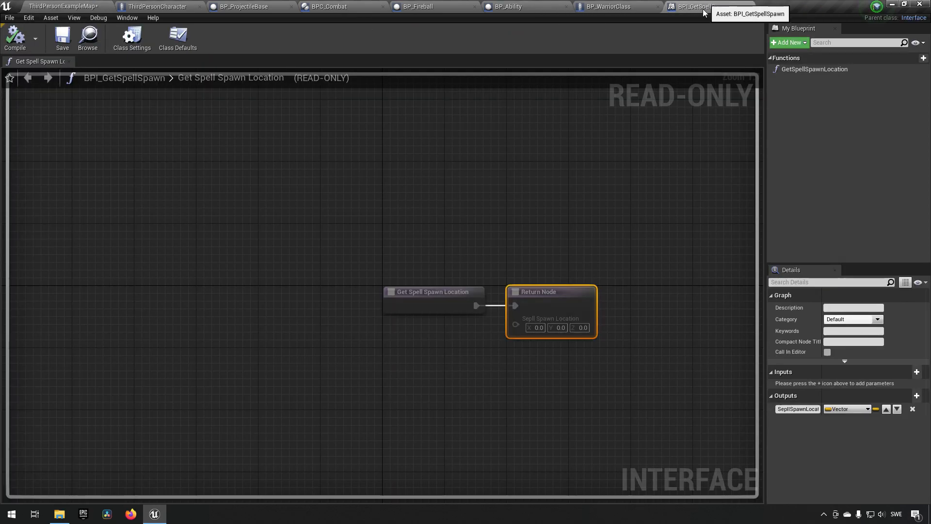
left_click(867, 408)
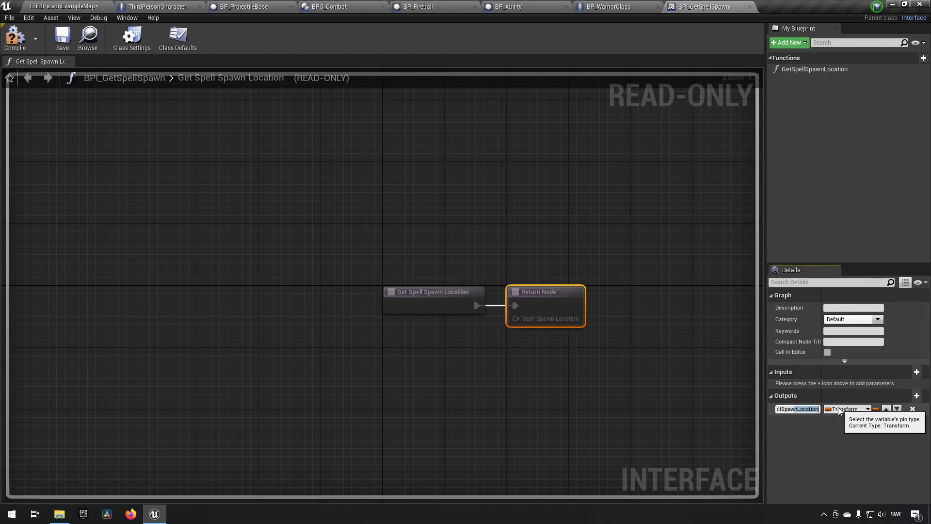
type("SpawTransform")
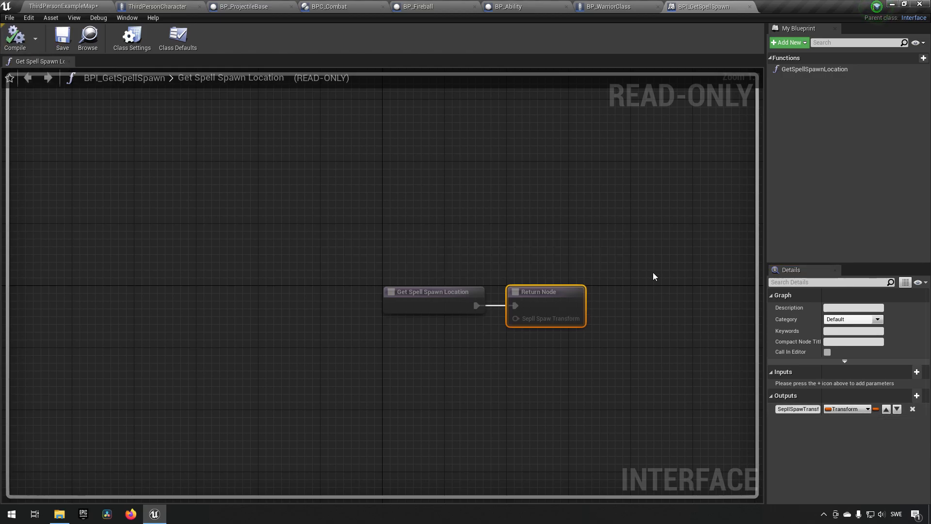
mouse_move(375, 187)
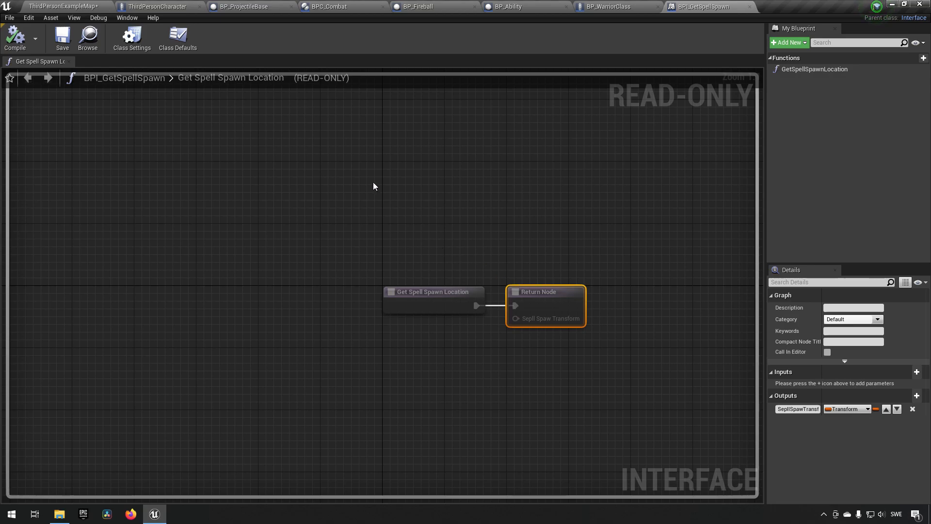
mouse_move(411, 181)
type("n")
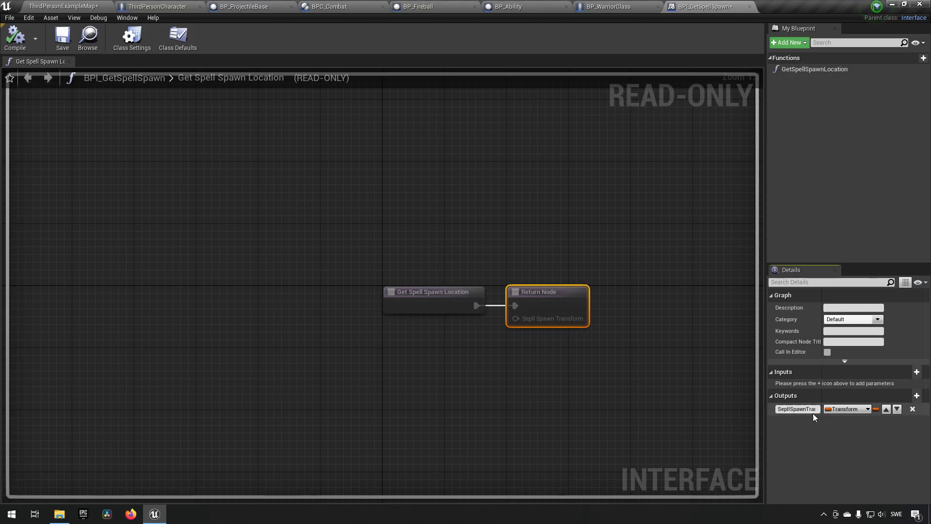
mouse_move(49, 49)
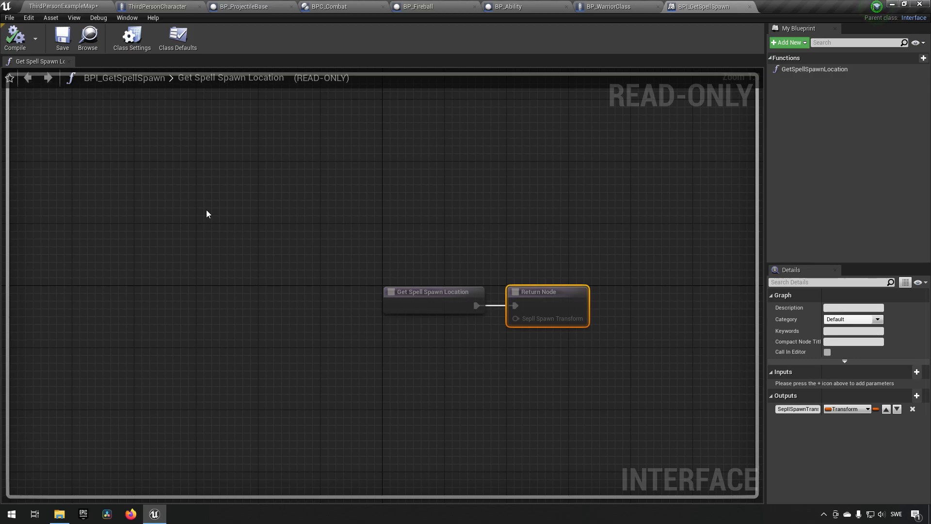
mouse_move(555, 45)
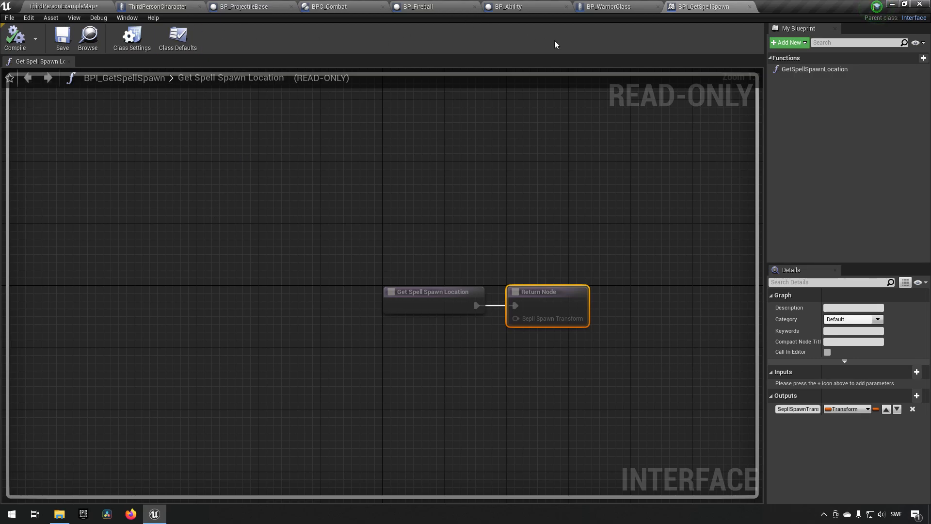
mouse_move(336, 13)
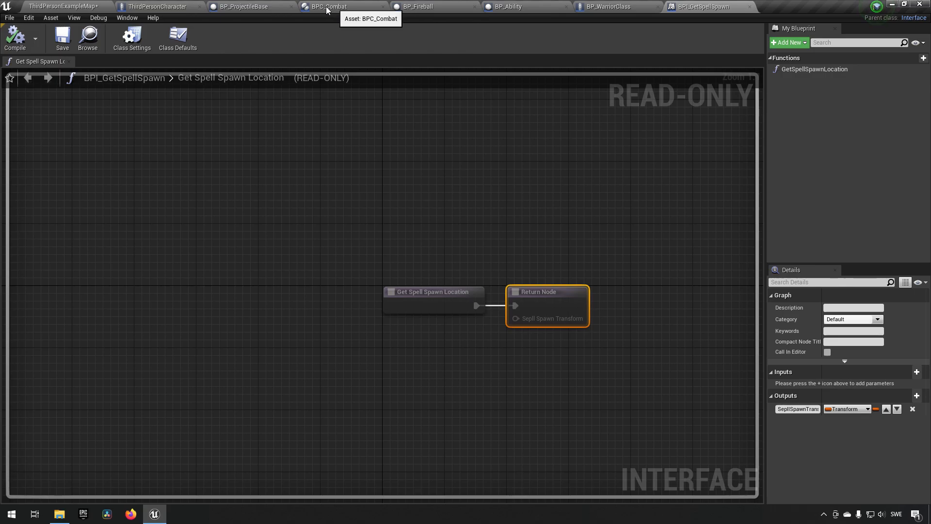
- Refresh the interface node, recombine the split Spawn Transform pin and wire Sepll Spawn Transform into it
left_click(253, 6)
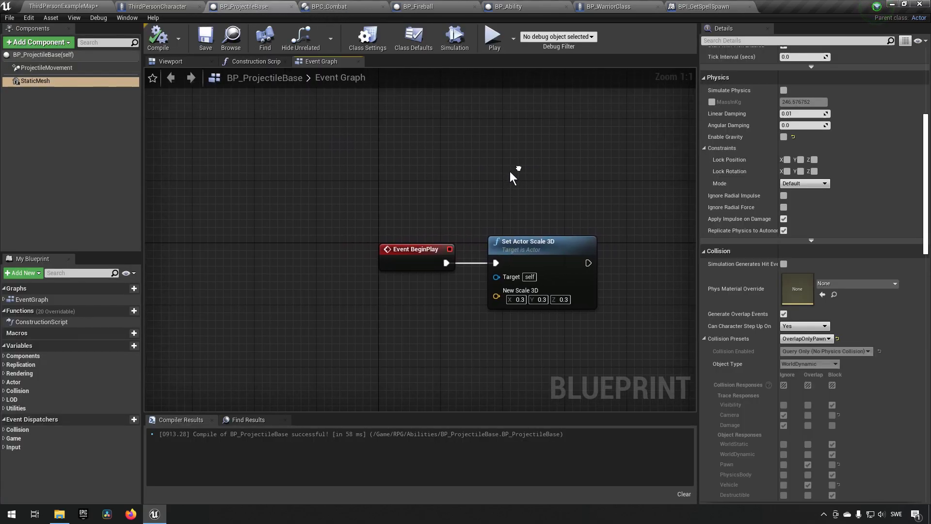
left_click(326, 6)
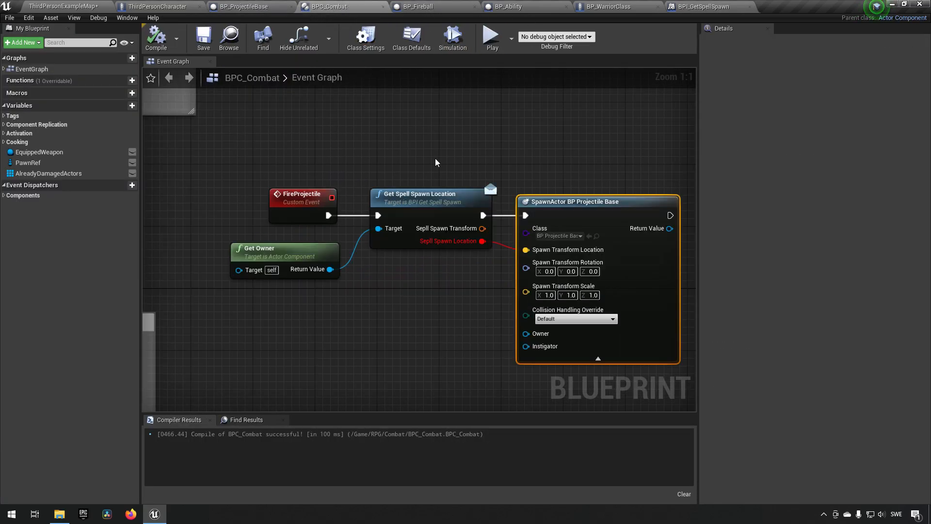
right_click(421, 194)
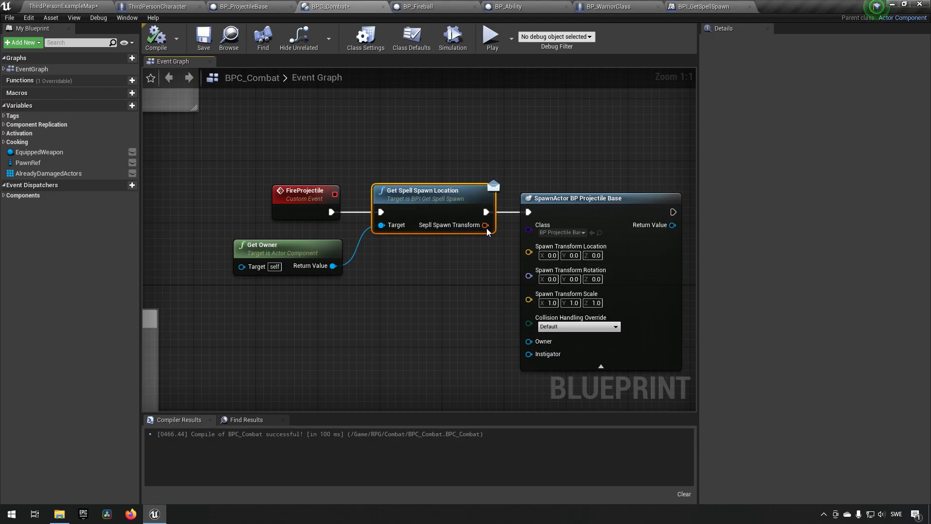
right_click(529, 252)
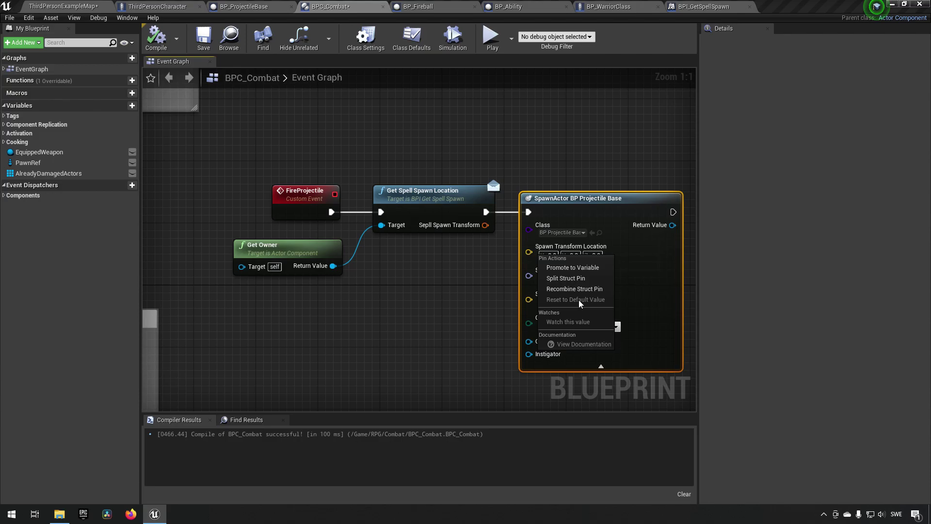
left_click(575, 290)
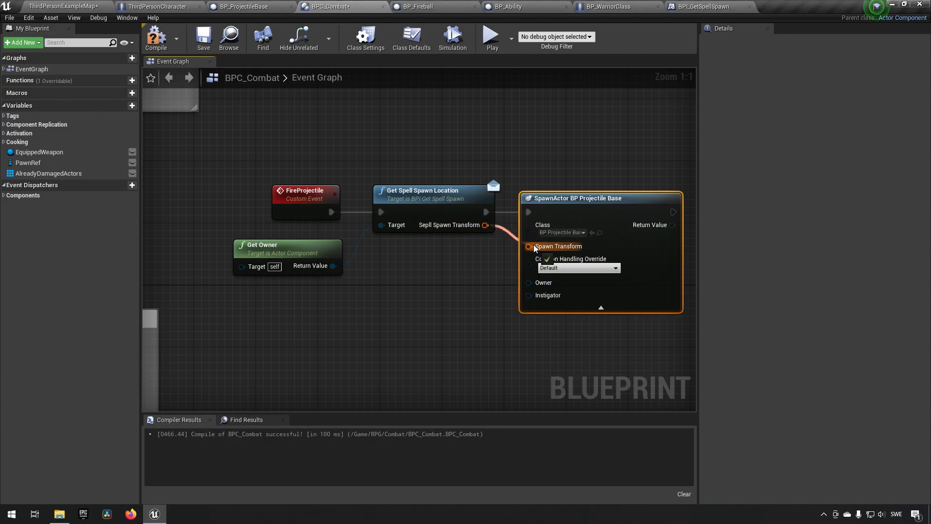
left_click(203, 37)
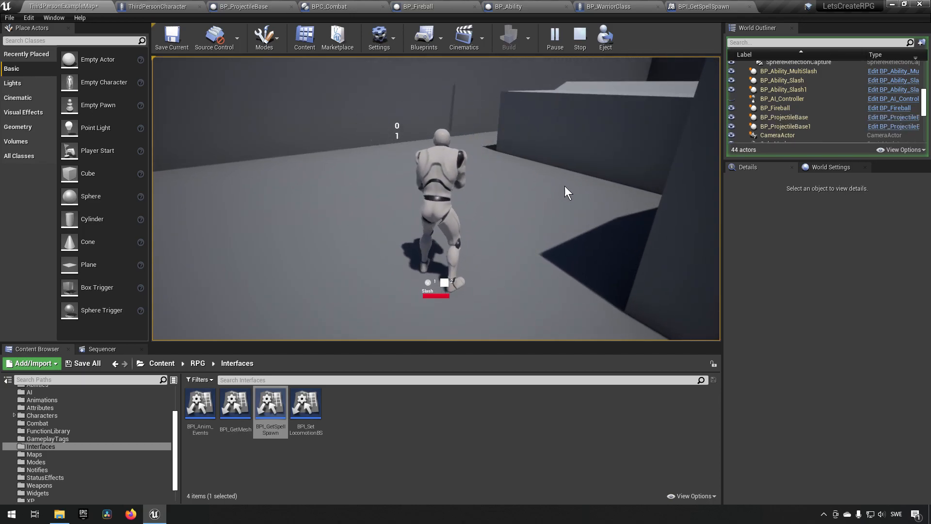
- Eject from the playing character and stop the test play session
left_click(775, 108)
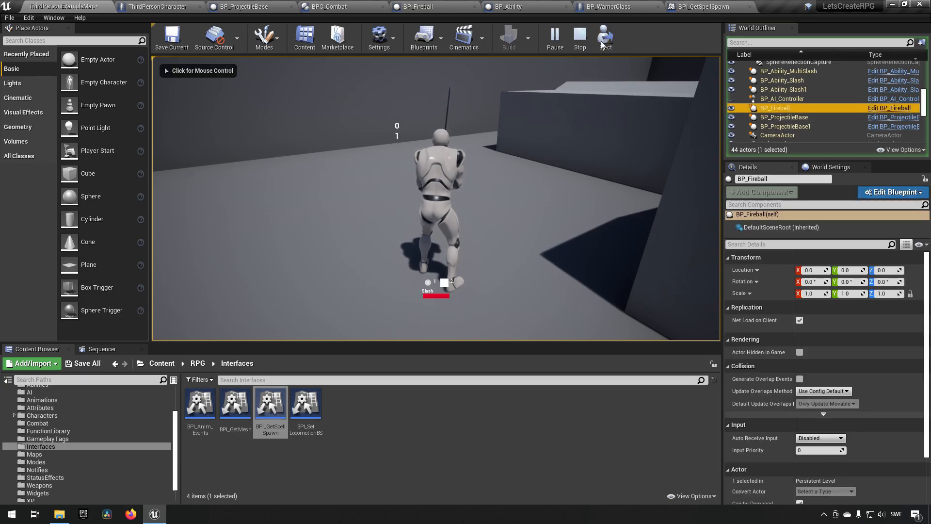
left_click(790, 110)
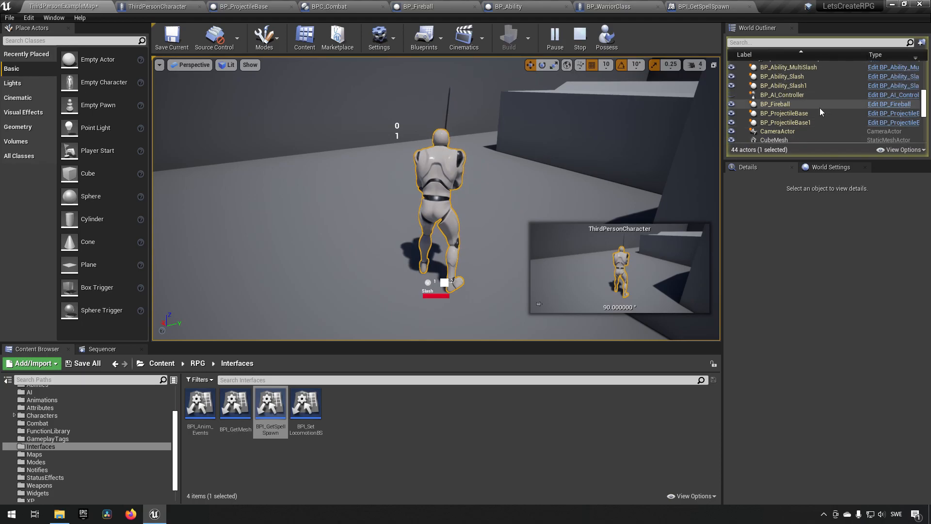
left_click(776, 104)
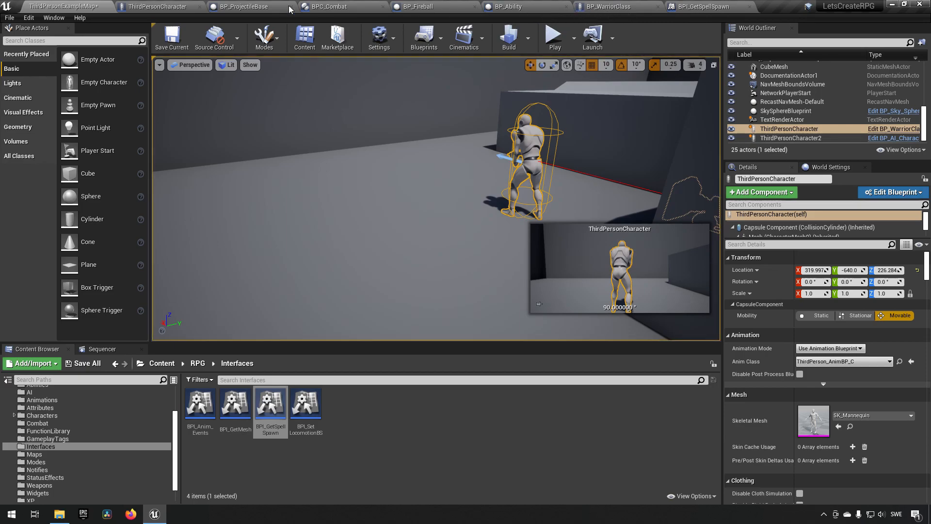
mouse_move(155, 6)
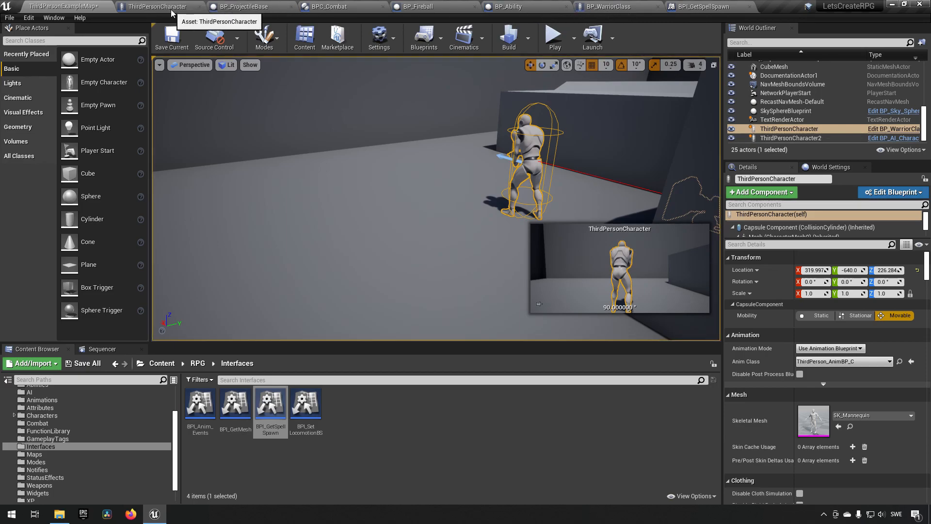
mouse_move(431, 6)
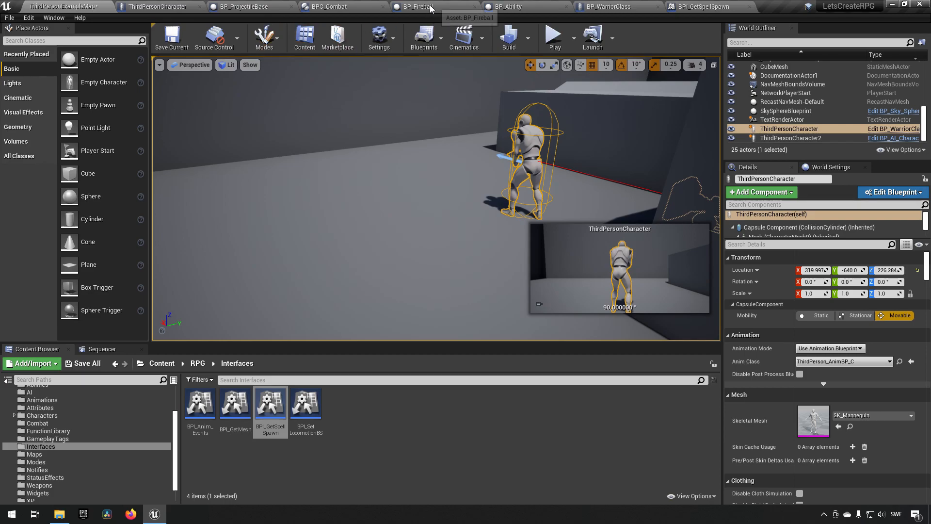
- Step through BP_Fireball and BP_ProjectileBase and land on BPC_Combat's Get Owner node
left_click(419, 6)
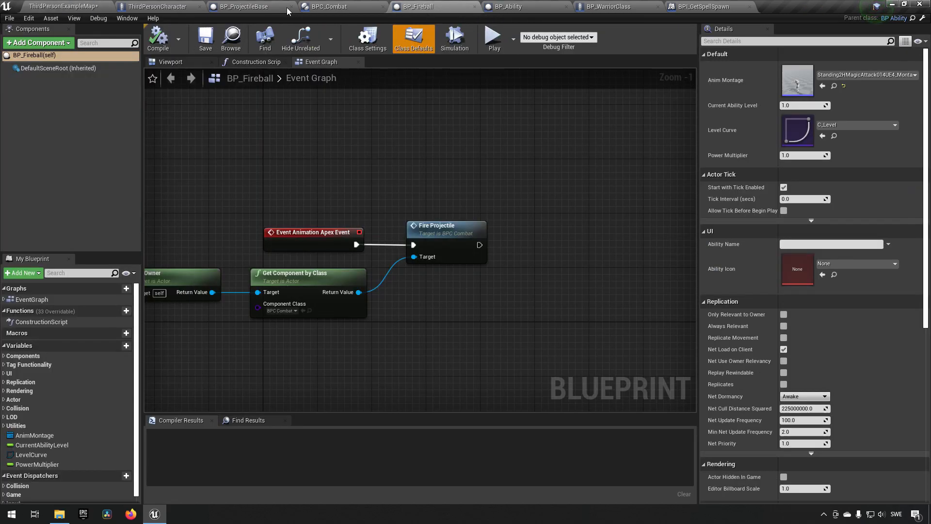
left_click(252, 6)
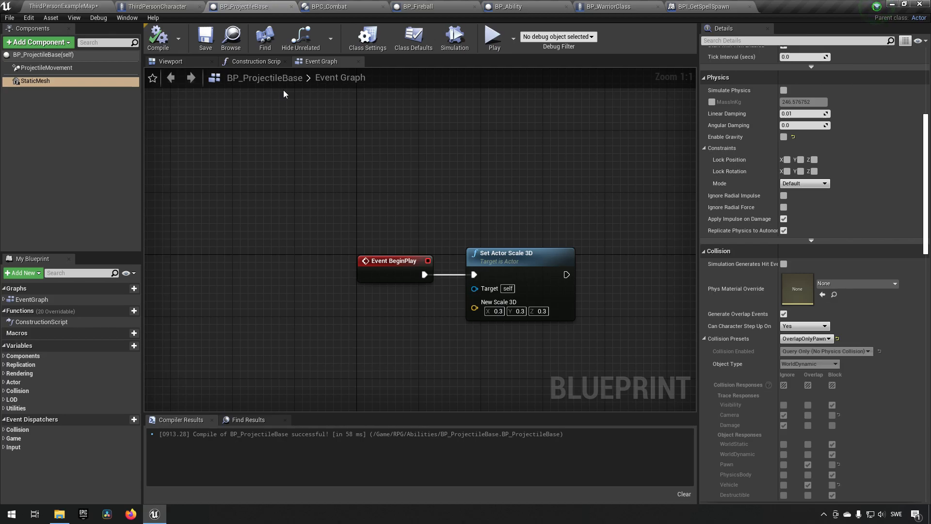
mouse_move(405, 159)
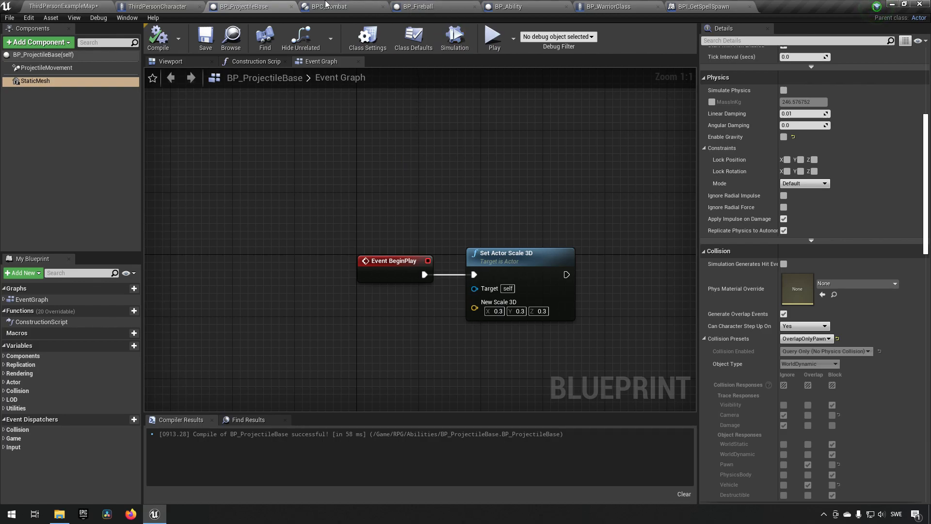
left_click(330, 6)
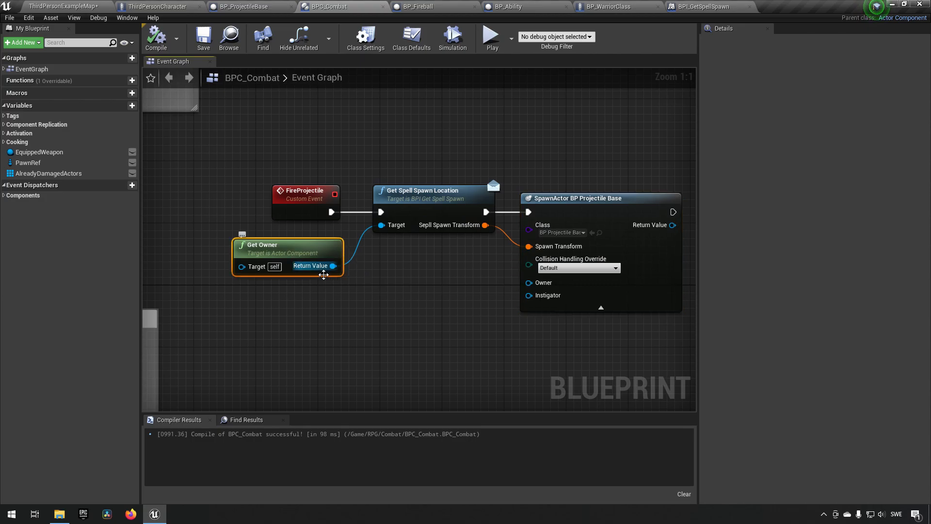
left_click(156, 6)
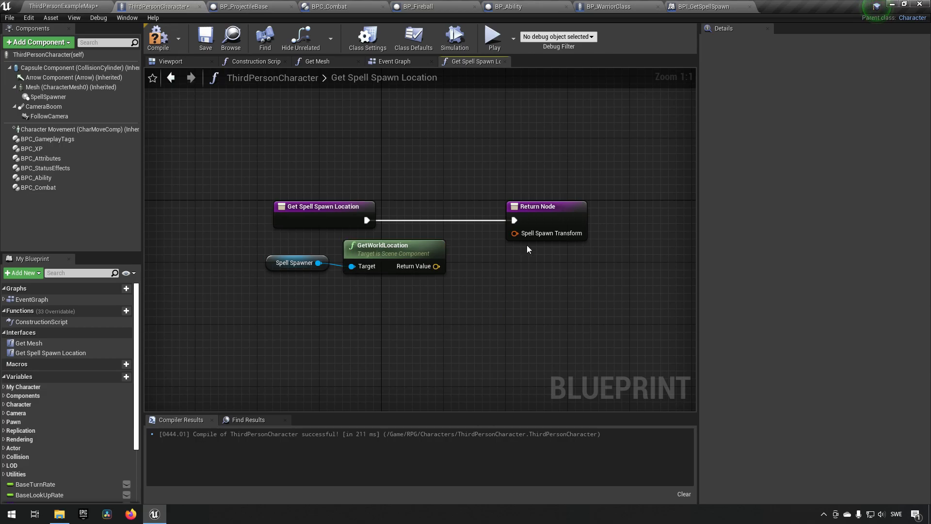
- Pull GetWorldTransform from Spell Spawner into the return node and compile ThirdPersonCharacter
left_click_drag(318, 263, 344, 296)
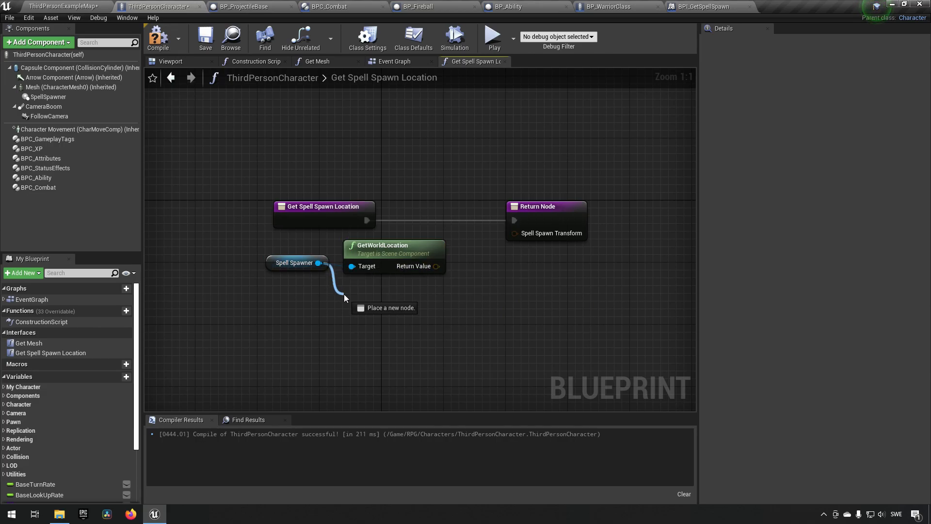
type("get transform")
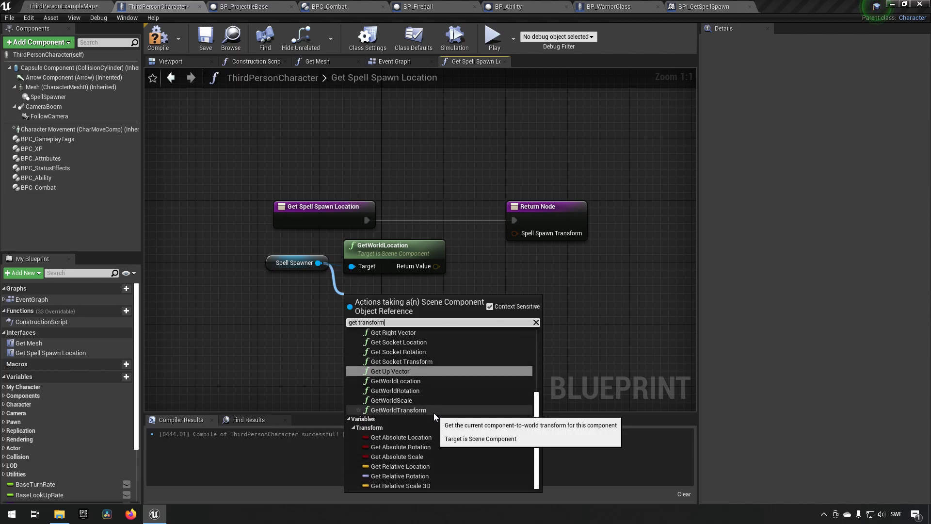
left_click(398, 409)
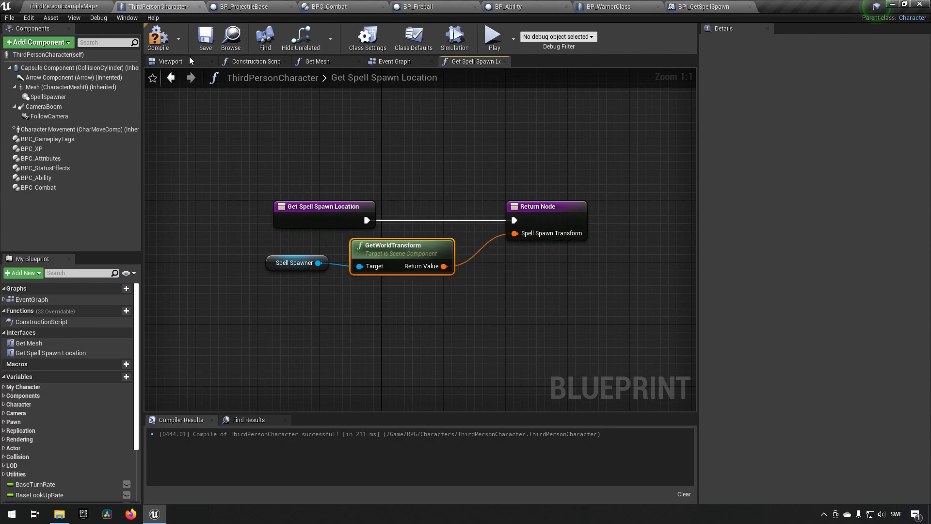
left_click(171, 61)
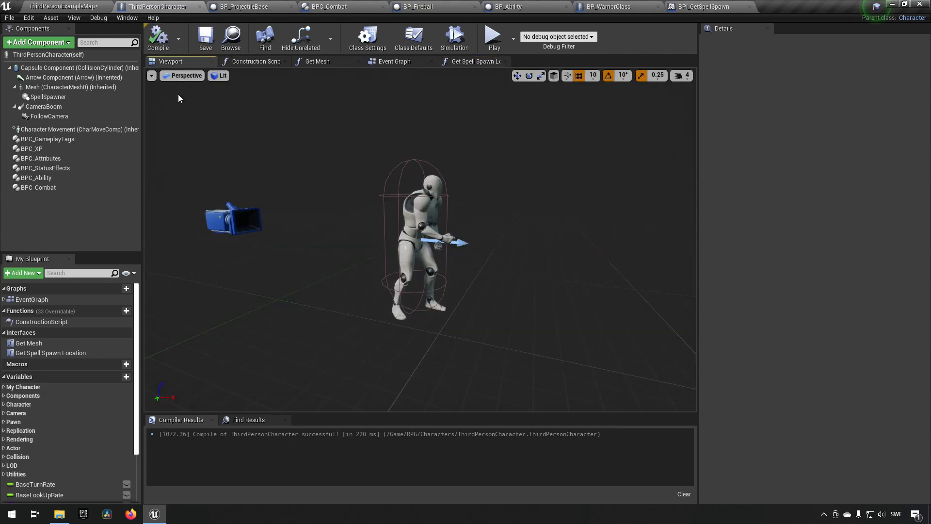
- Inspect SpellSpawner's transform, then return to the BP_ProjectileBase event graph
left_click(49, 96)
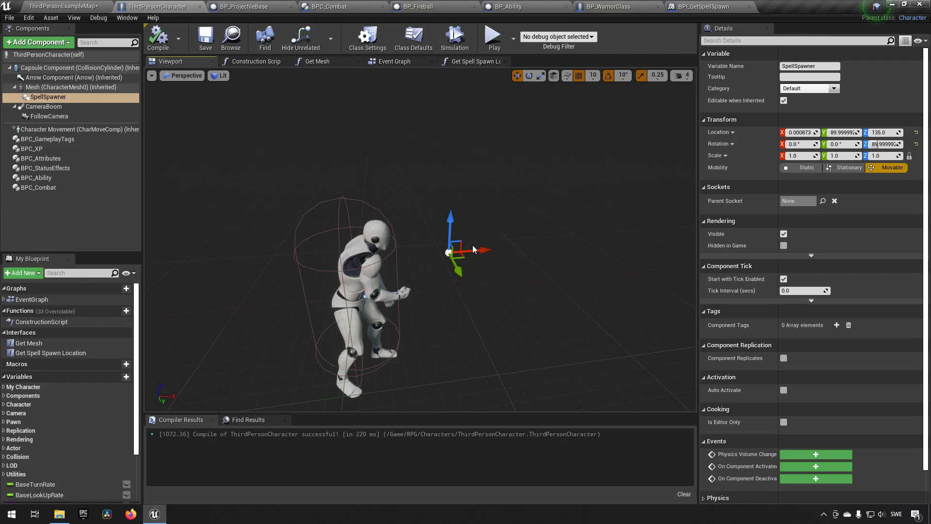
mouse_move(475, 293)
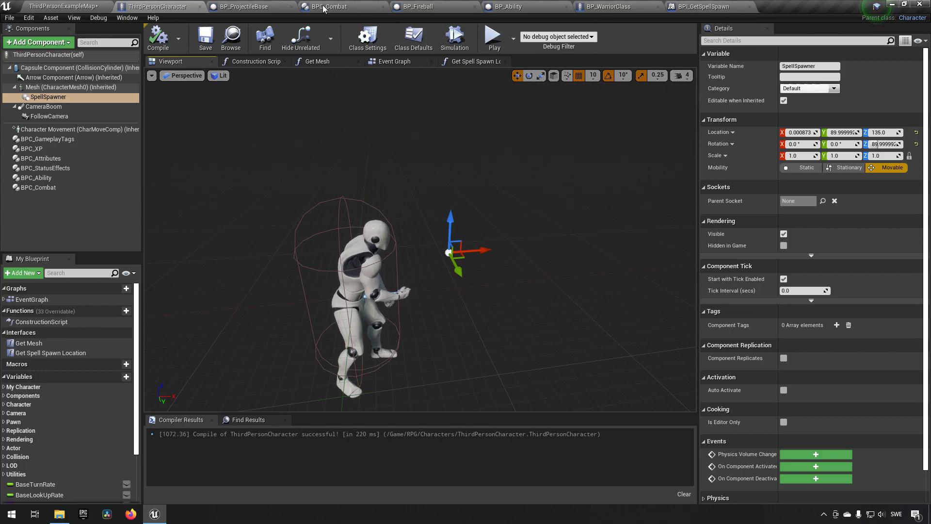
left_click(250, 5)
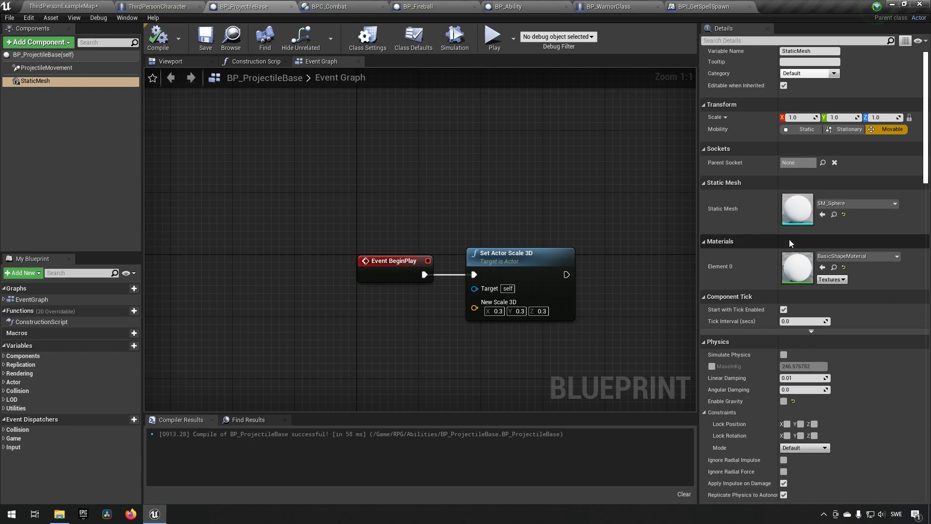
- Review StaticMesh and ProjectileMovement settings in Details and recompile BP_ProjectileBase
scroll("down", 3)
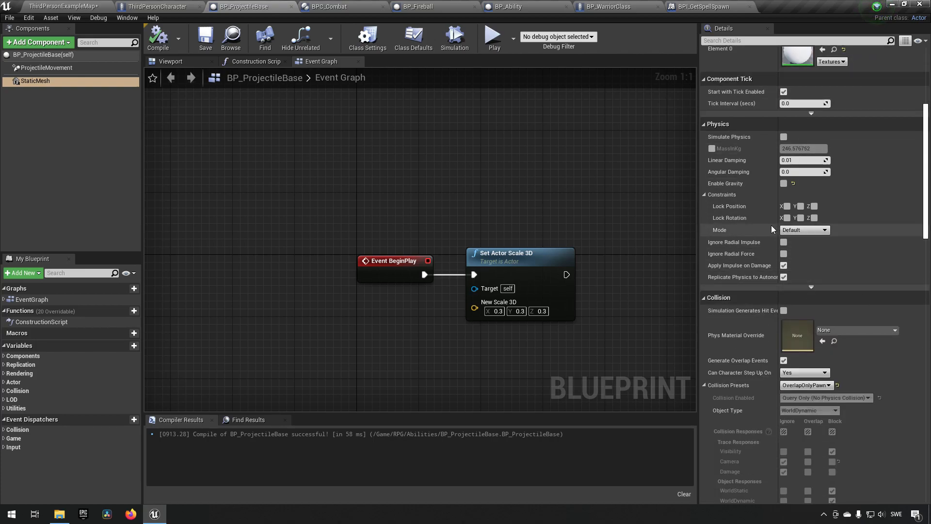
scroll("down", 3)
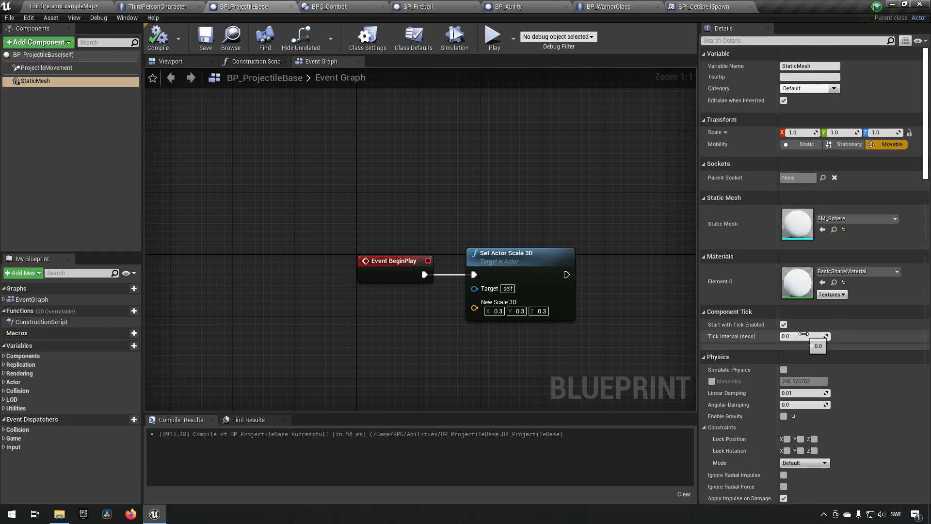
left_click(41, 68)
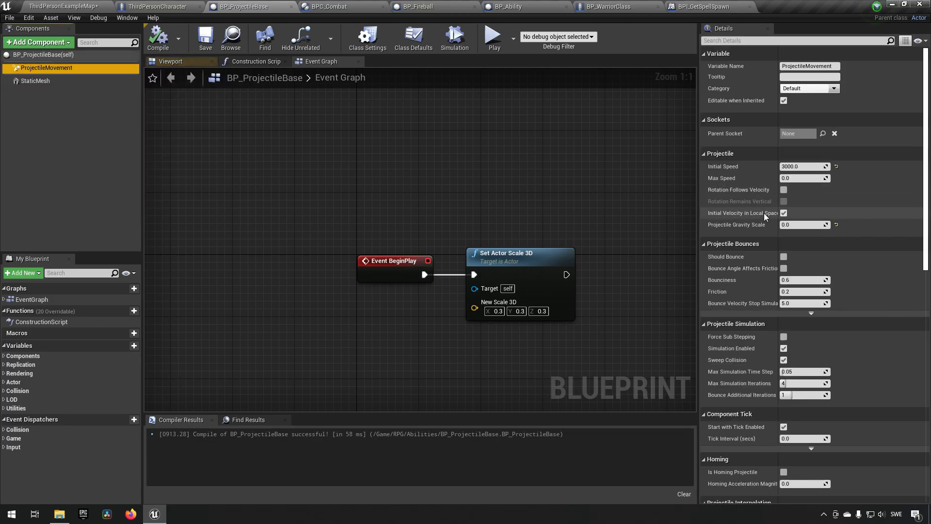
scroll("down", 3)
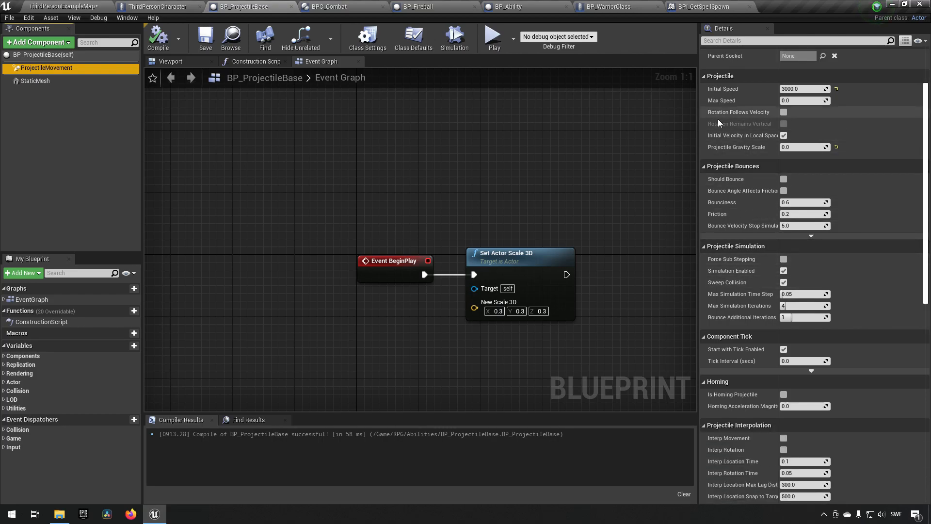
mouse_move(748, 138)
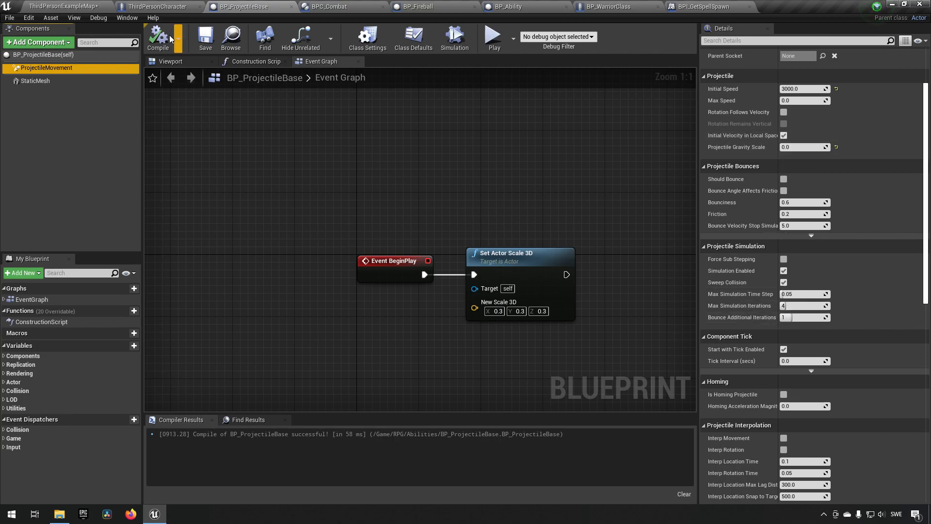
left_click(58, 6)
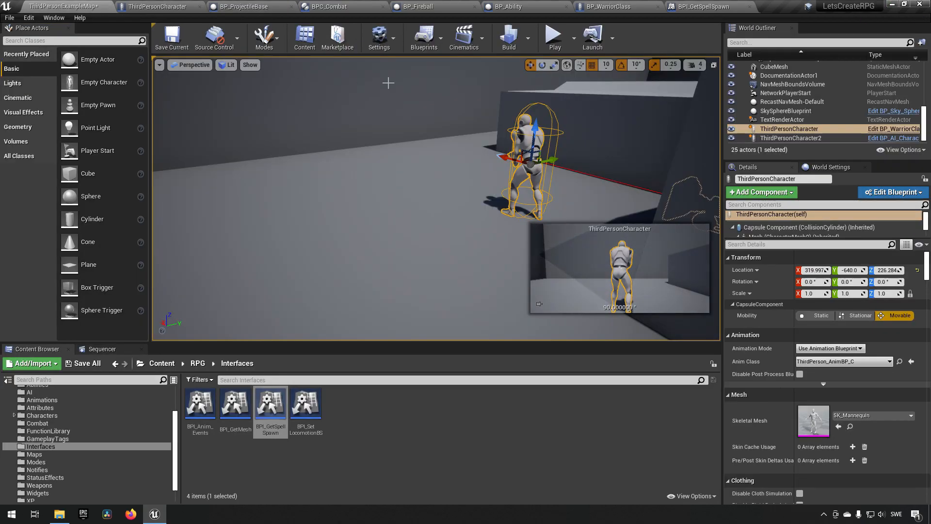
- Glance at the level viewport and reopen BP_ProjectileBase's Event Graph
left_click(555, 34)
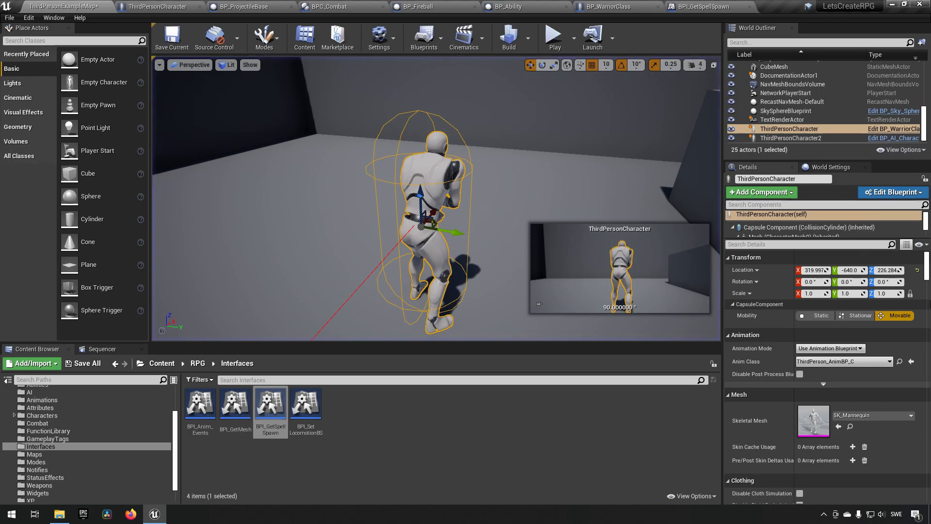
mouse_move(600, 249)
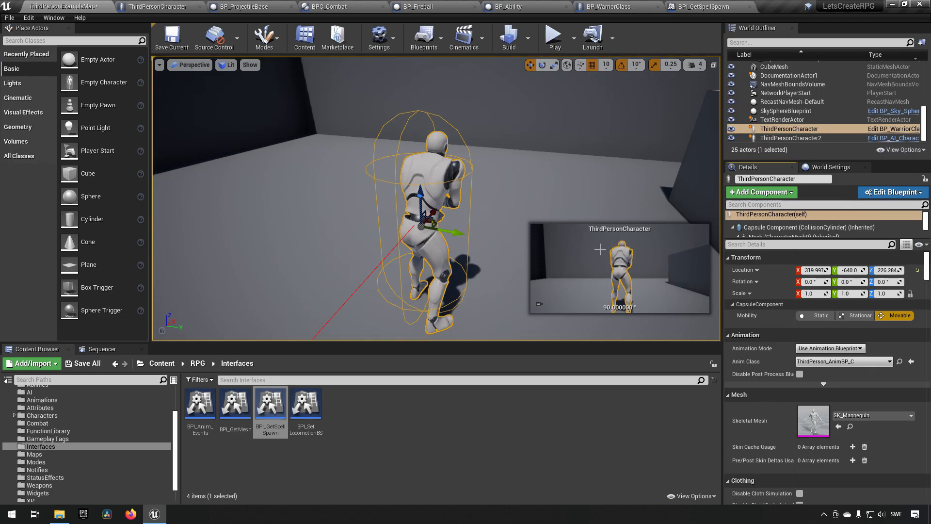
left_click(254, 6)
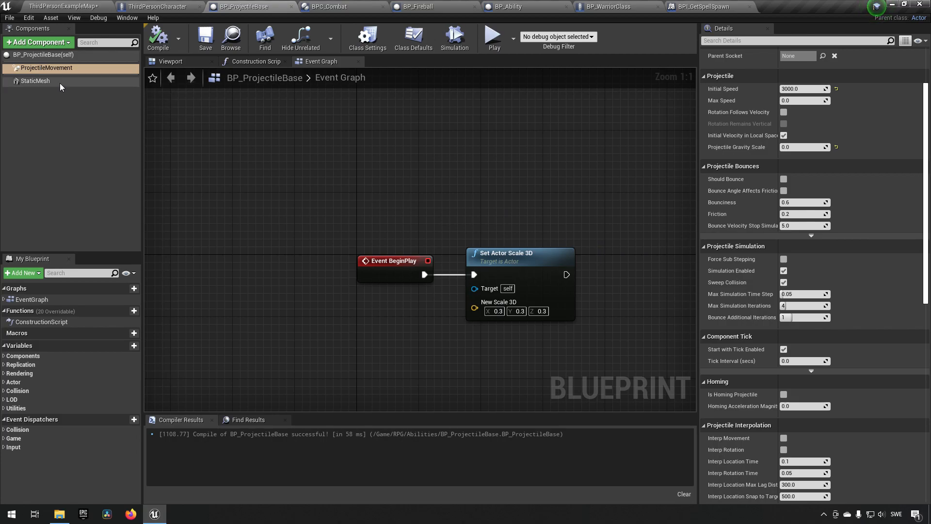
- Add StaticMesh's OnComponentBeginOverlap event wired to a Print String saying Overlapped
left_click(32, 81)
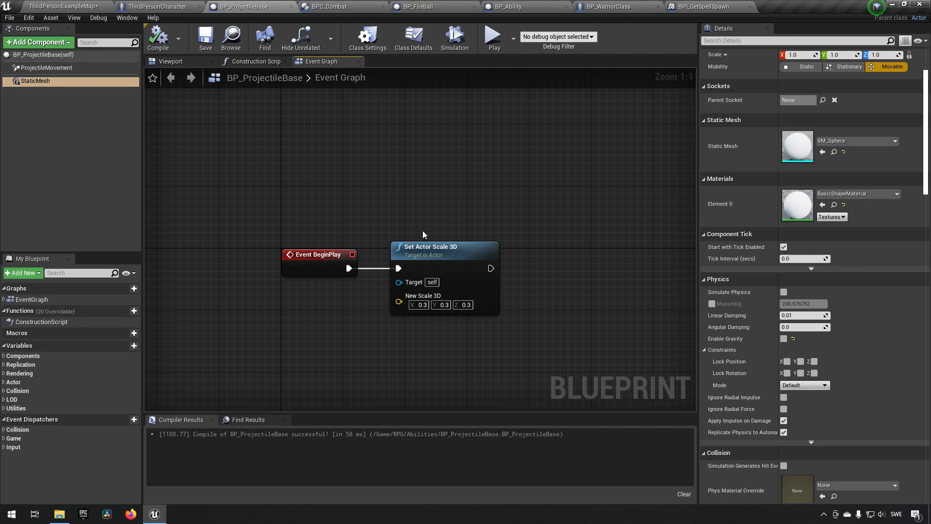
mouse_move(345, 191)
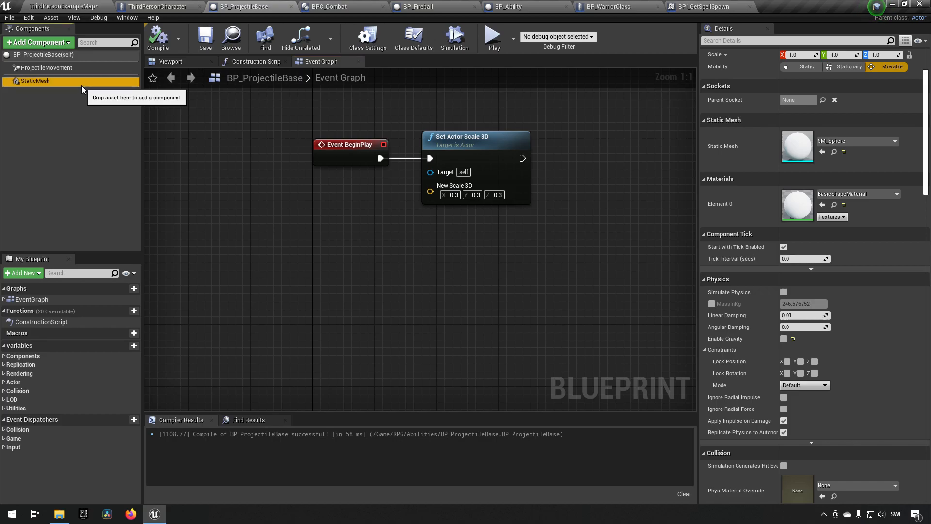
right_click(30, 81)
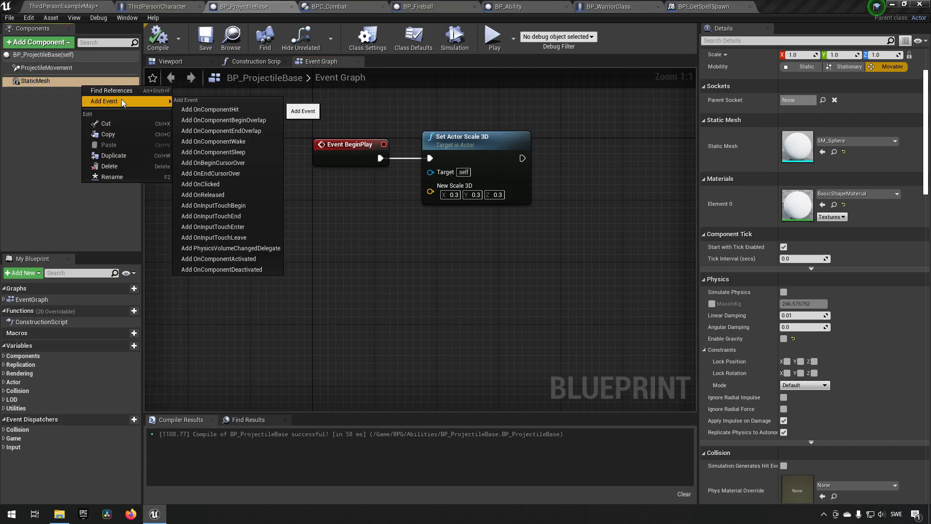
mouse_move(243, 125)
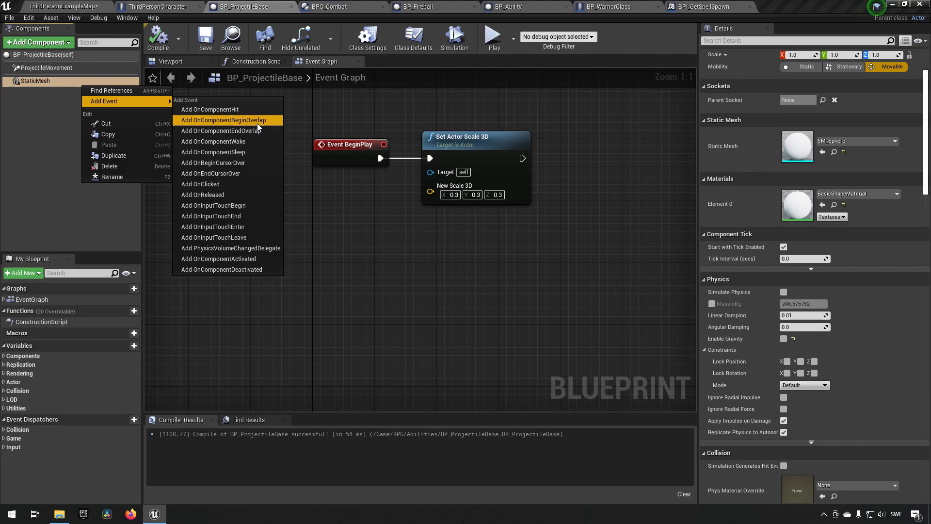
left_click(223, 120)
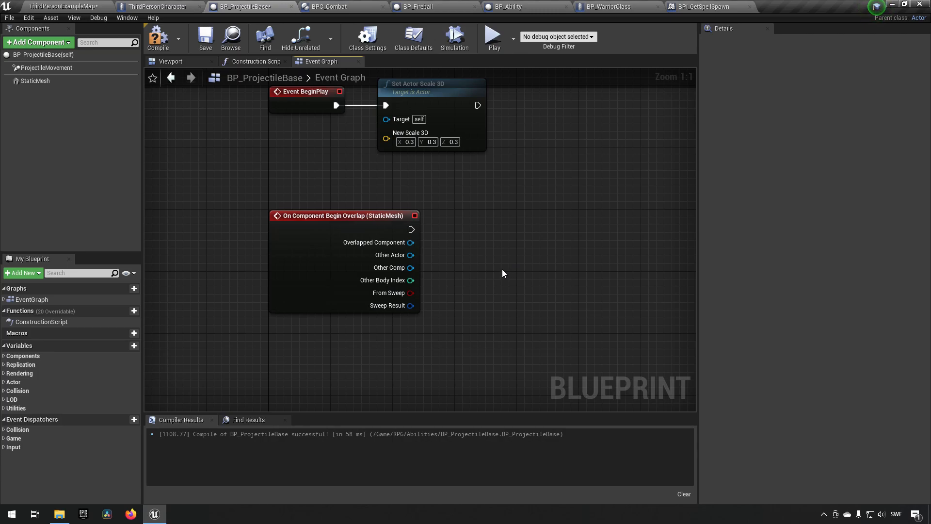
mouse_move(476, 289)
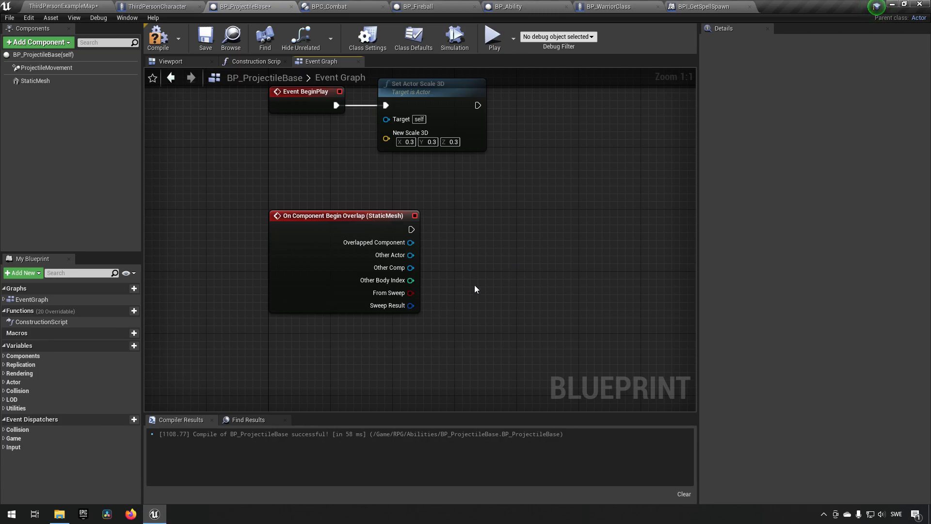
mouse_move(480, 293)
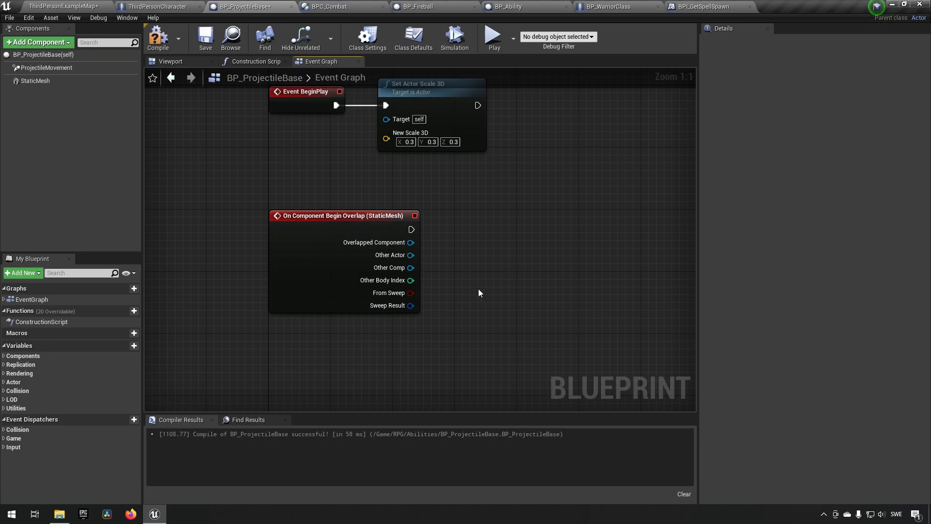
mouse_move(489, 266)
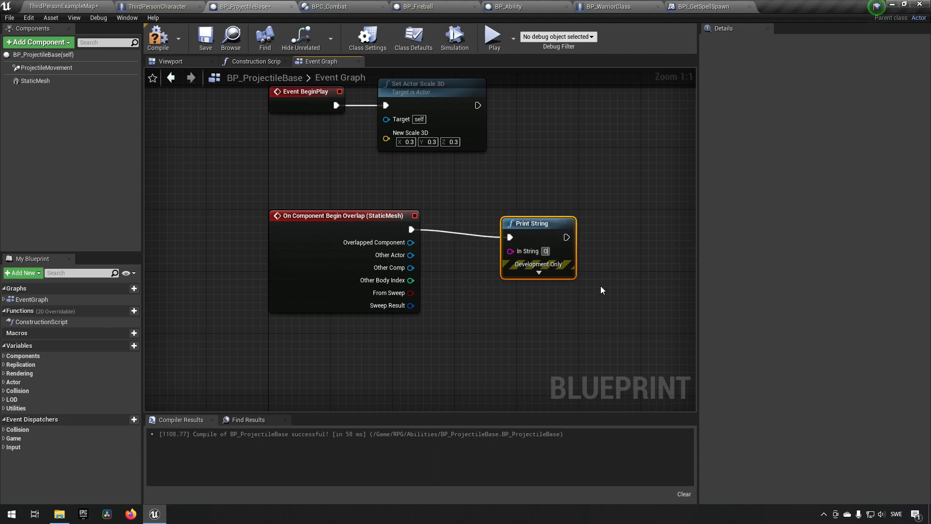
type("Overlappex")
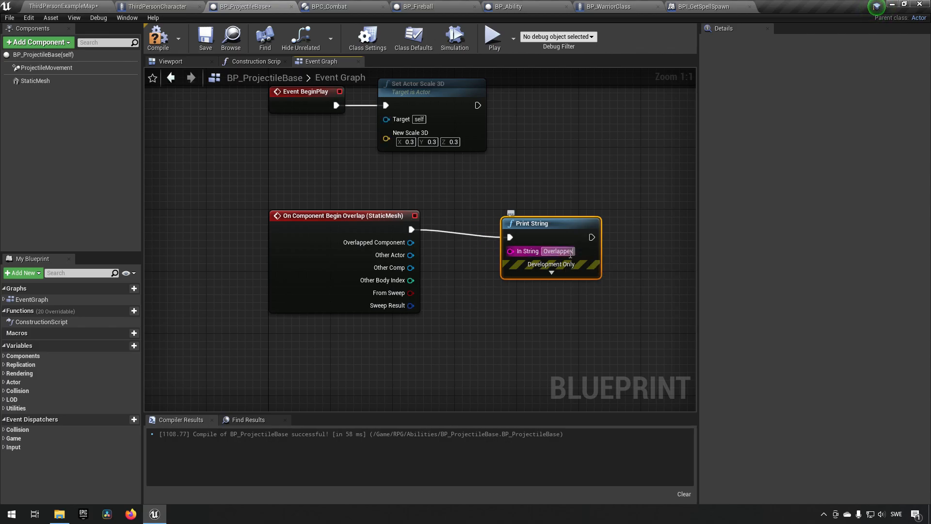
mouse_move(574, 260)
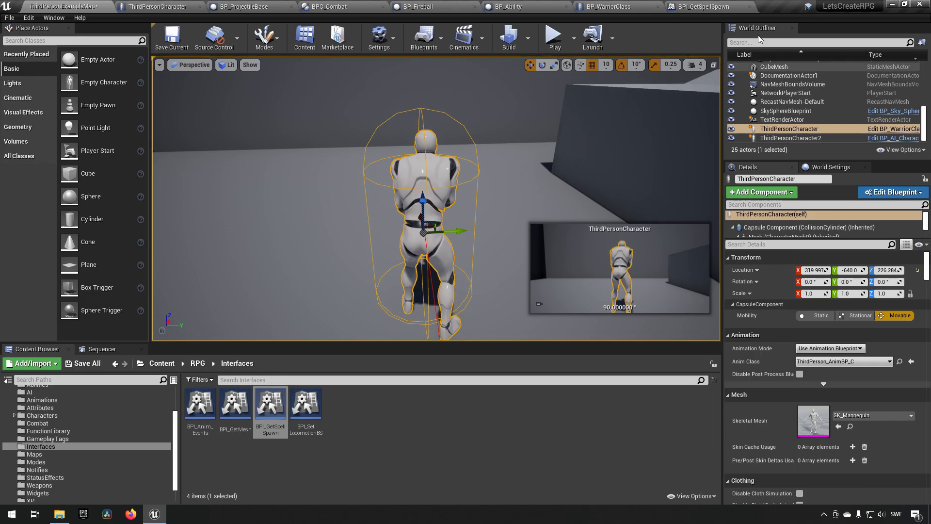
- Check the BPI_GetSpellSpawn interface, then return to BP_ProjectileBase
left_click(702, 5)
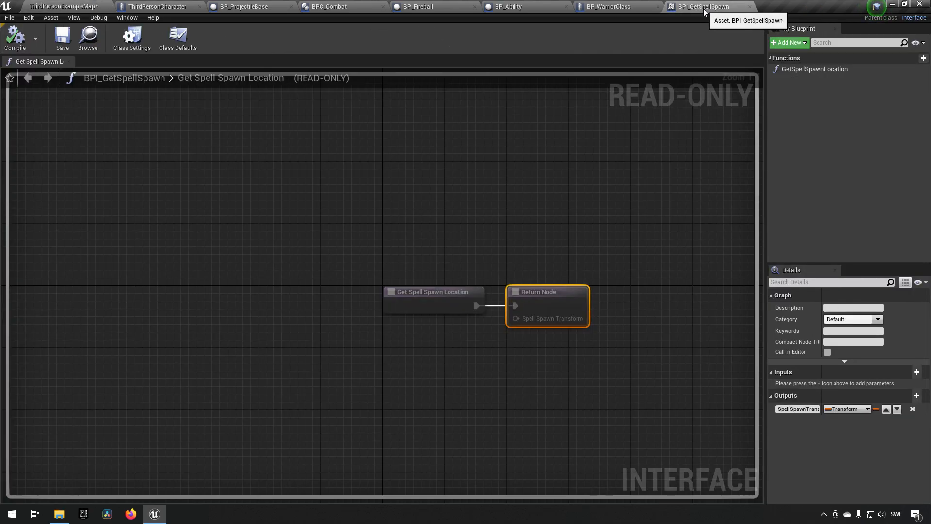
mouse_move(652, 64)
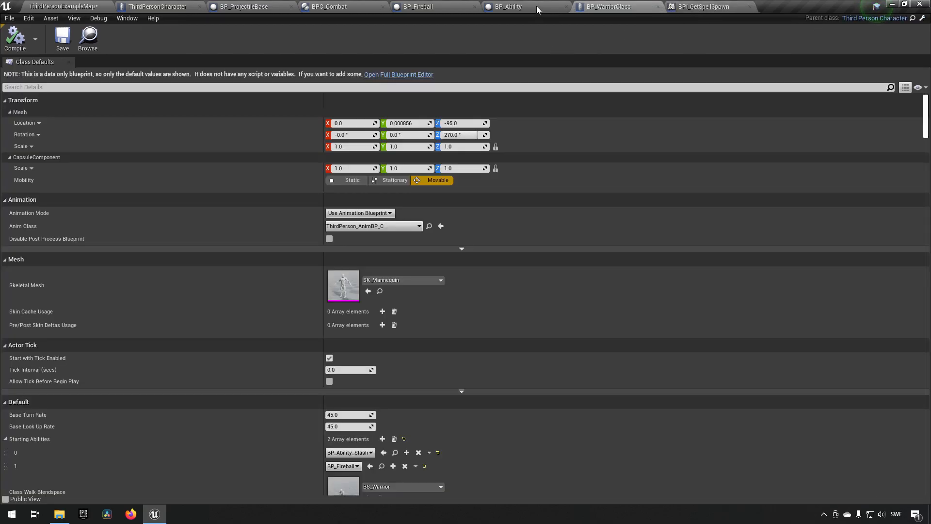
left_click(258, 6)
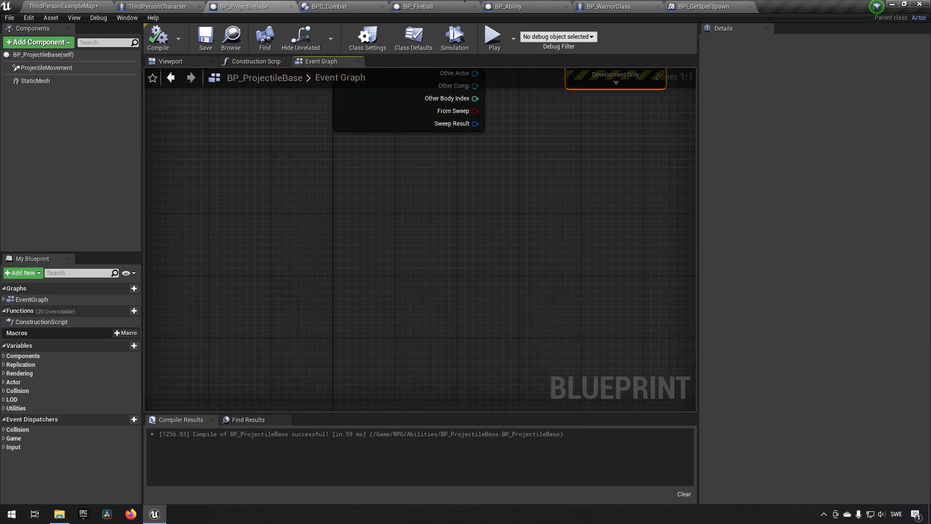
mouse_move(213, 242)
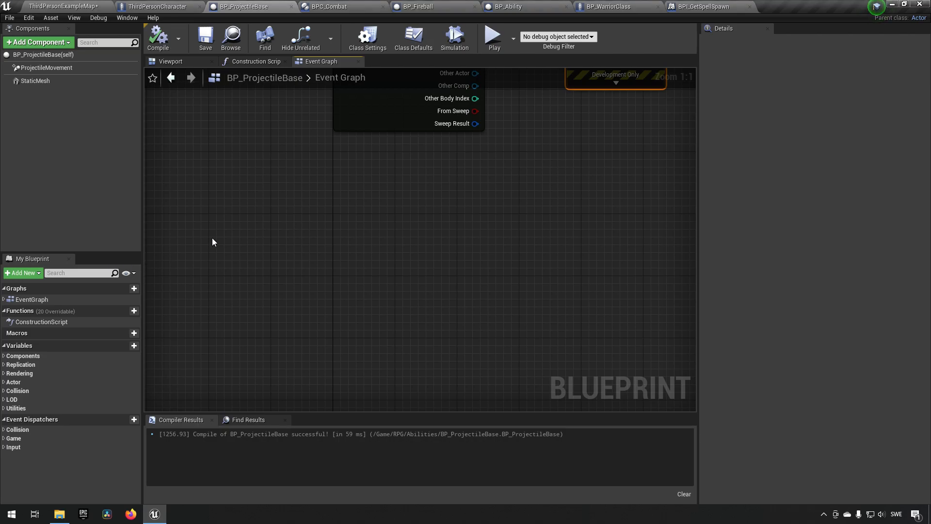
- Add Event Hit wired to a Print String whose In String is Hit
type("hi")
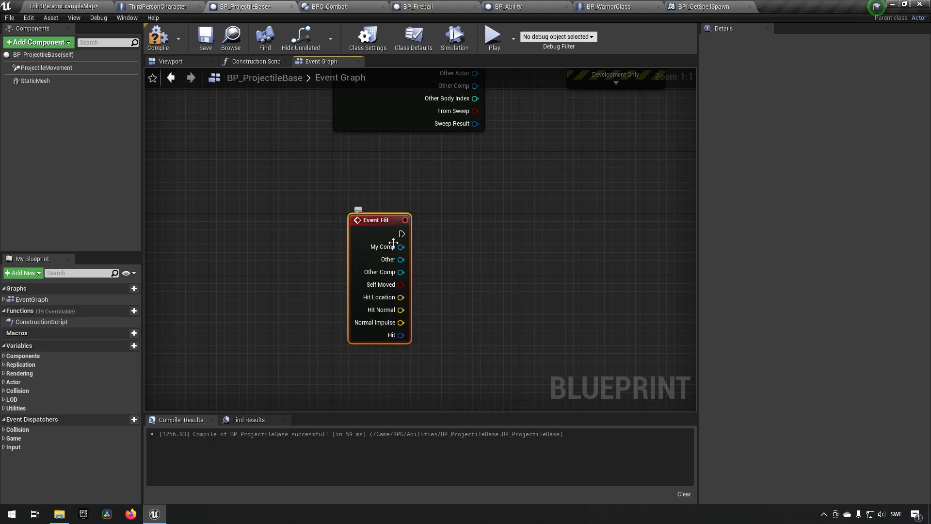
left_click_drag(403, 234, 425, 242)
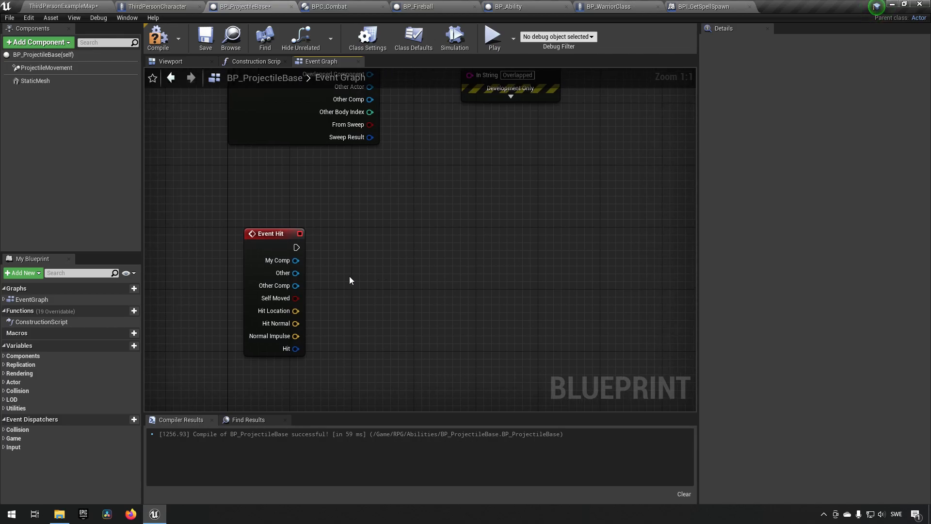
left_click_drag(297, 248, 407, 241)
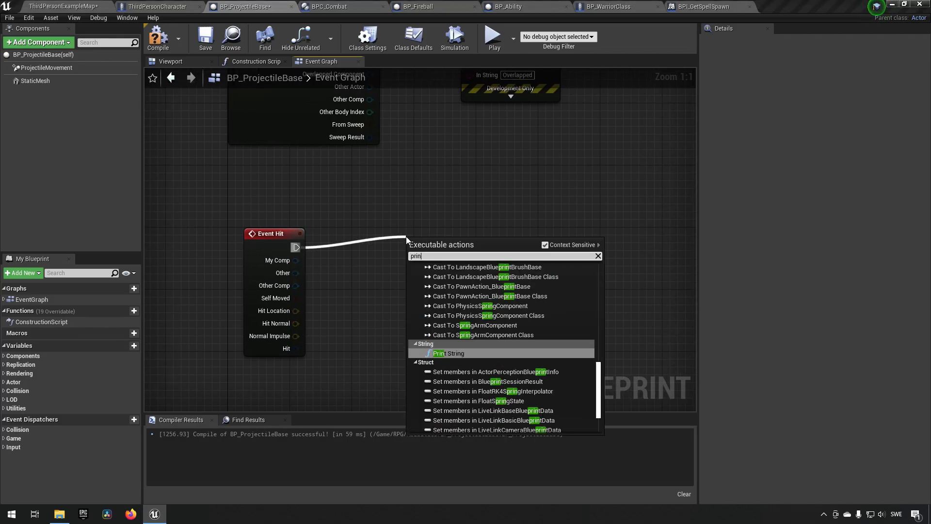
left_click(449, 353)
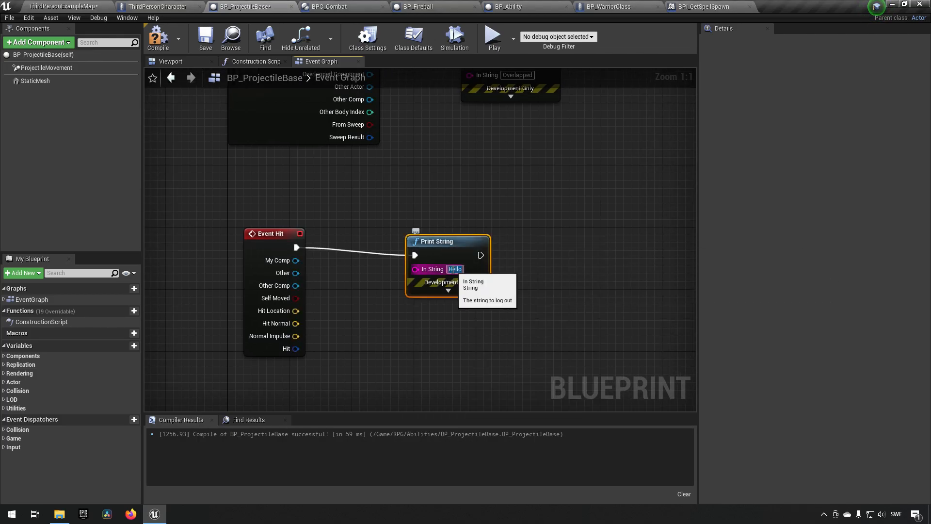
type("Hit")
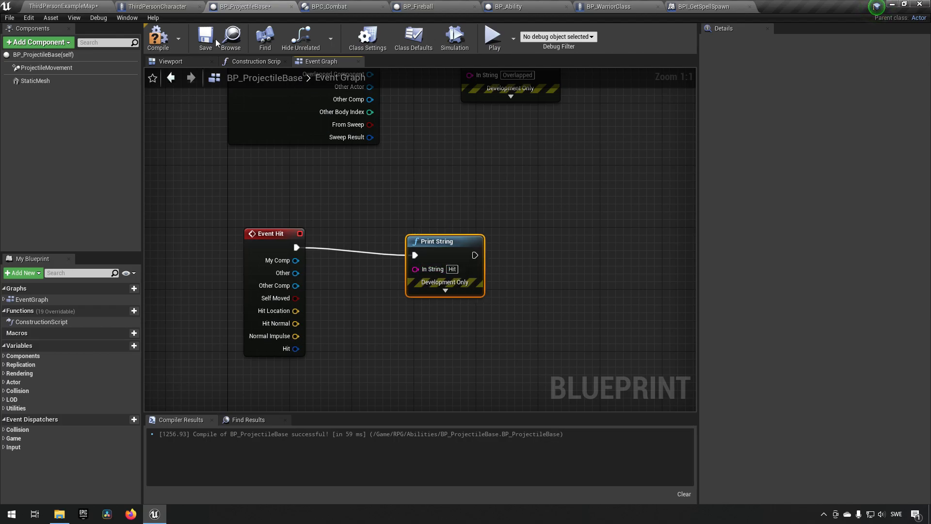
- Save the projectile Blueprint, playtest the level and return to the graph
left_click(56, 9)
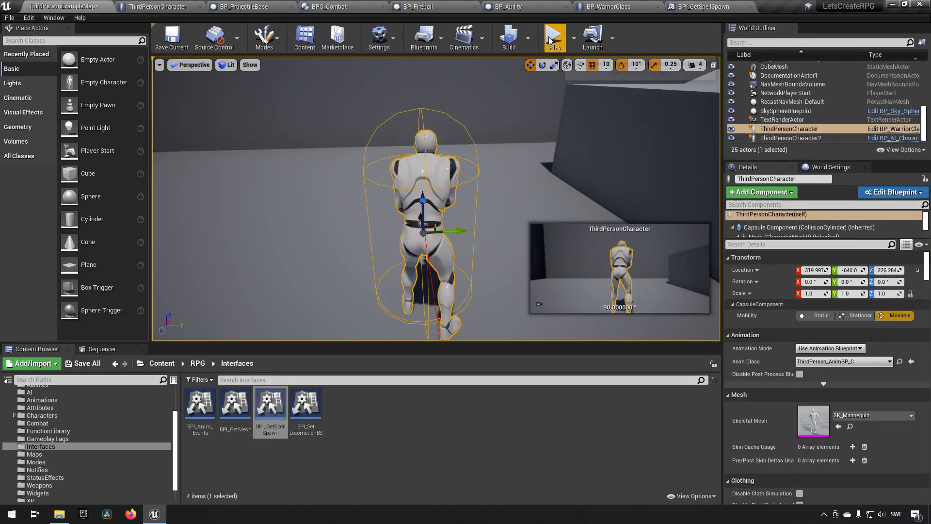
left_click(555, 35)
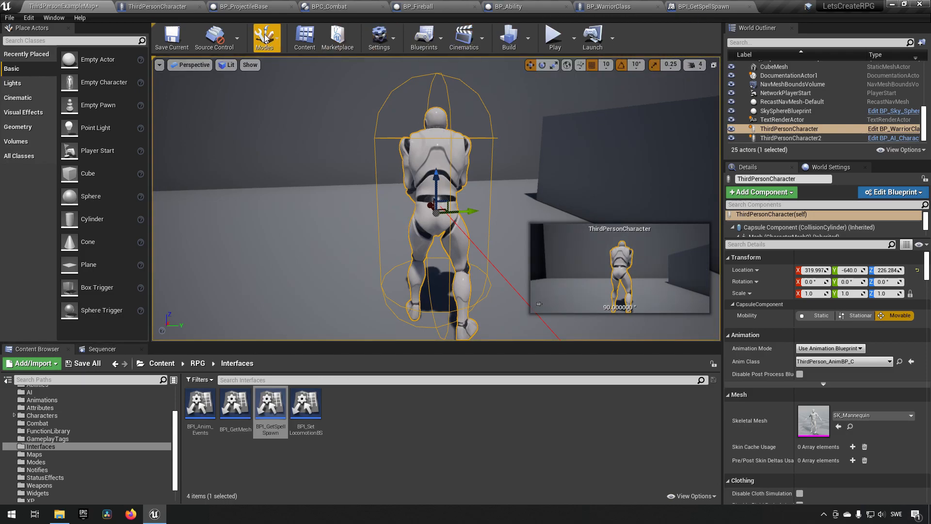
left_click(243, 6)
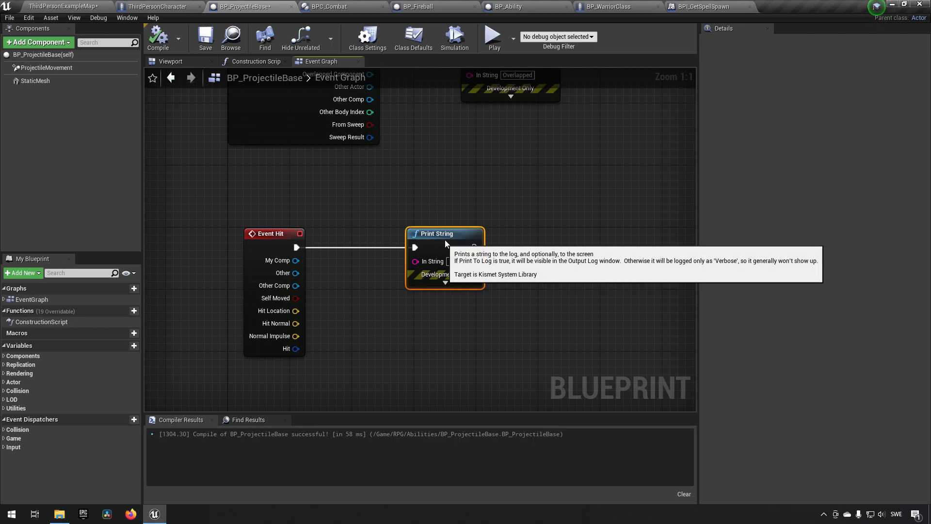
mouse_move(464, 198)
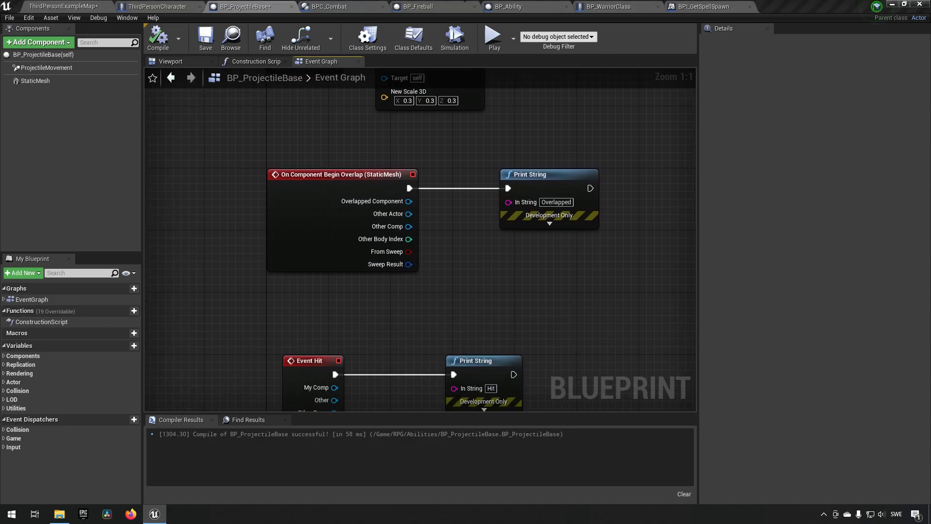
mouse_move(240, 311)
type("custom")
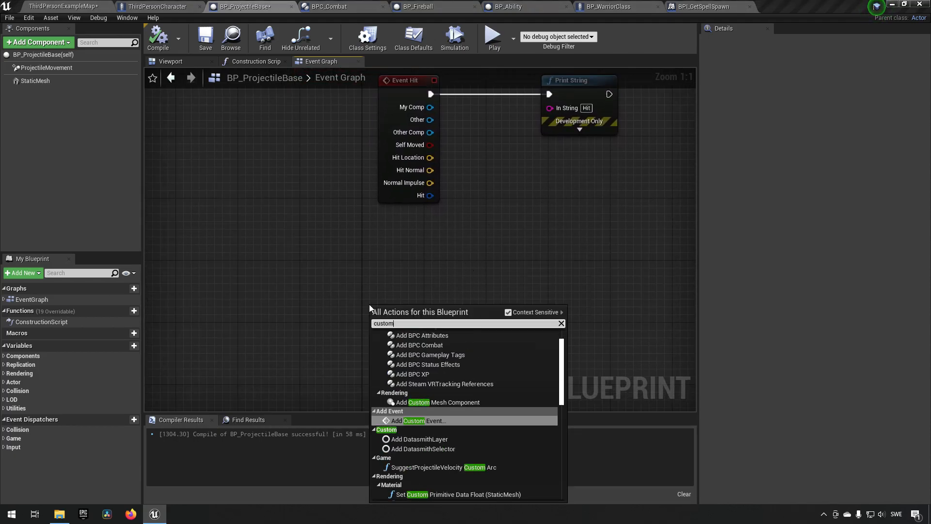
- Create custom event Destruction and call it after the Hit and Overlapped prints
left_click(417, 420)
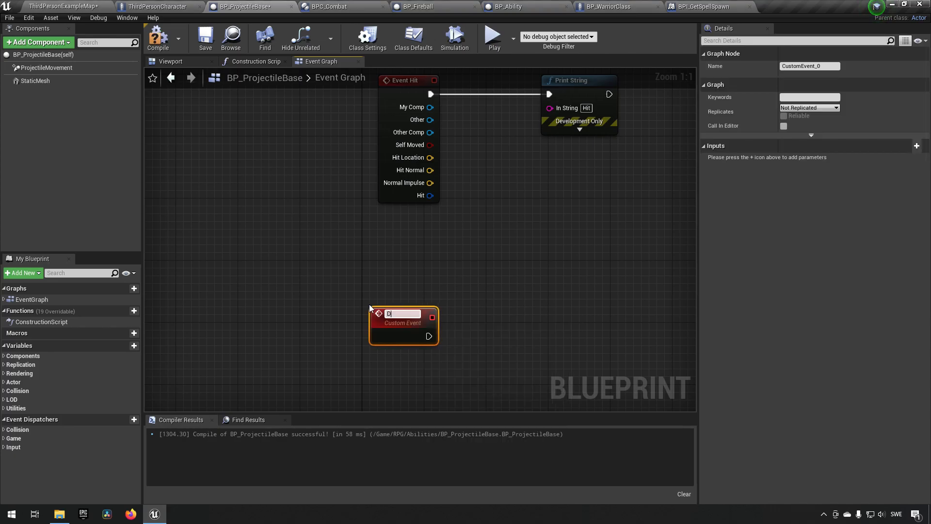
type("Destruction")
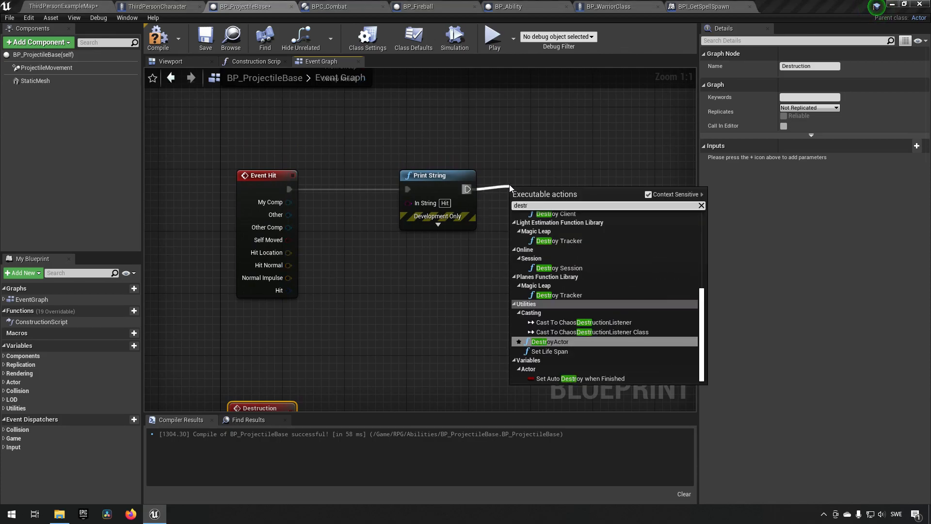
left_click(549, 341)
type("des")
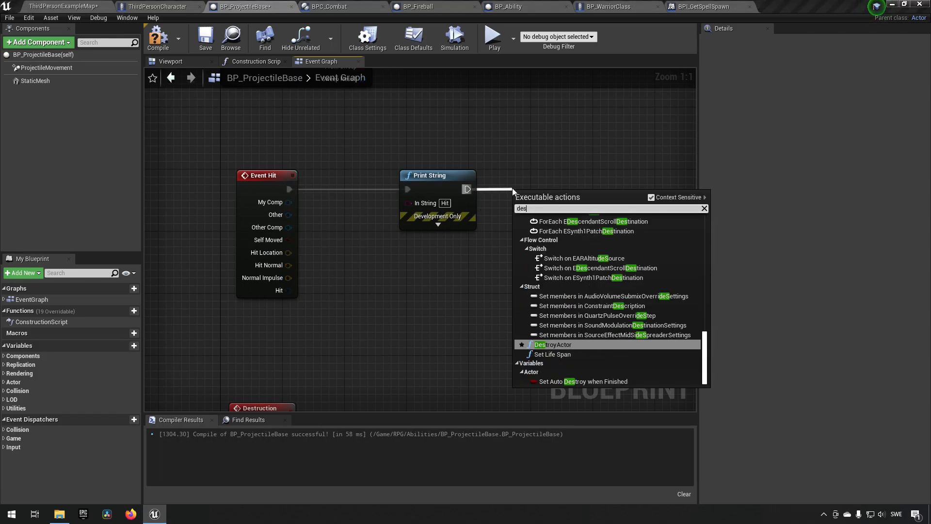
left_click(550, 344)
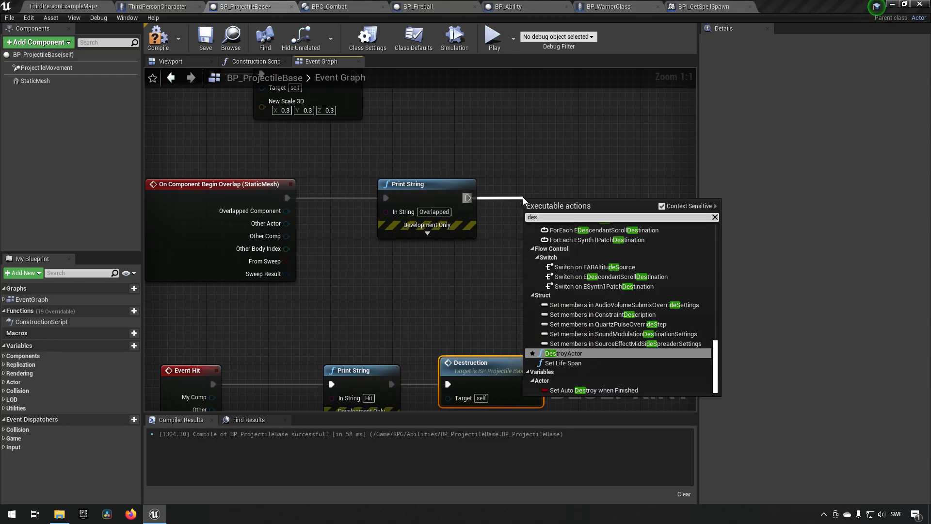
left_click(561, 353)
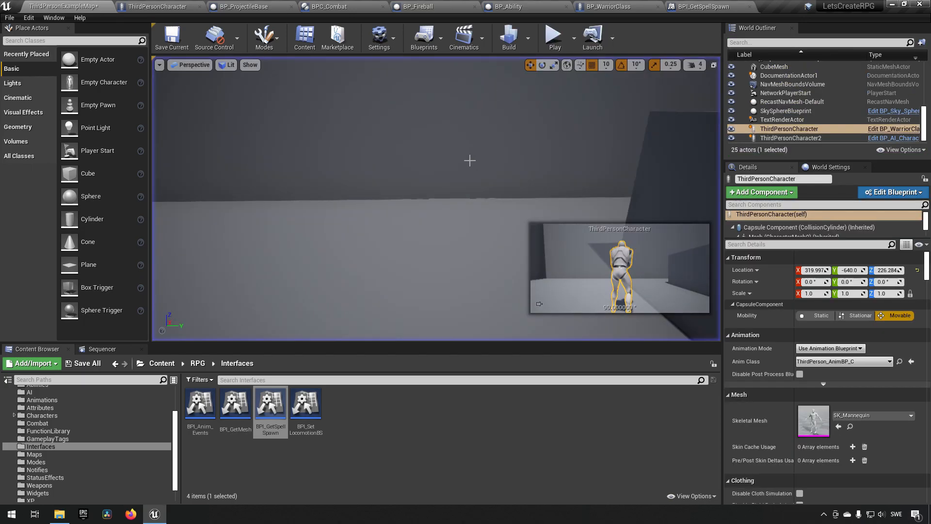
- Make the Destruction event call DestroyActor on the projectile
left_click(249, 5)
type("des")
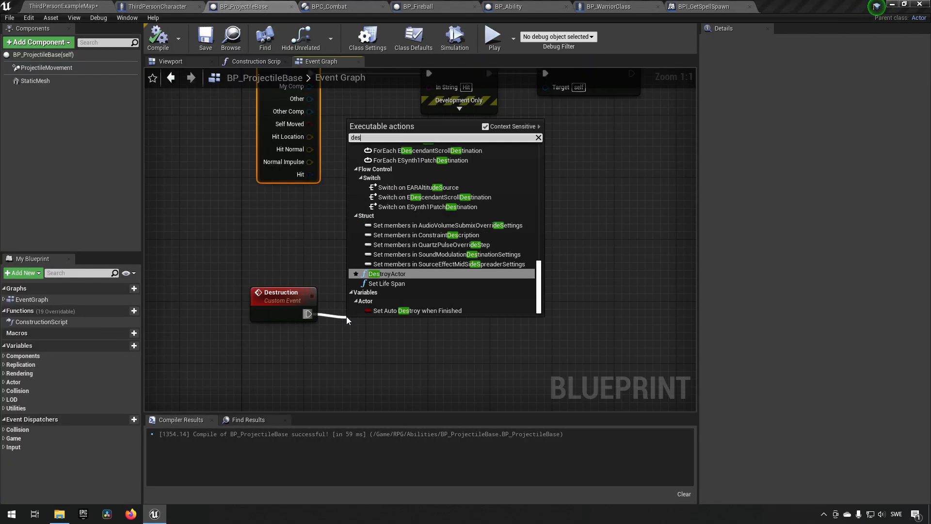
left_click(387, 274)
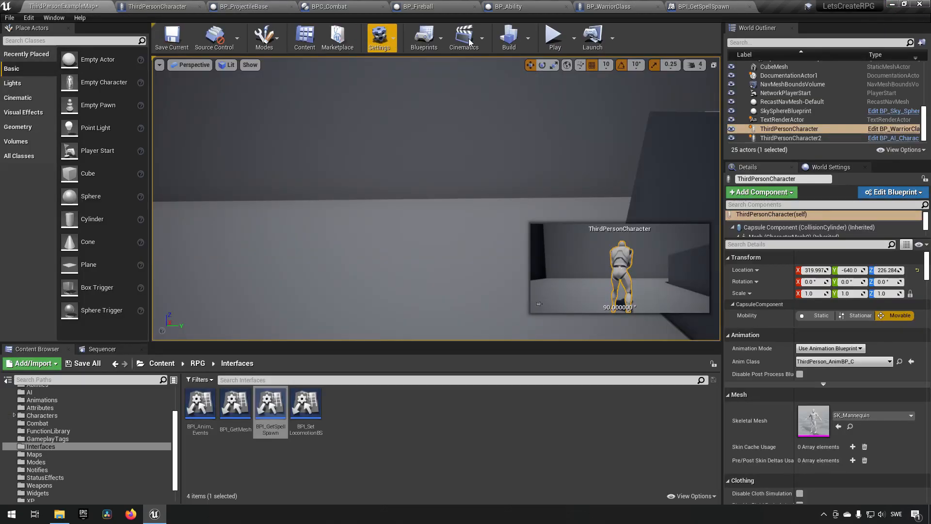
left_click(554, 34)
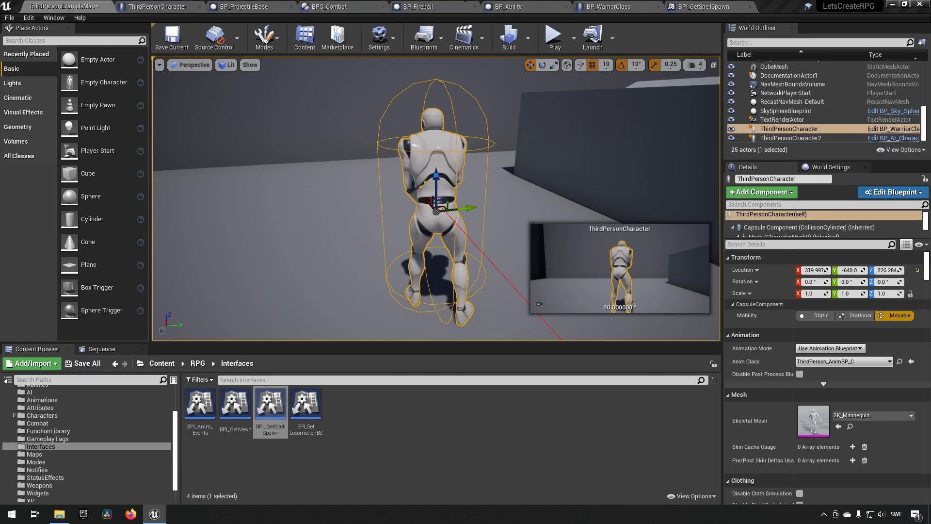
mouse_move(482, 467)
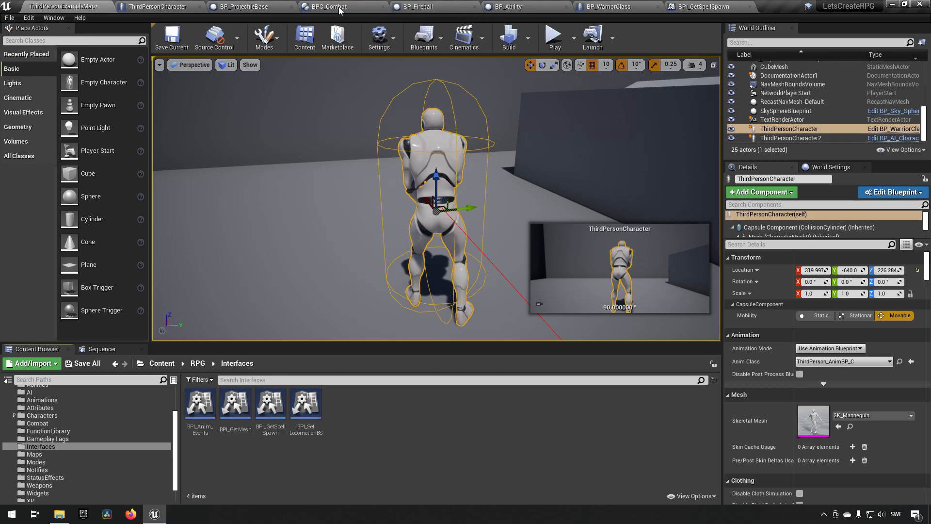
left_click(250, 6)
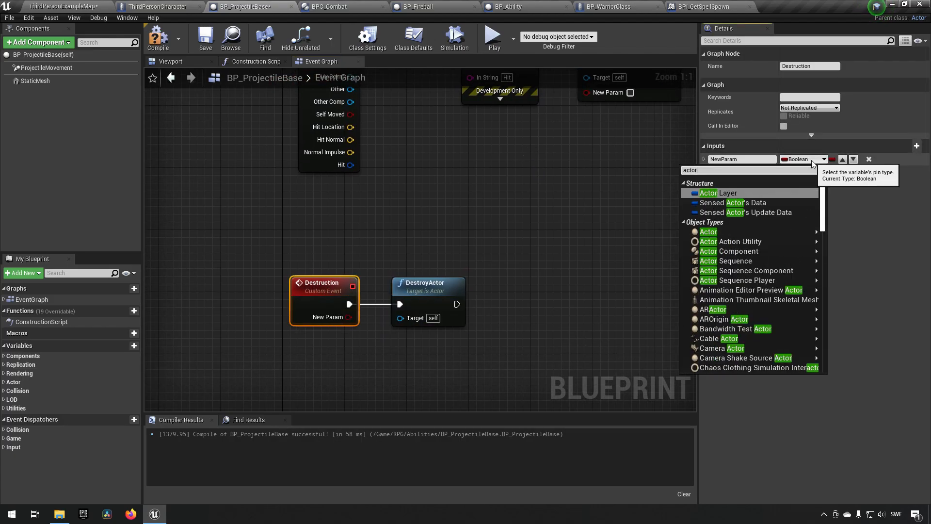
mouse_move(708, 232)
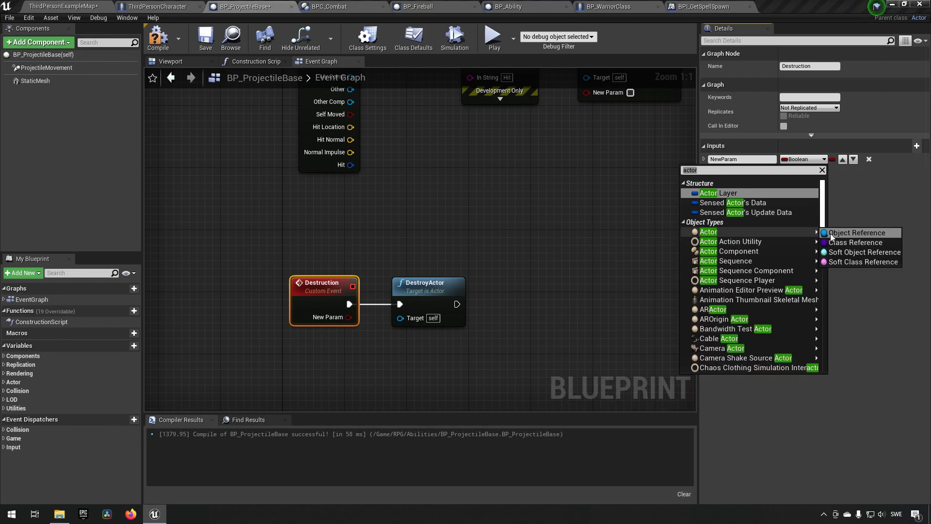
- Add a Destruction input of type Actor Object Reference named HitActor
left_click(858, 233)
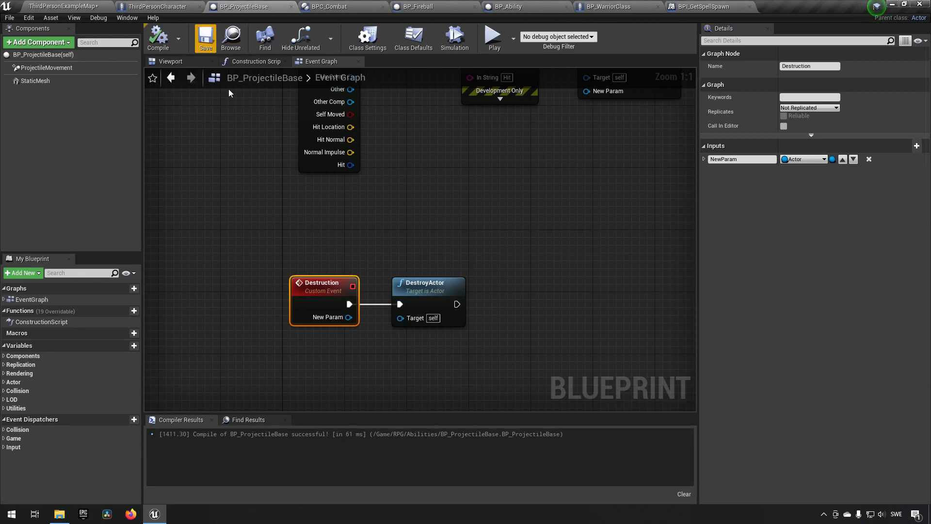
left_click(741, 159)
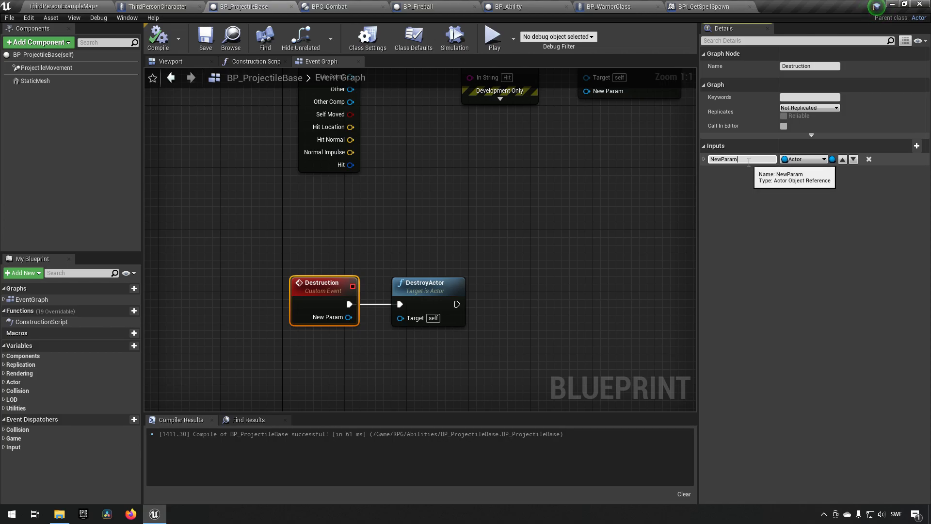
type("HitActor")
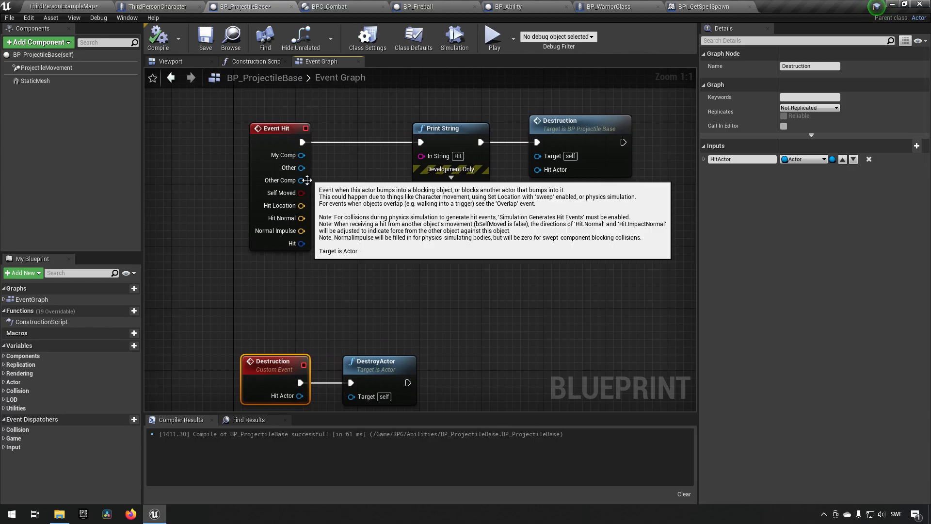
mouse_move(301, 168)
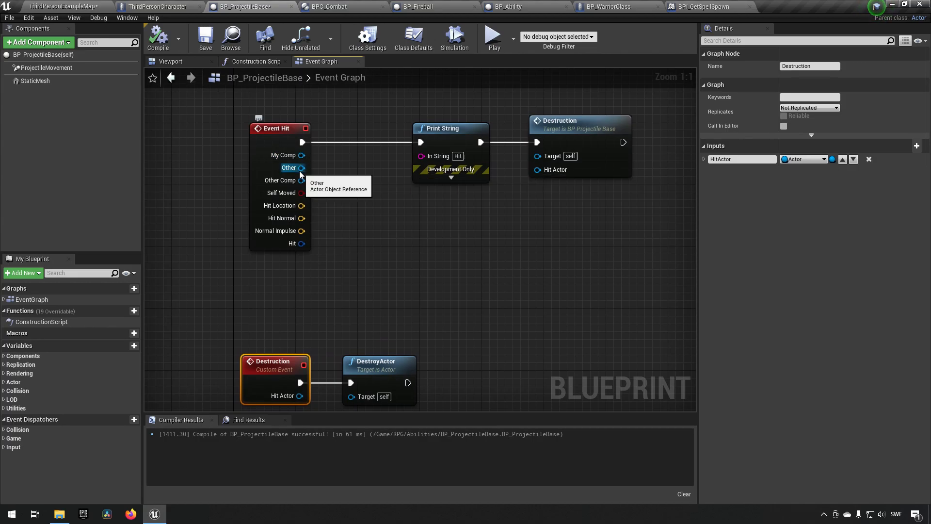
- Wire the hit's Other and the overlap's Other Actor into Destruction's Hit Actor
left_click_drag(302, 168, 531, 182)
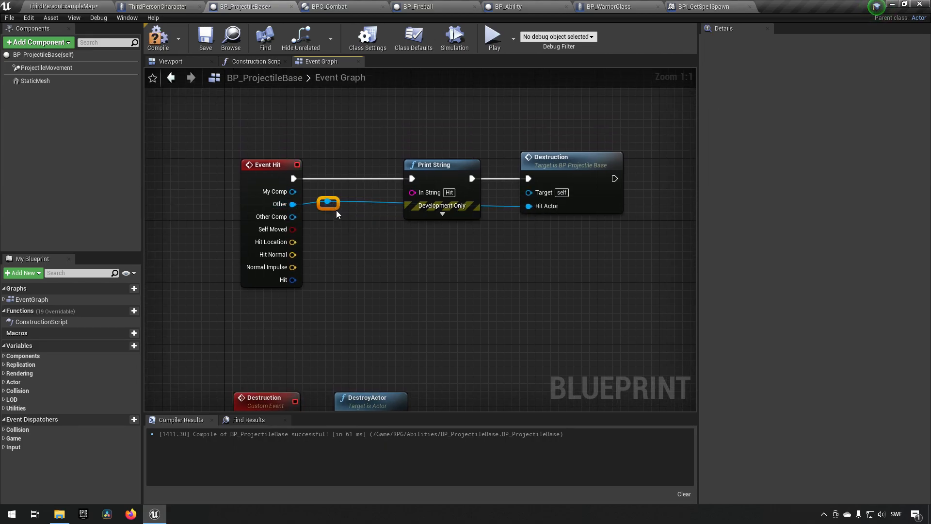
left_click_drag(327, 203, 413, 234)
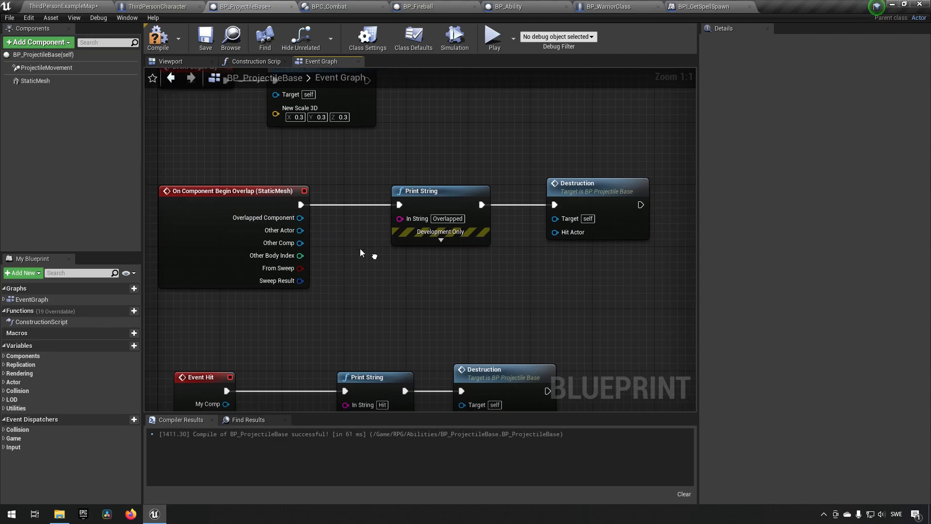
left_click_drag(302, 231, 554, 232)
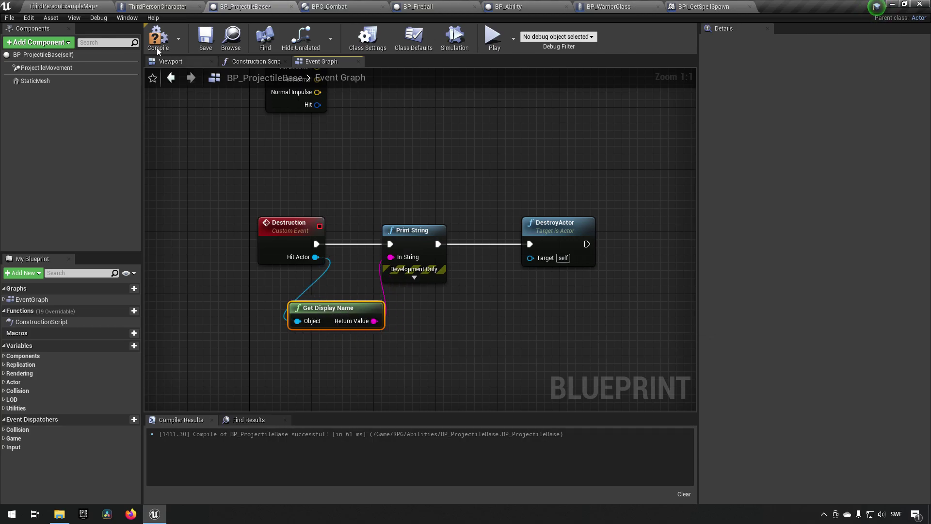
- Compile BP_ProjectileBase with the Hit Actor display-name print in place
left_click(53, 7)
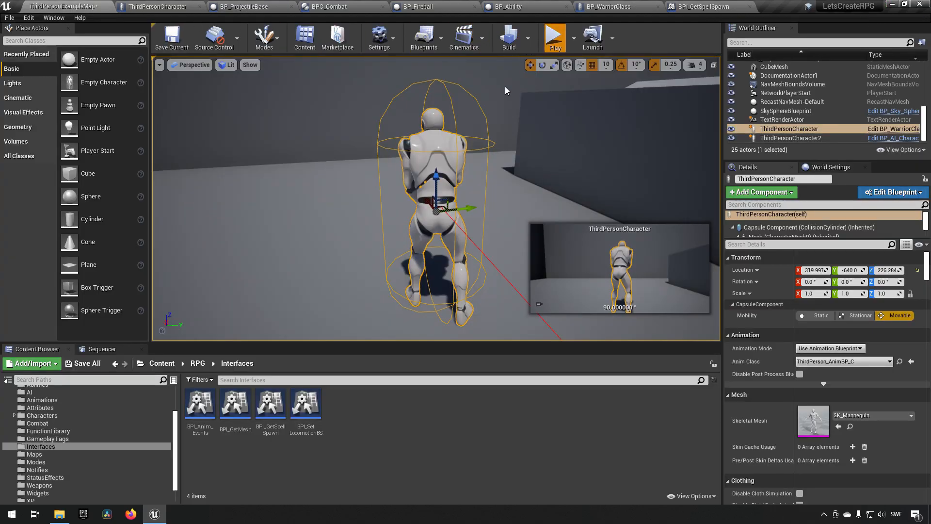
left_click(556, 35)
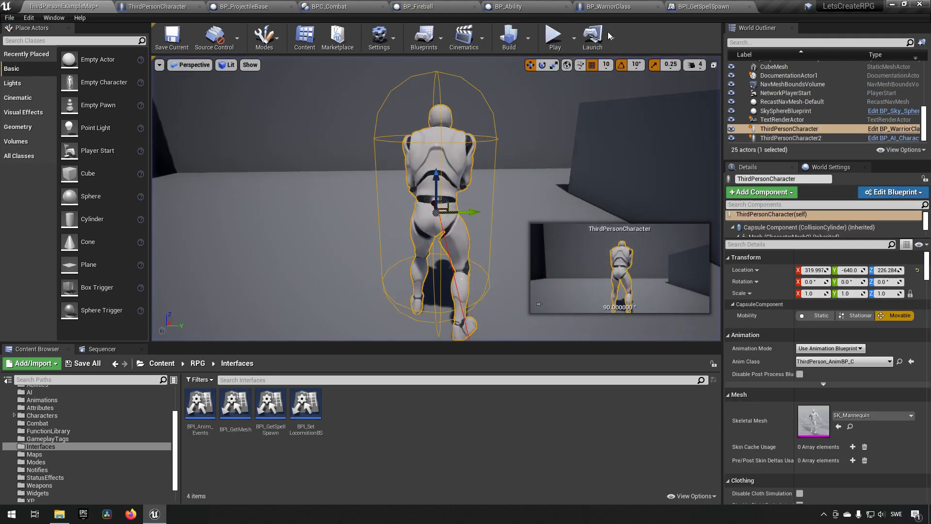
left_click(252, 6)
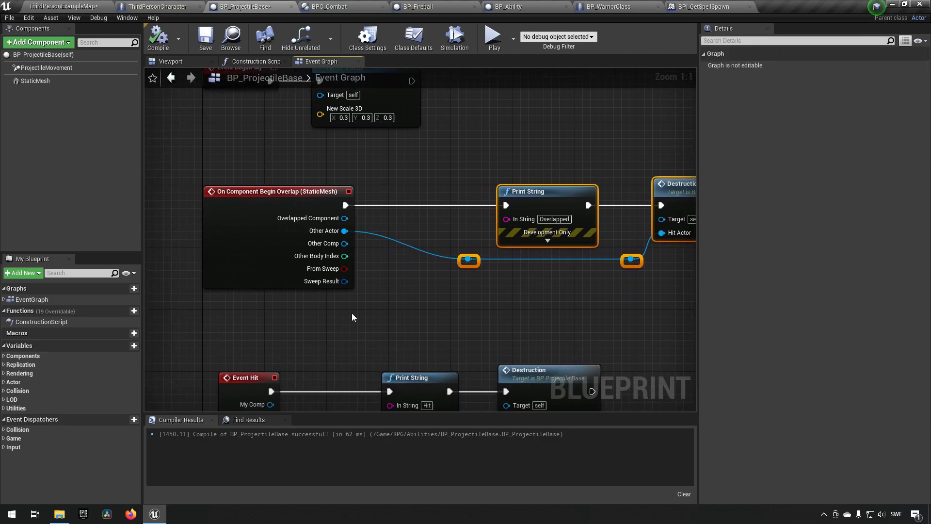
- Branch the overlap on Other Actor != Get Player Pawn, then compile
left_click_drag(344, 231, 389, 232)
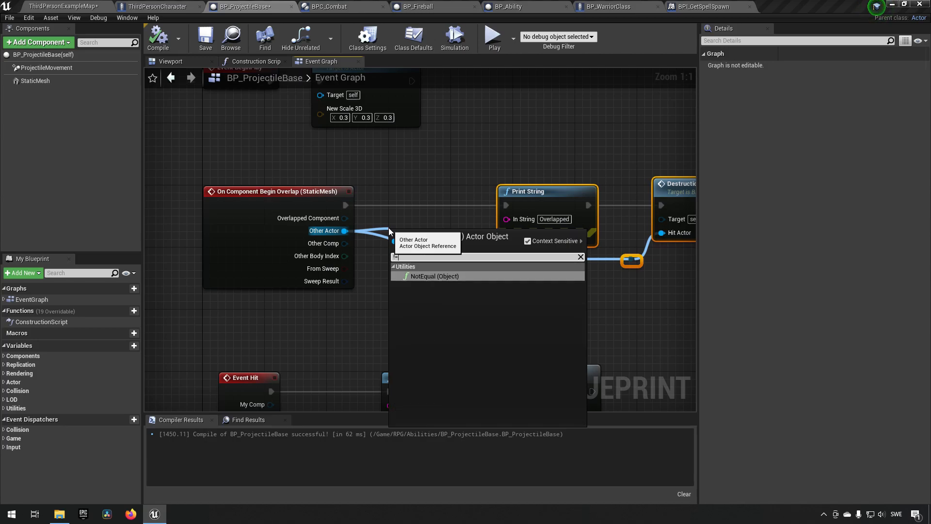
left_click(434, 275)
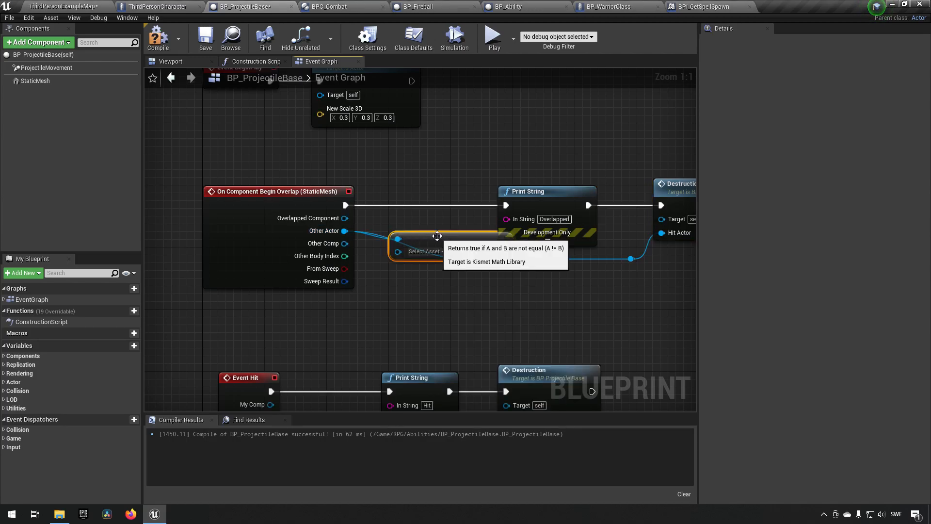
type("get")
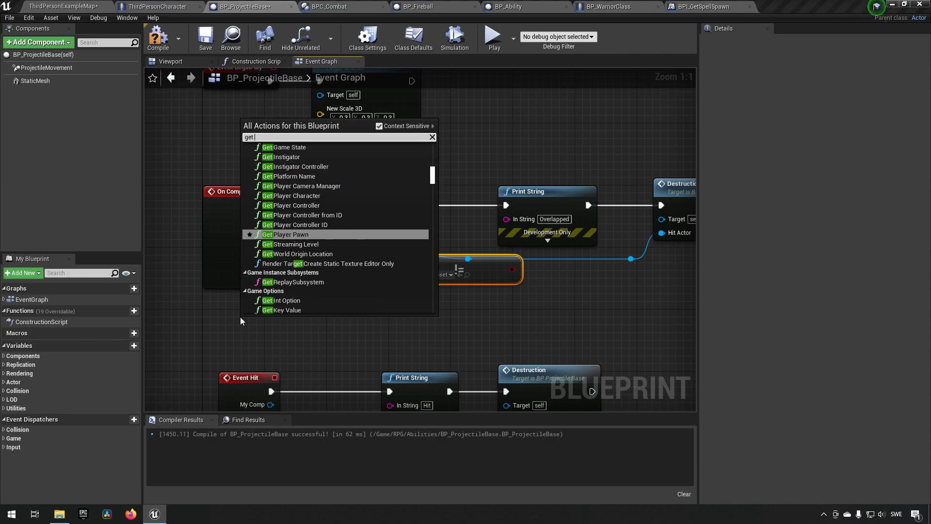
left_click(284, 233)
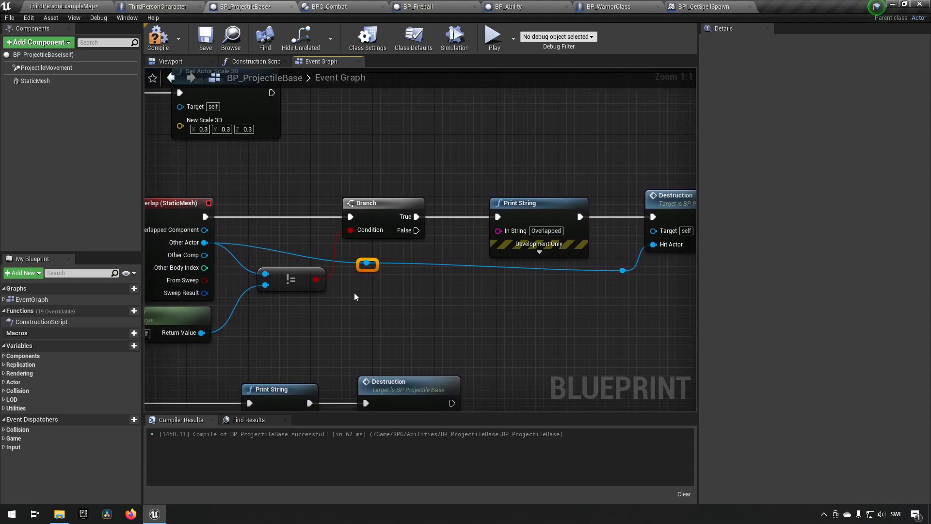
left_click(205, 38)
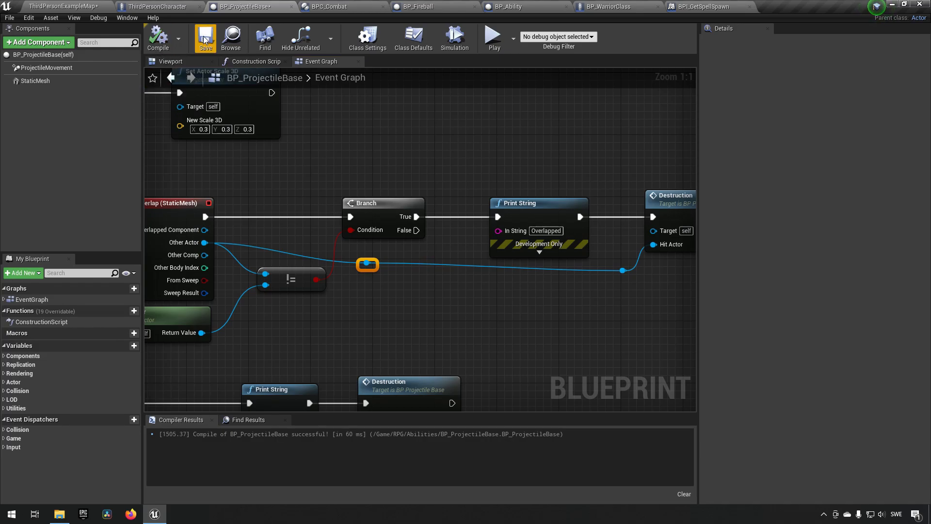
- Save BP_ProjectileBase and switch back to the level map
left_click(206, 36)
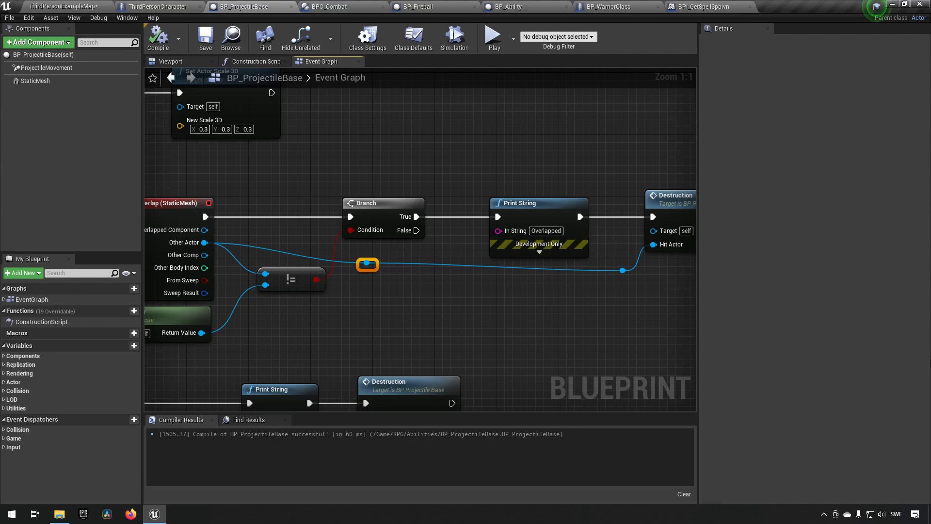
mouse_move(194, 64)
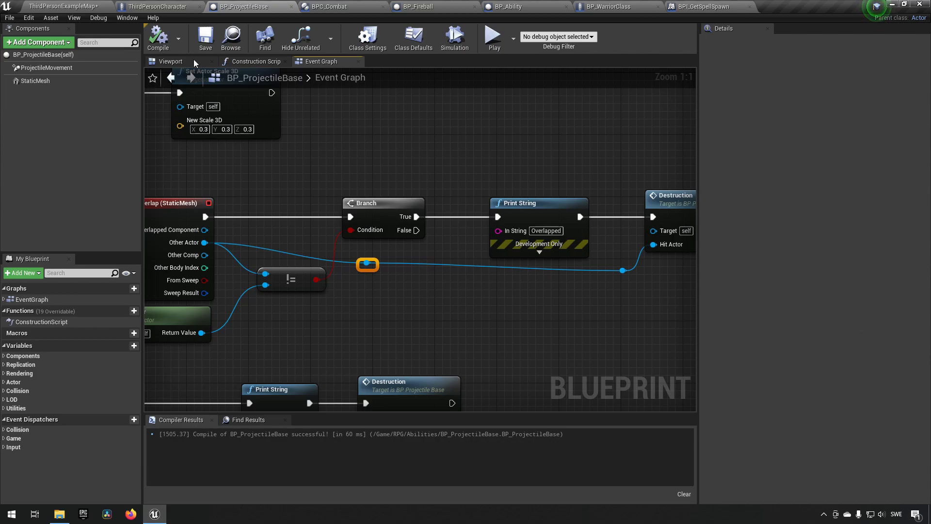
left_click(58, 8)
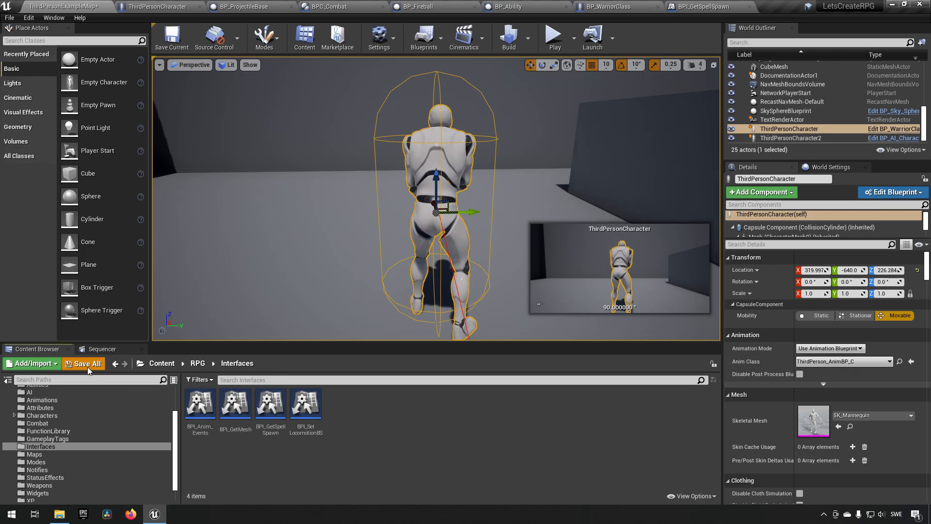